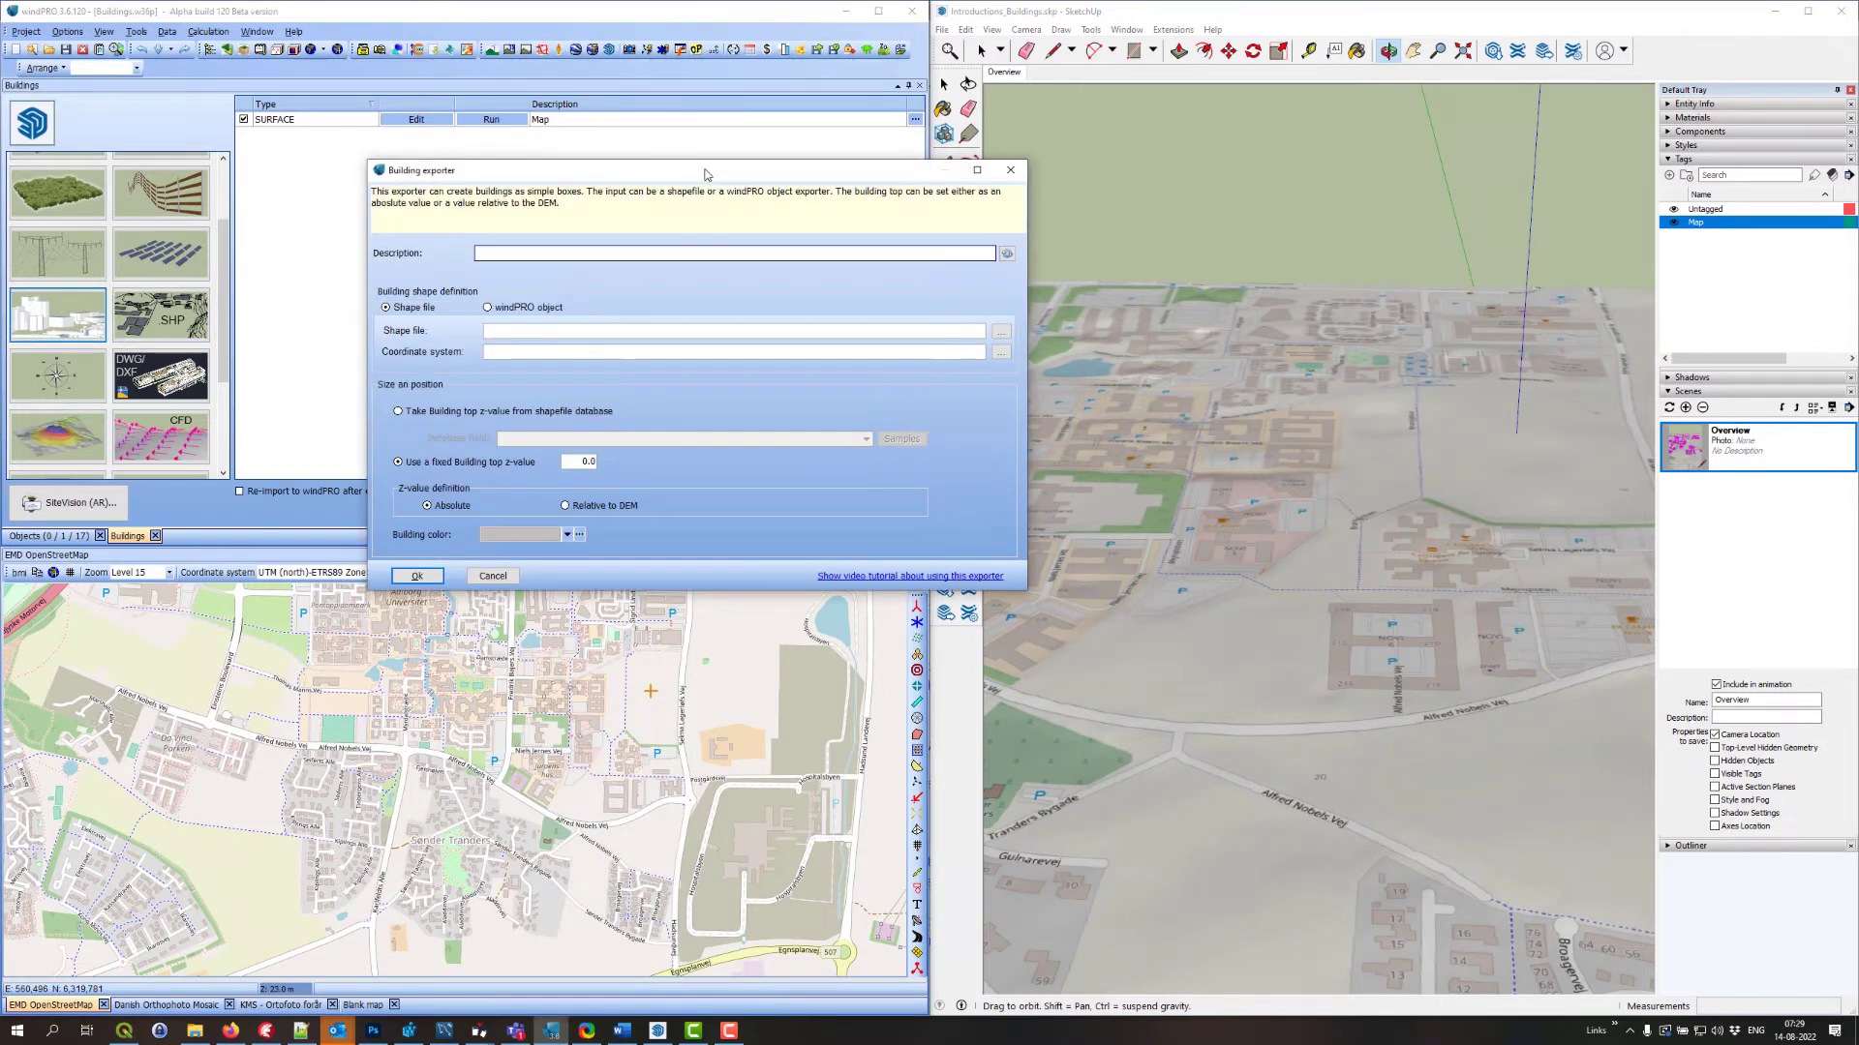
Set the Building exporter's shape definition to 'windPRO object' rather than a shapefile
left_click_drag(705, 170, 331, 128)
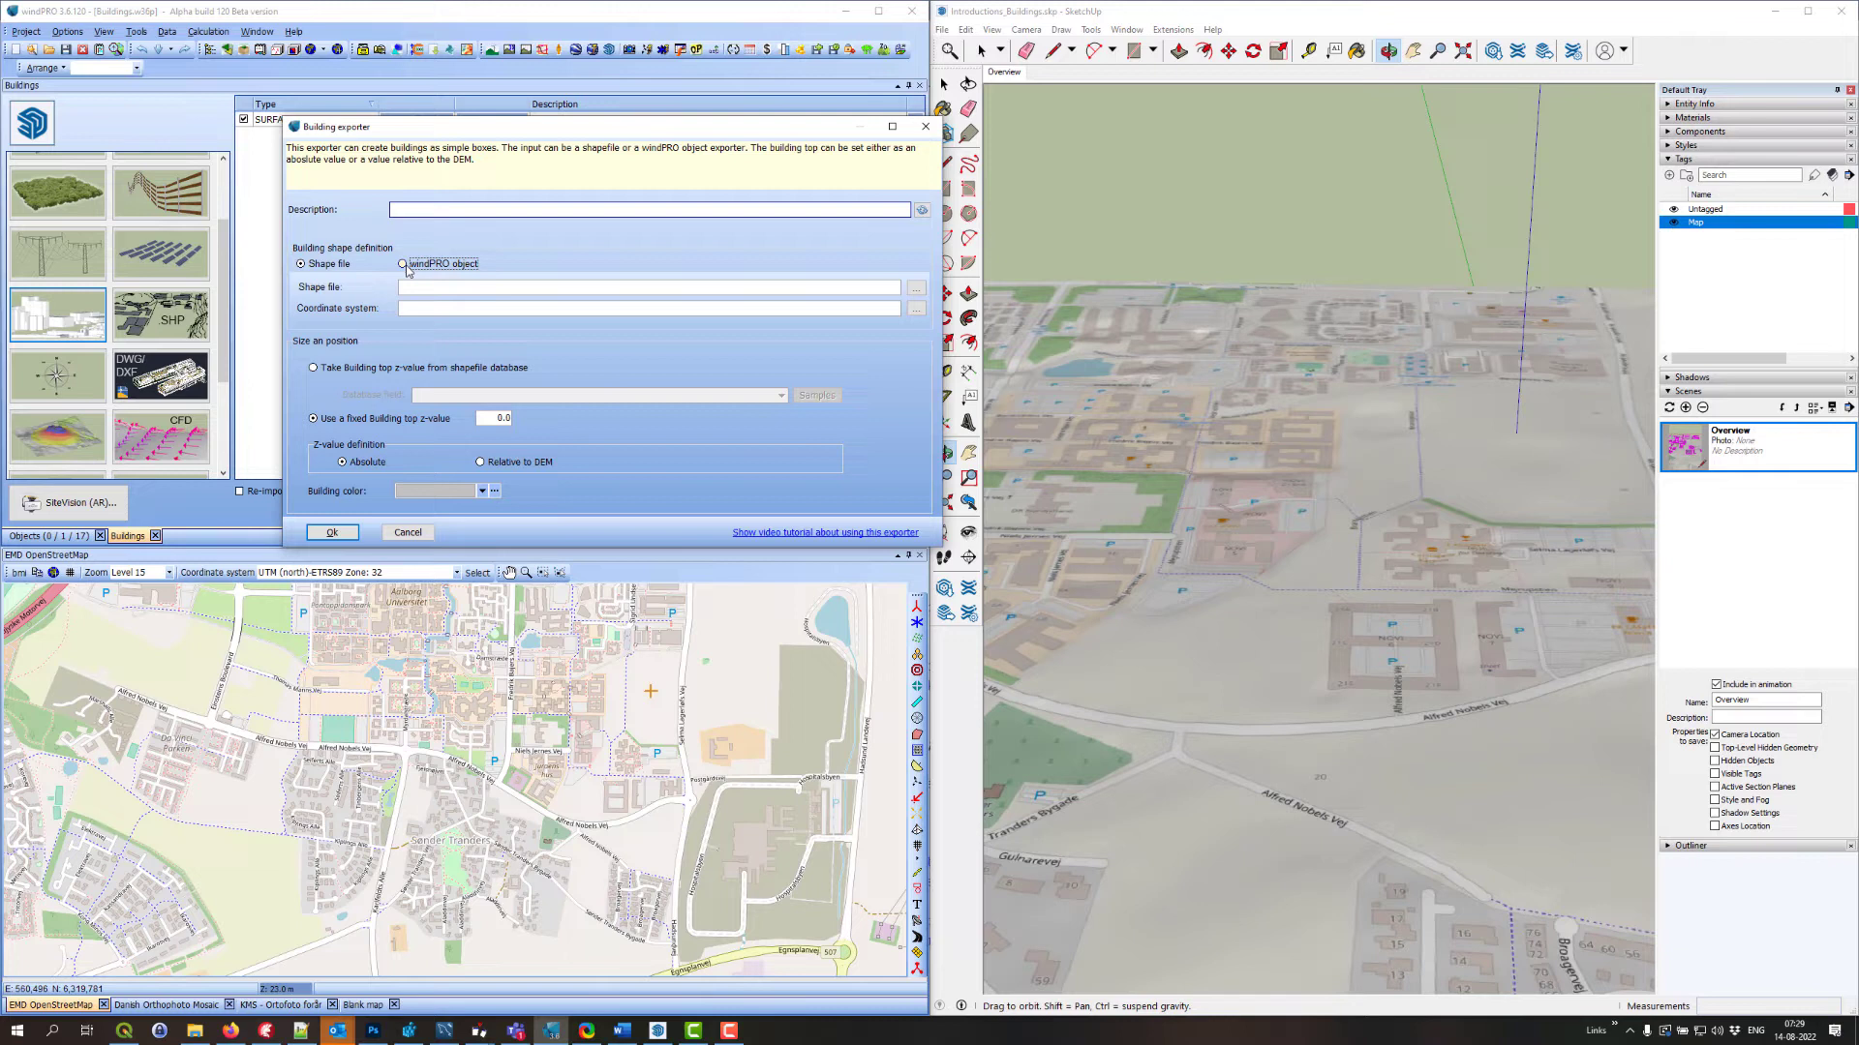
left_click(400, 263)
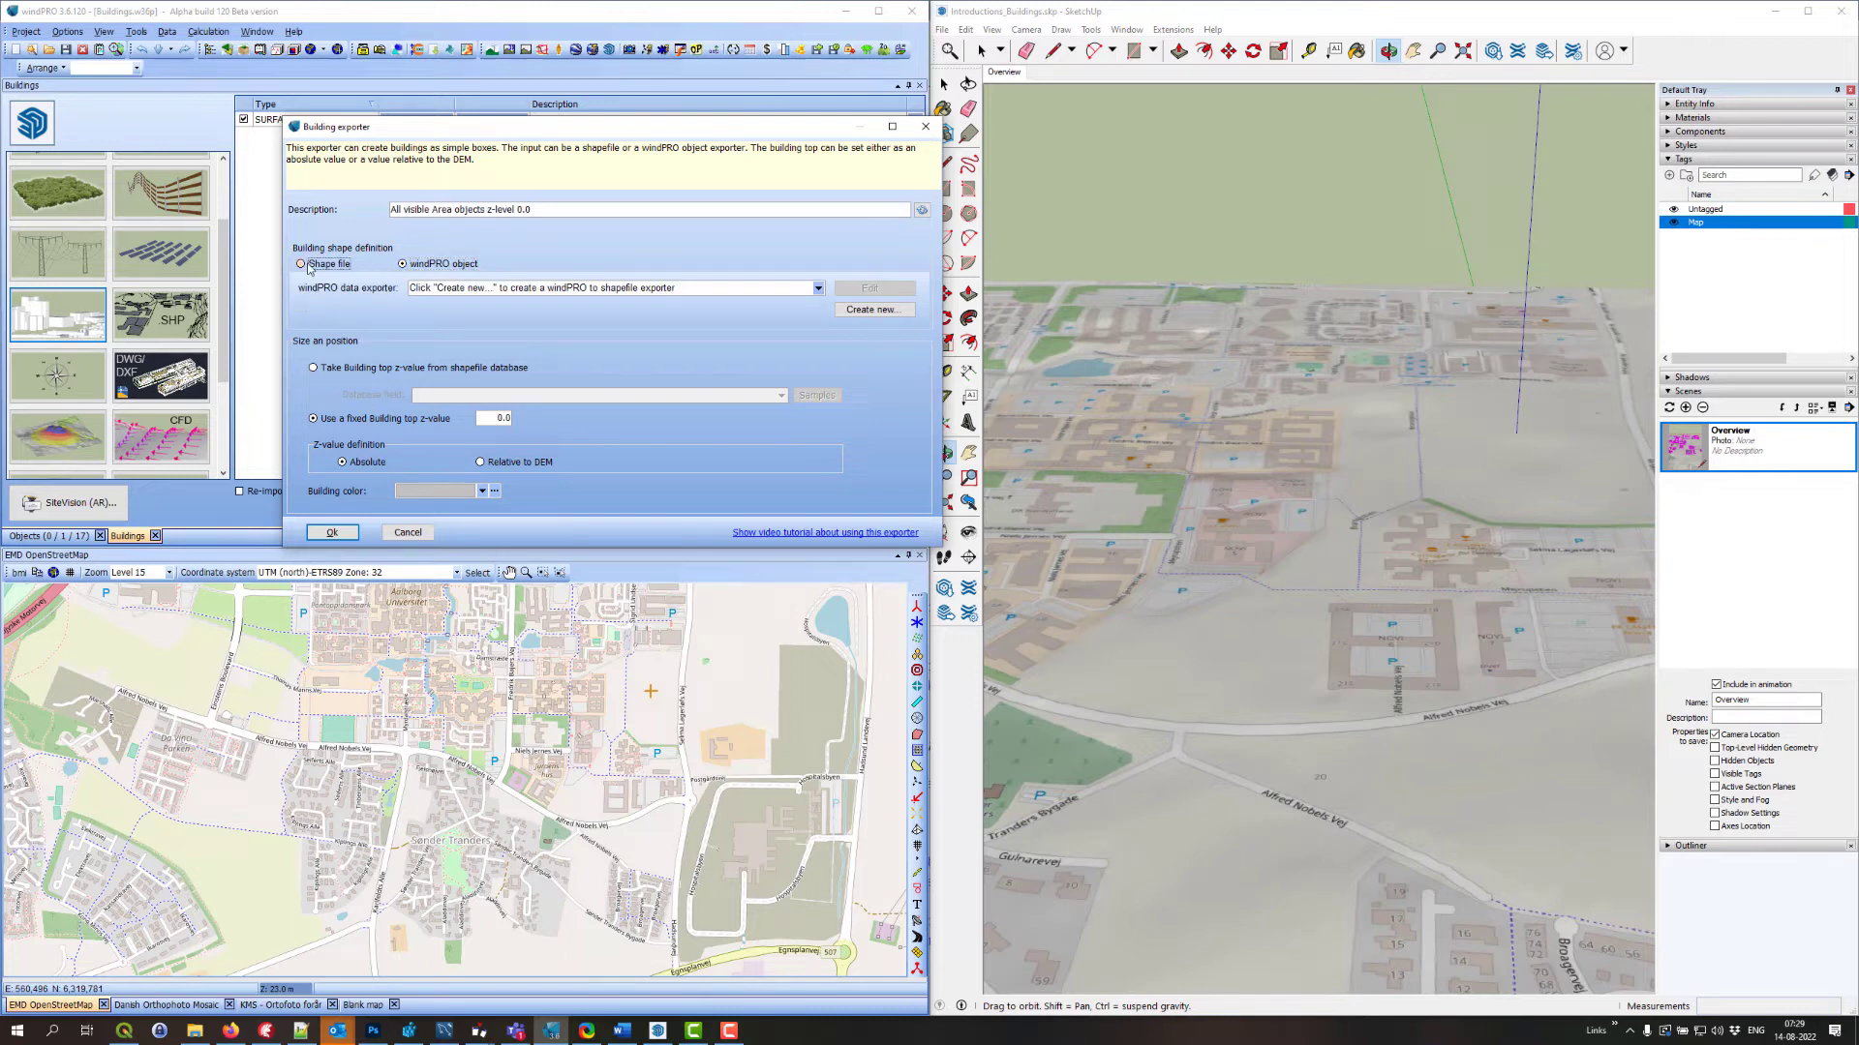
left_click(306, 263)
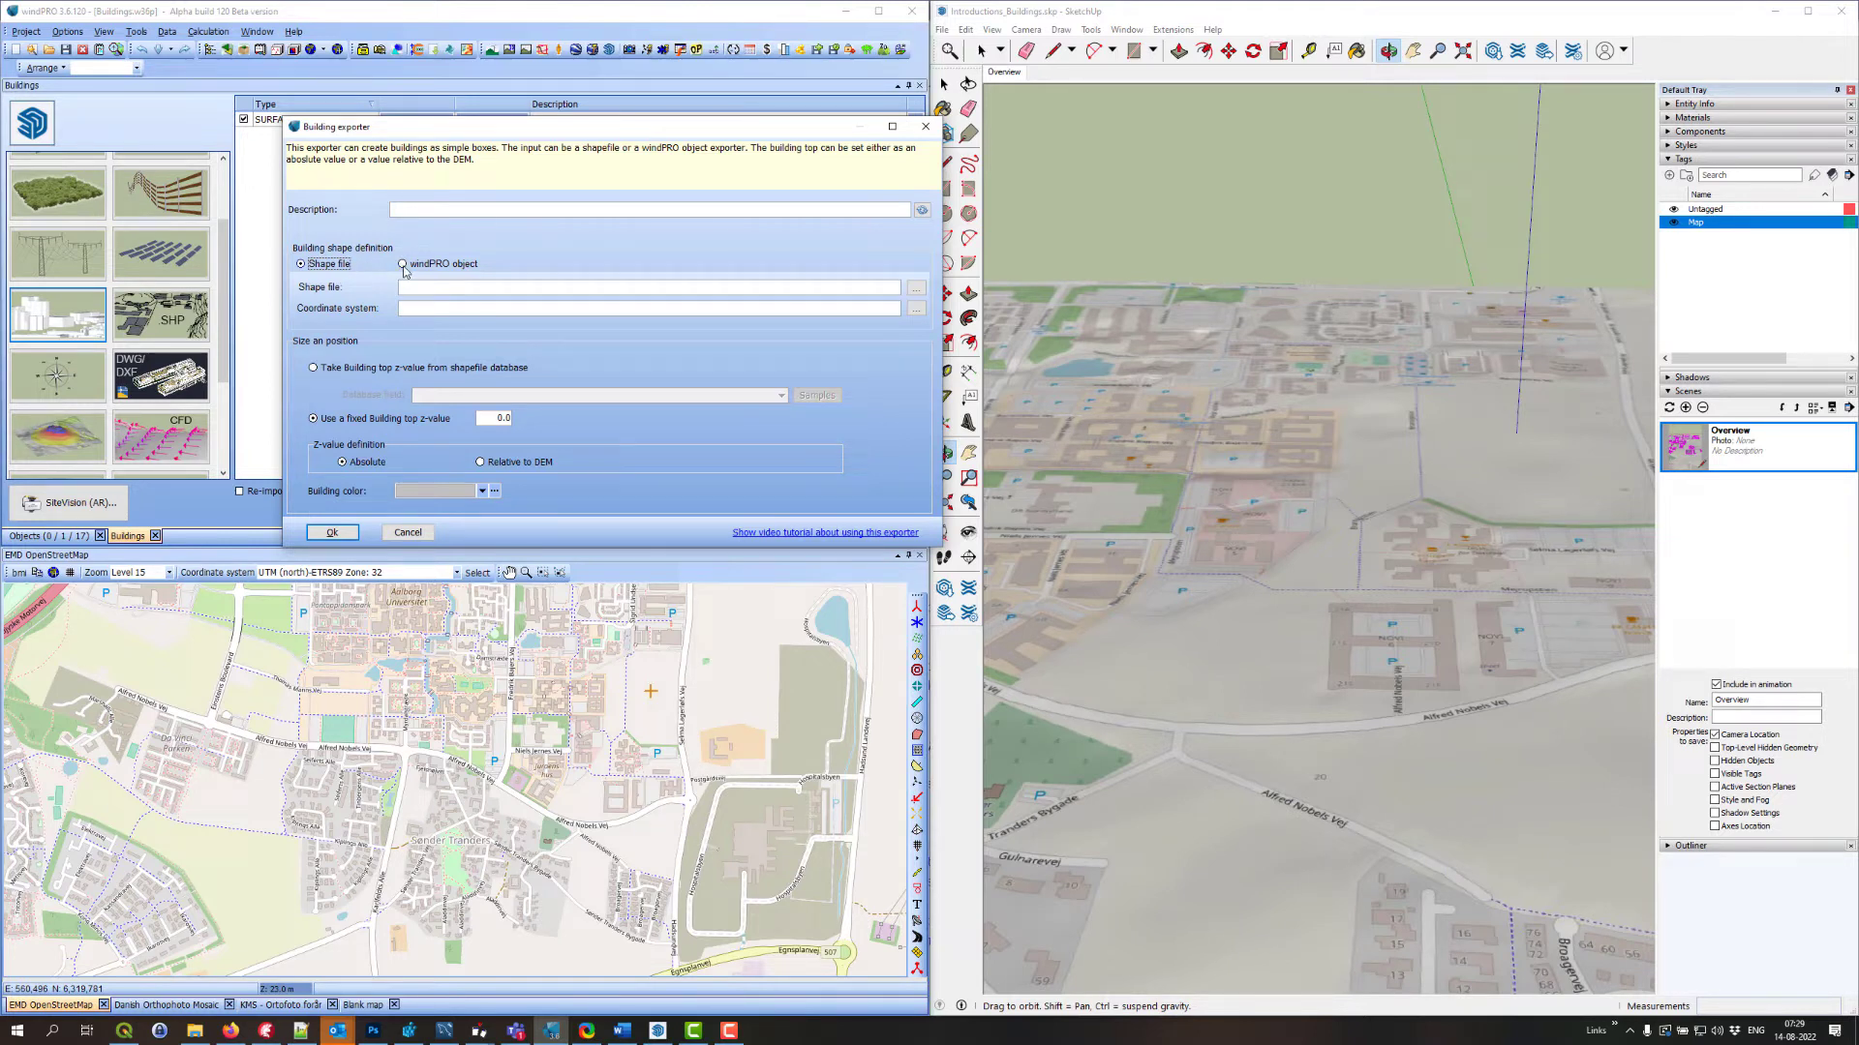
left_click(399, 263)
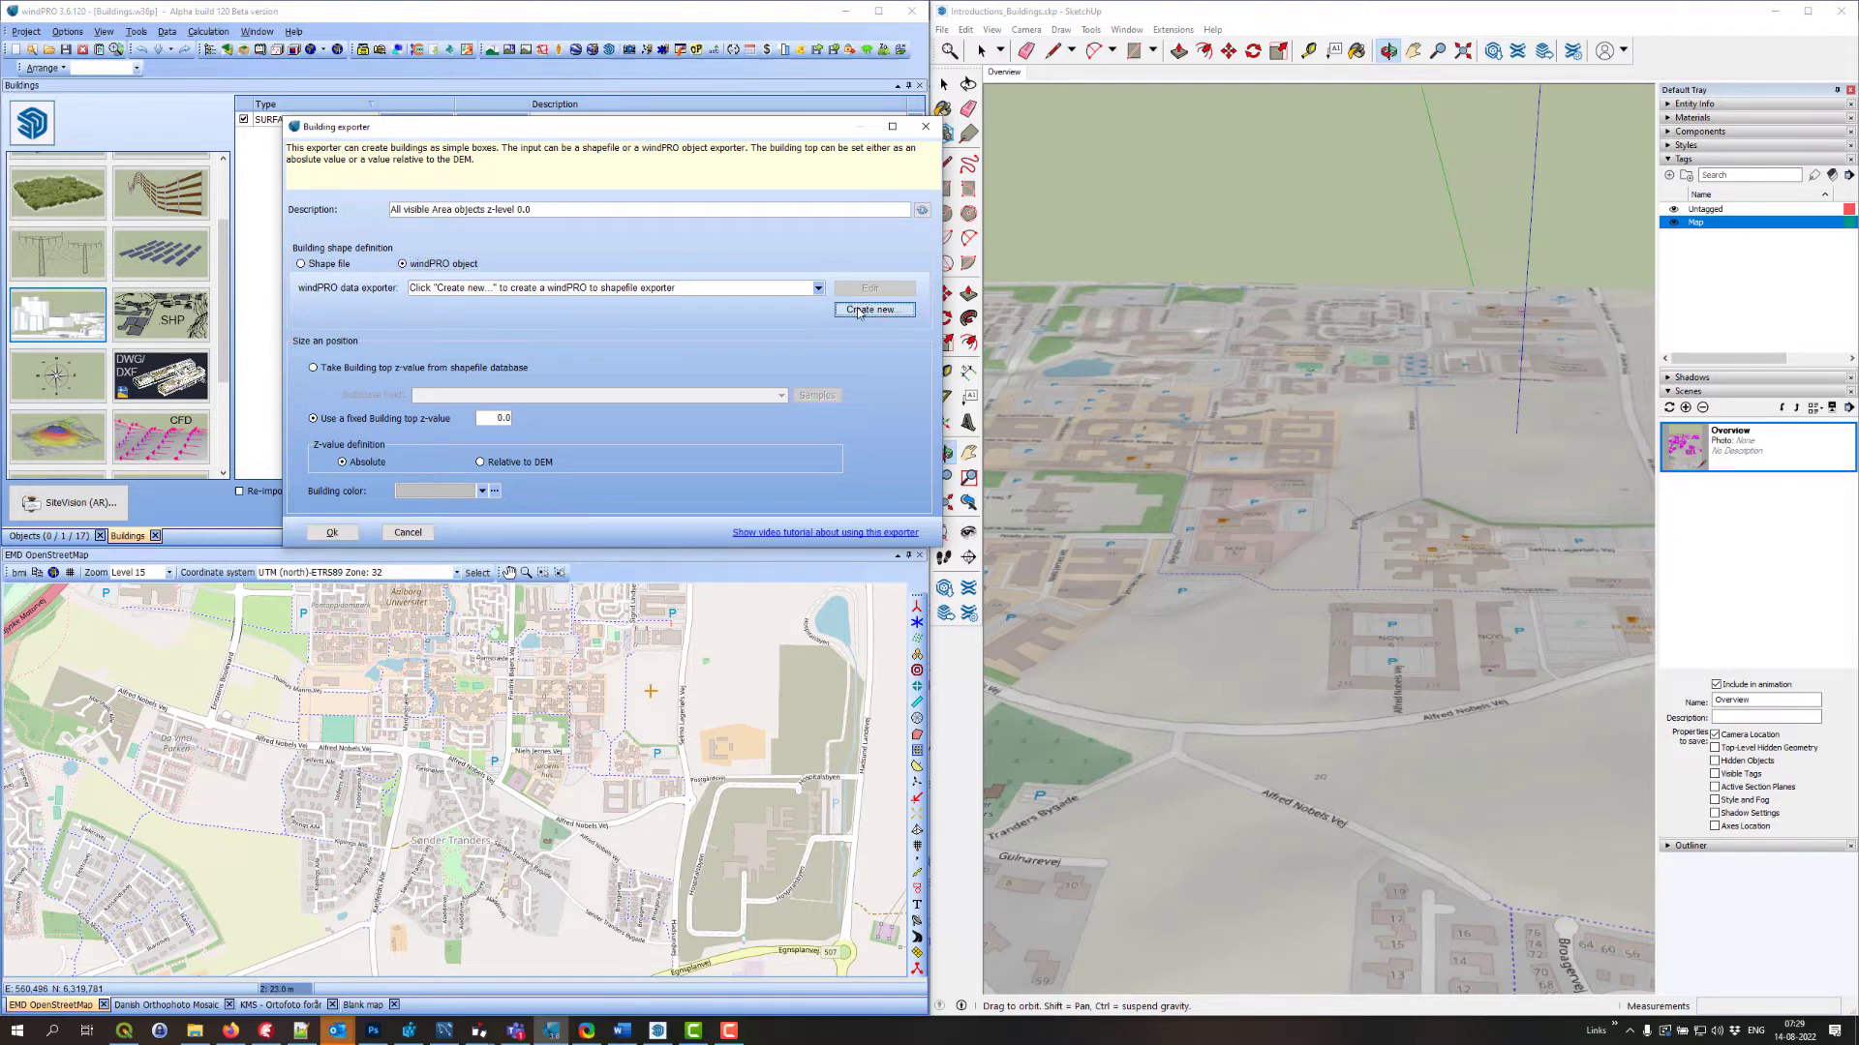
Start a new object-to-shapefile exporter from the Building exporter
left_click(873, 310)
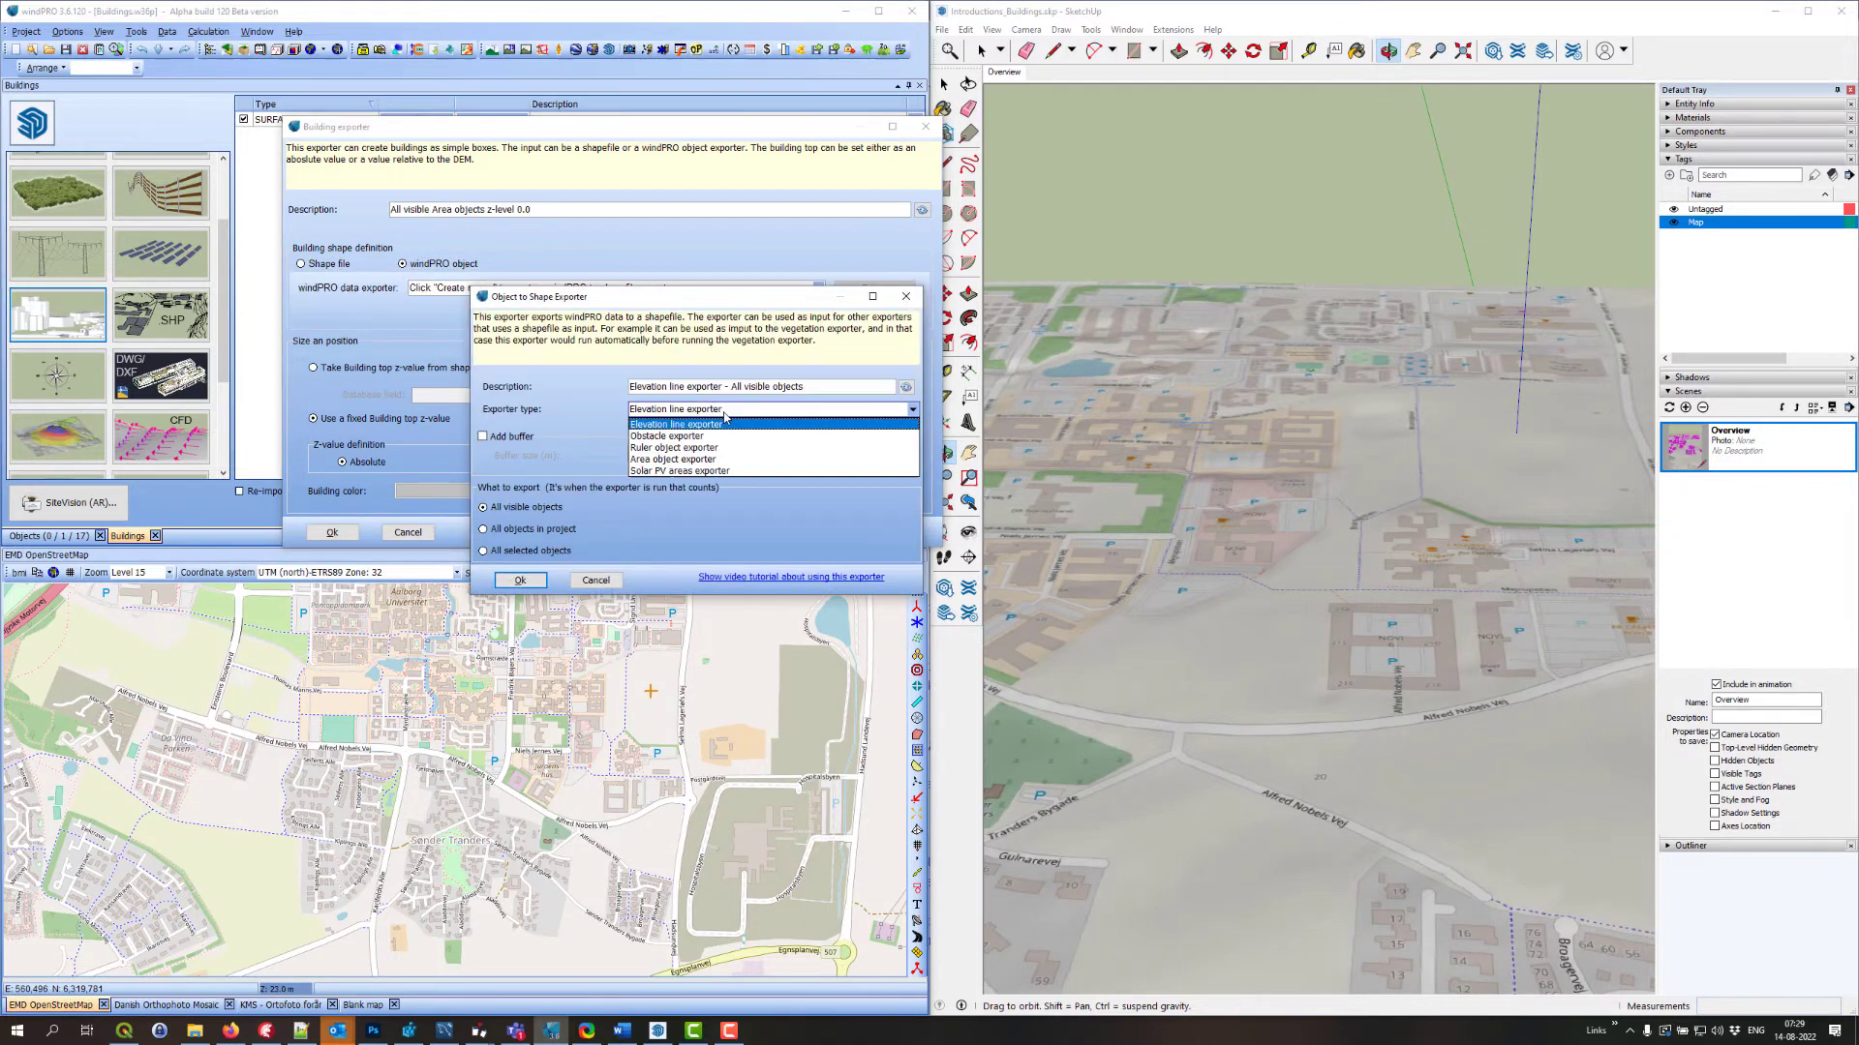
mouse_move(666, 436)
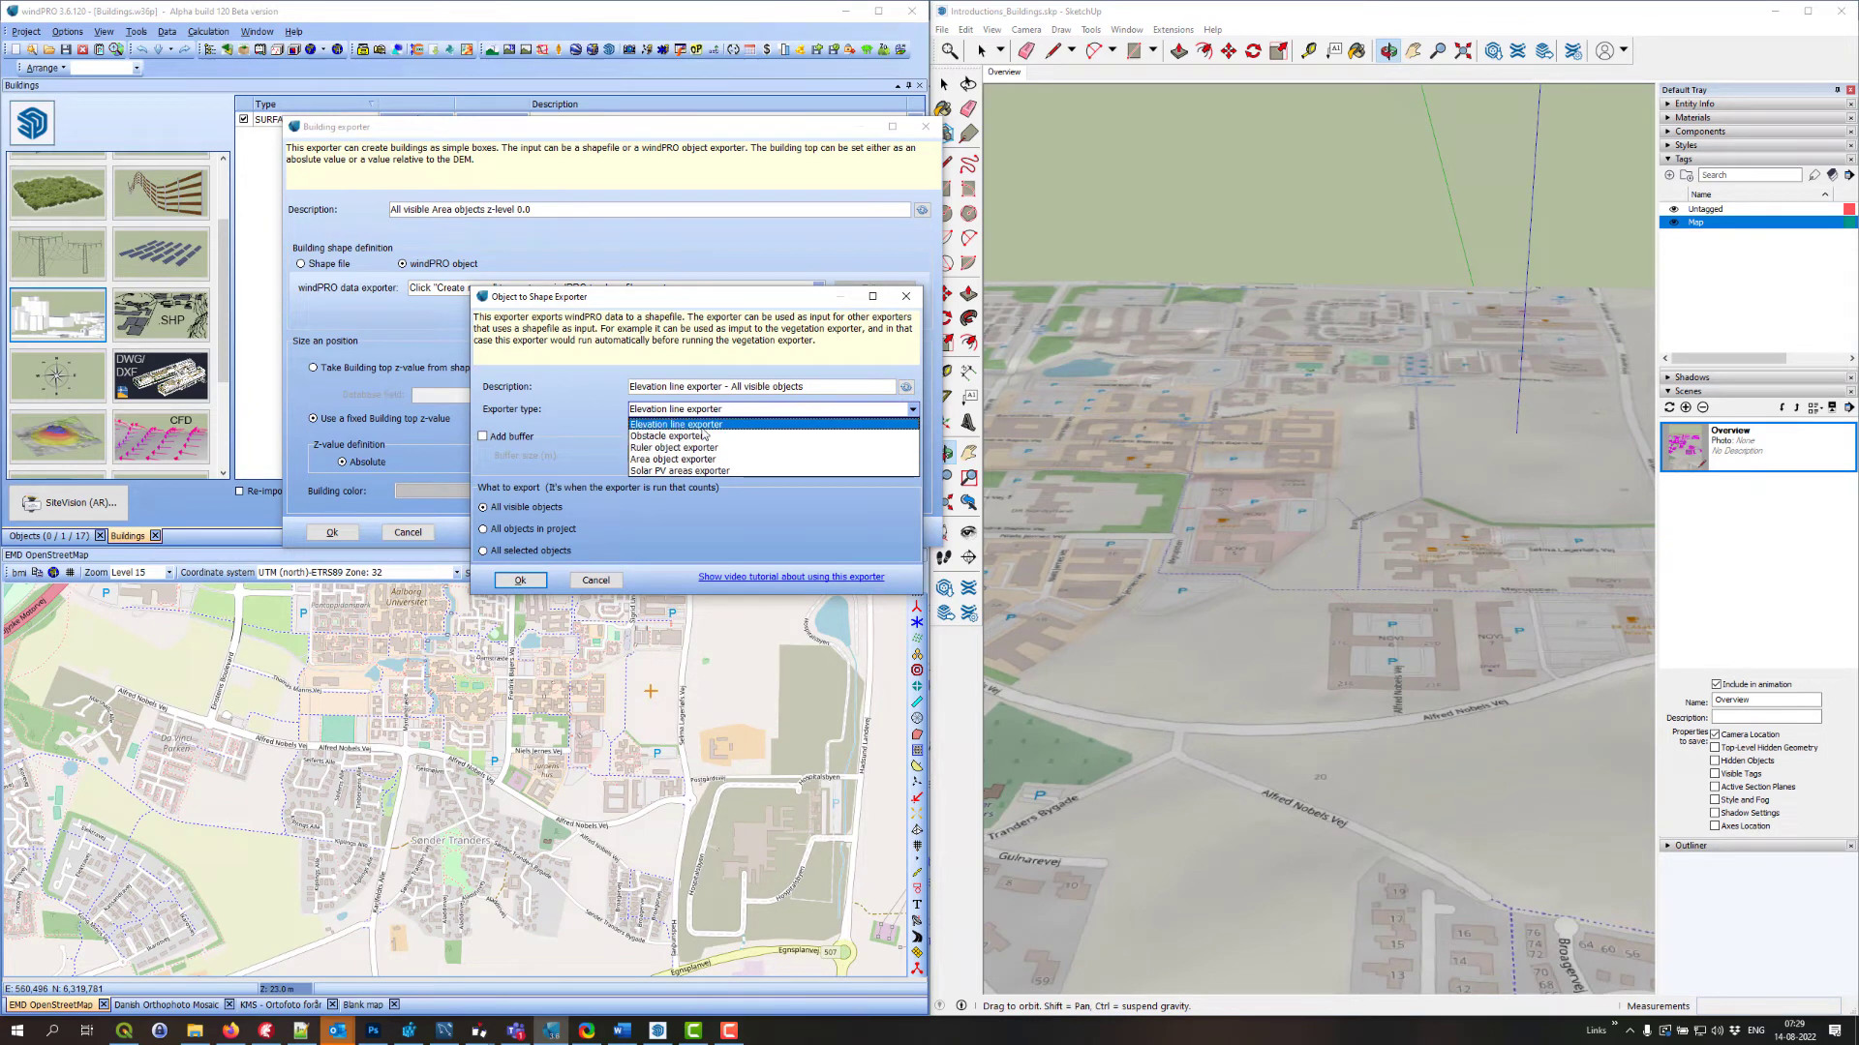
mouse_move(678, 471)
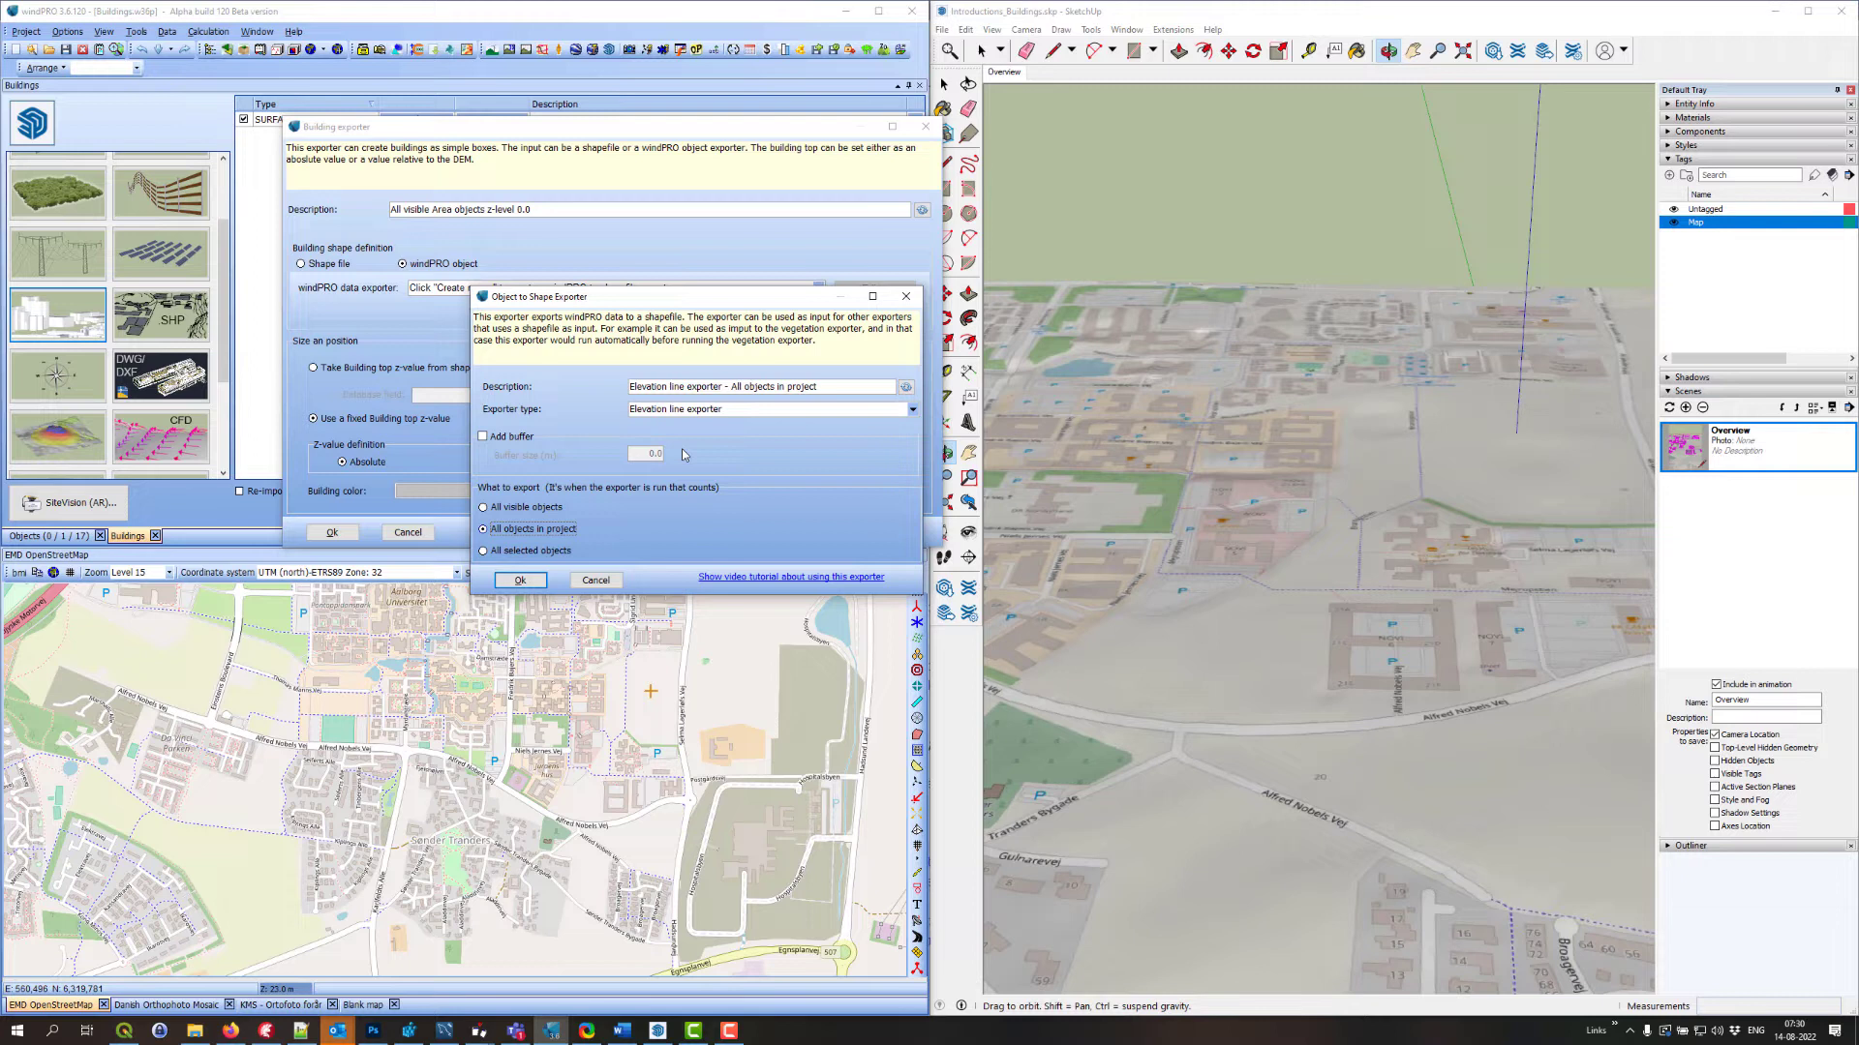
mouse_move(547, 596)
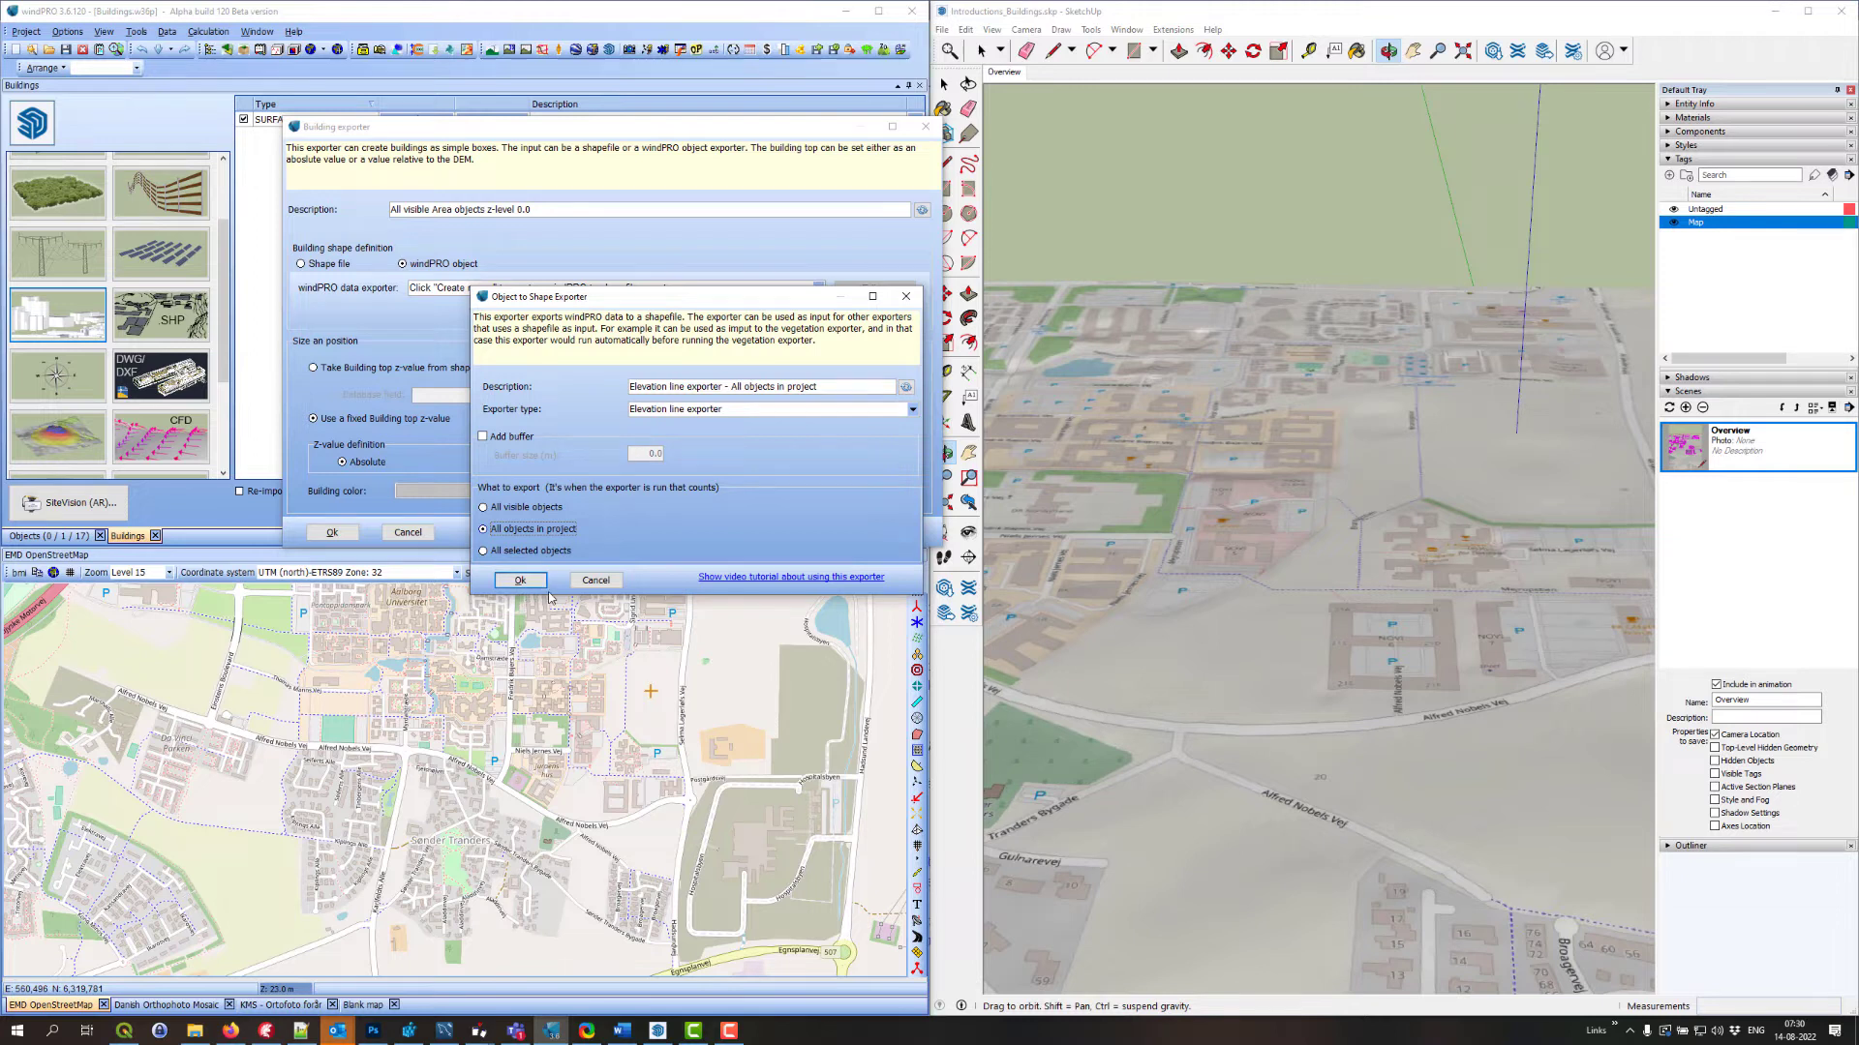
mouse_move(559, 588)
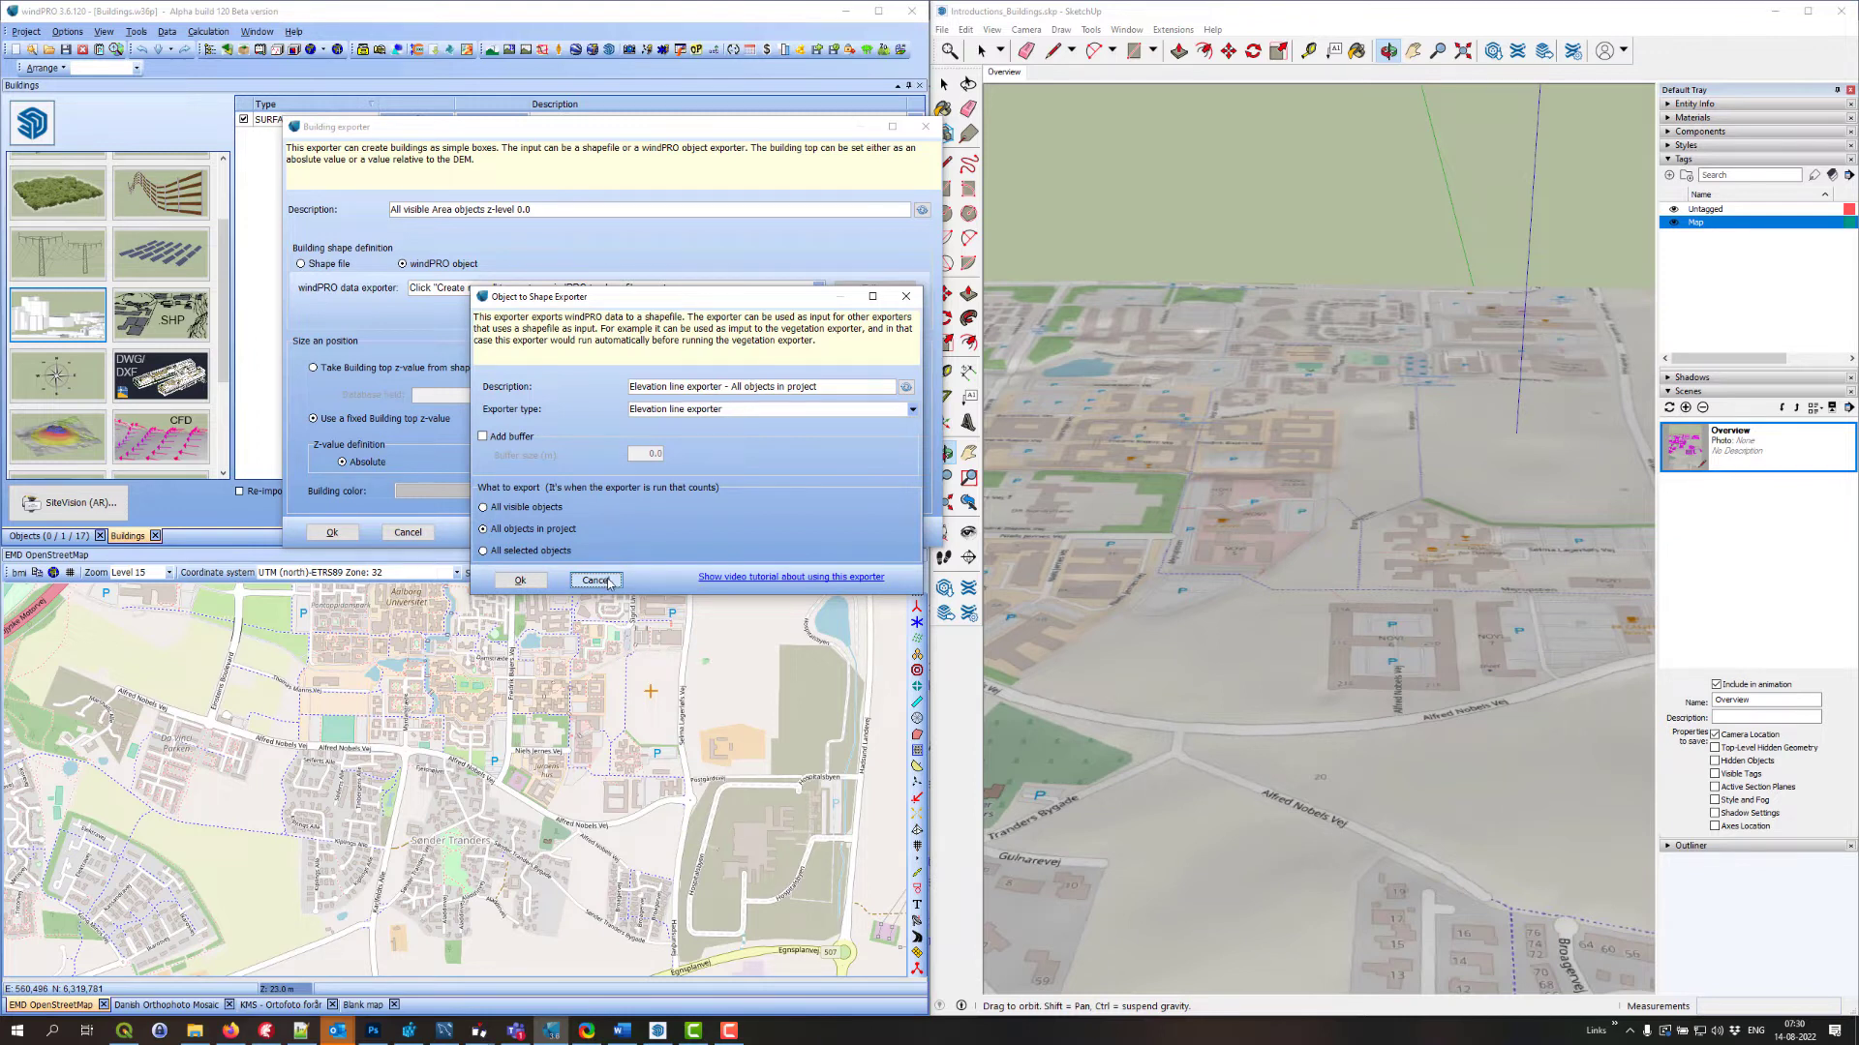
Cancel the object exporter and load Buildings.shp as the shapefile source in UTM (north)-ETRS89 Zone 32
left_click(594, 581)
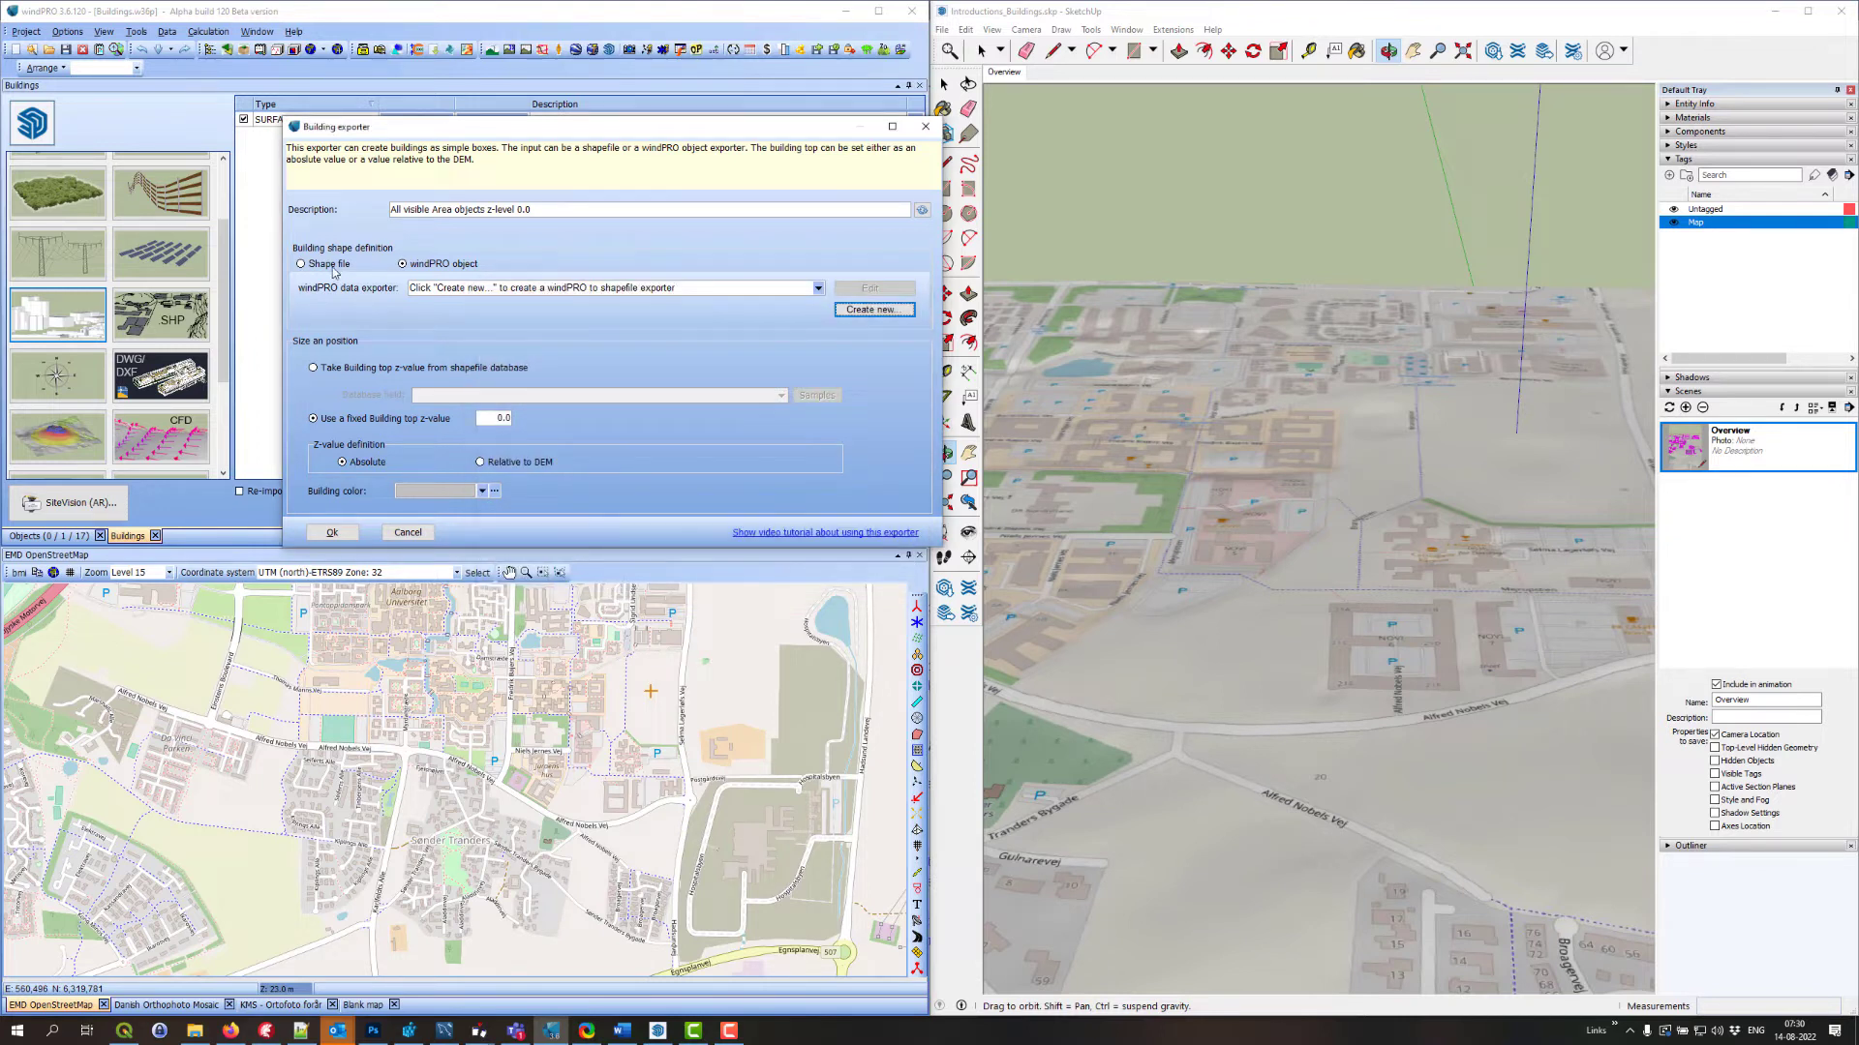
left_click(312, 263)
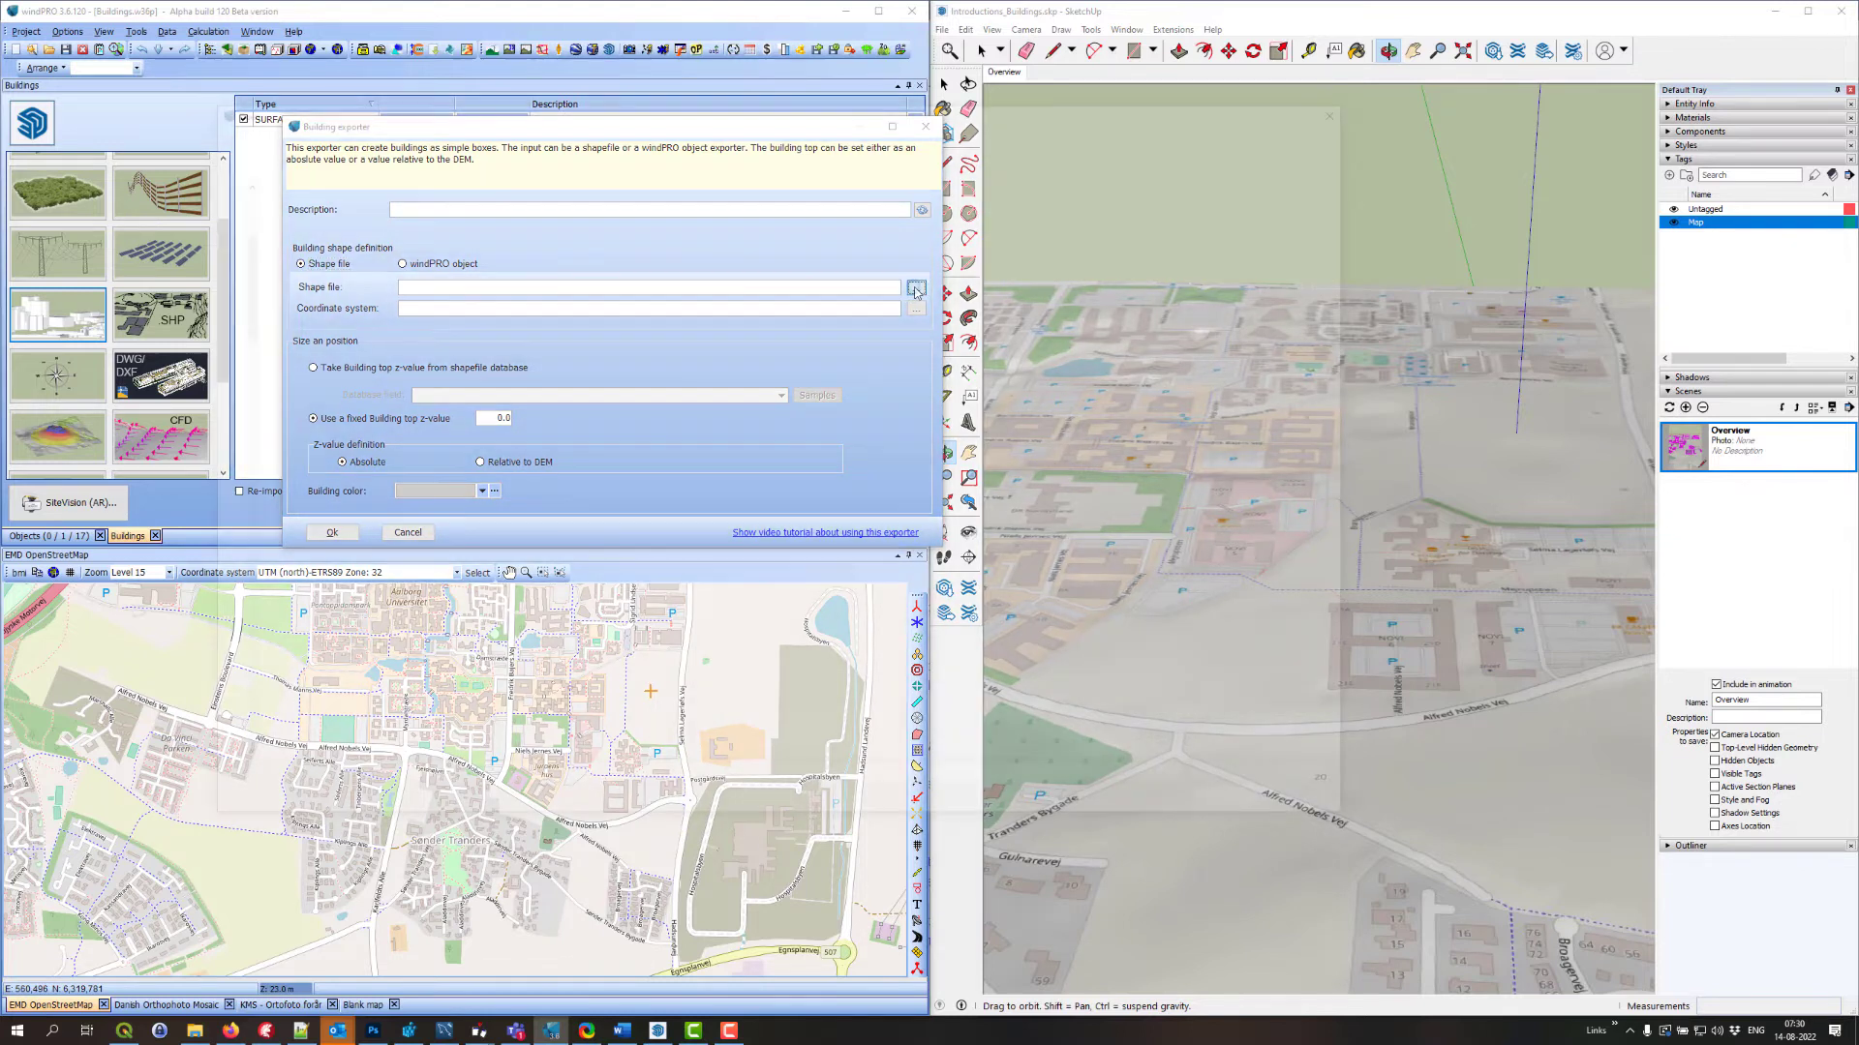
left_click(916, 290)
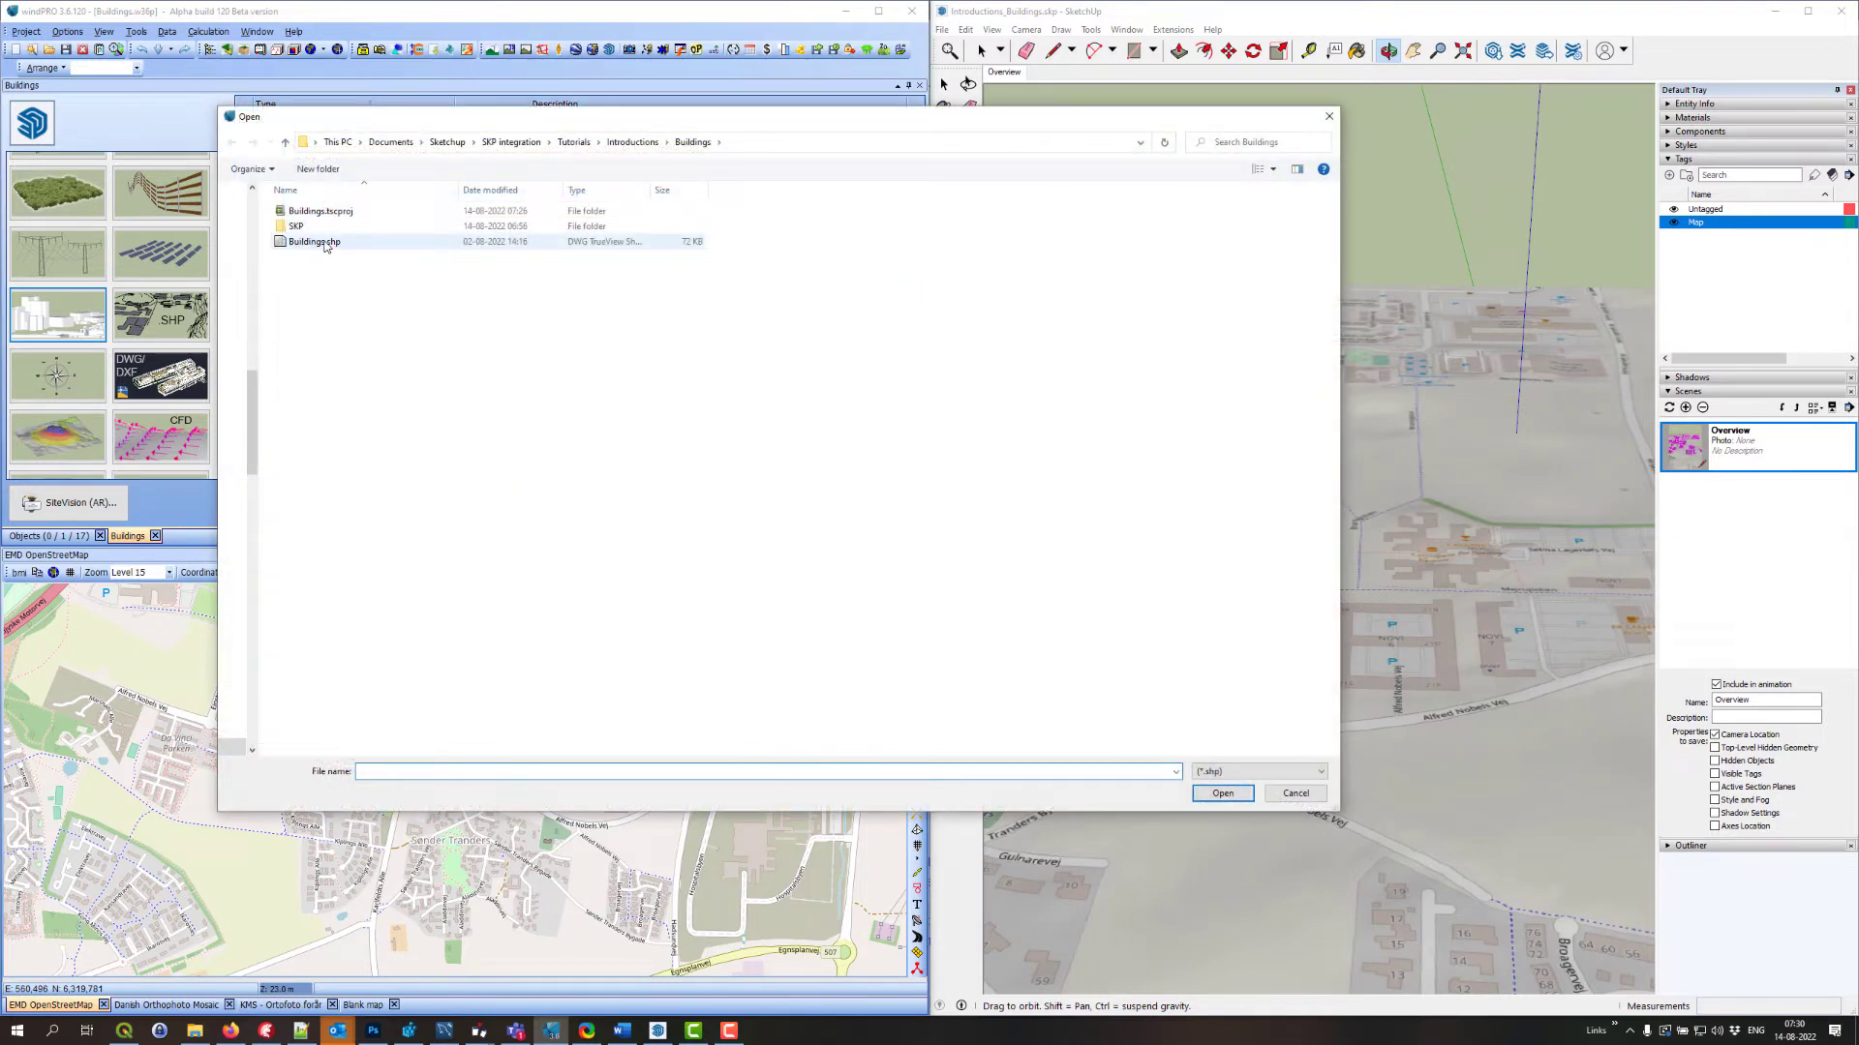
left_click(1222, 793)
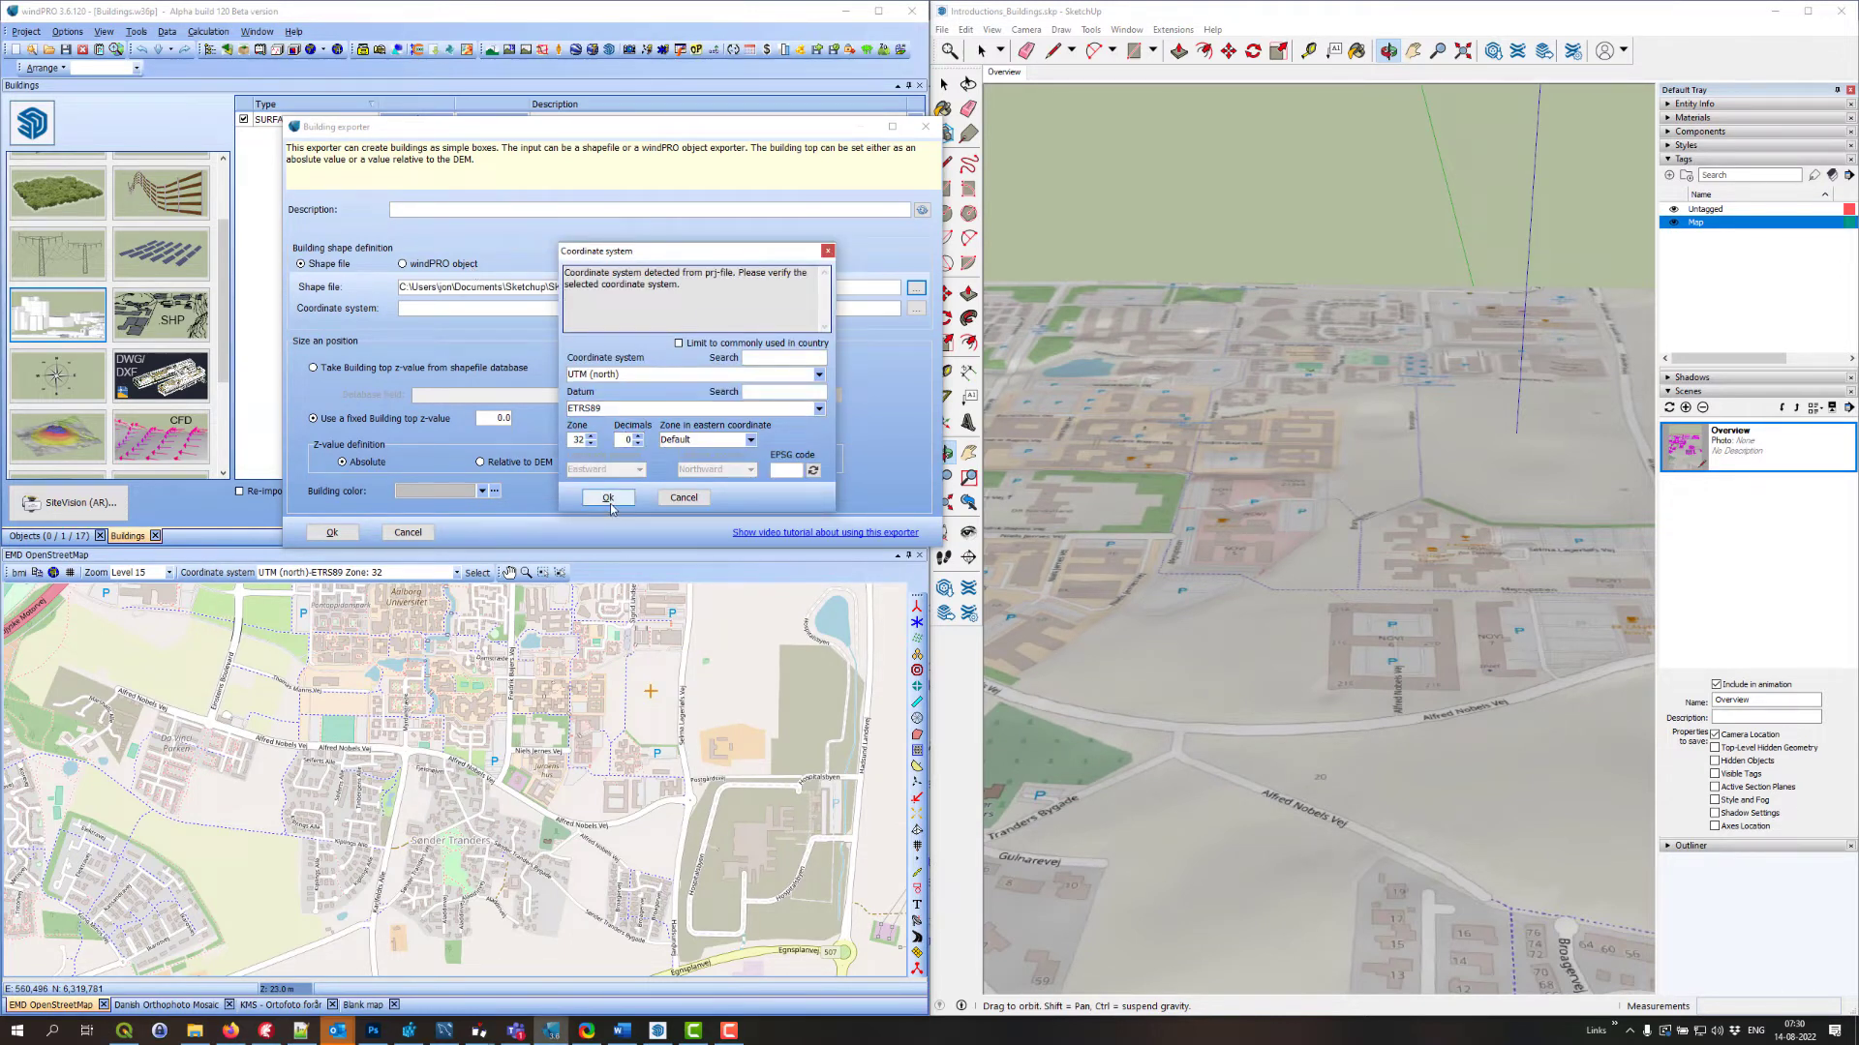
left_click(608, 498)
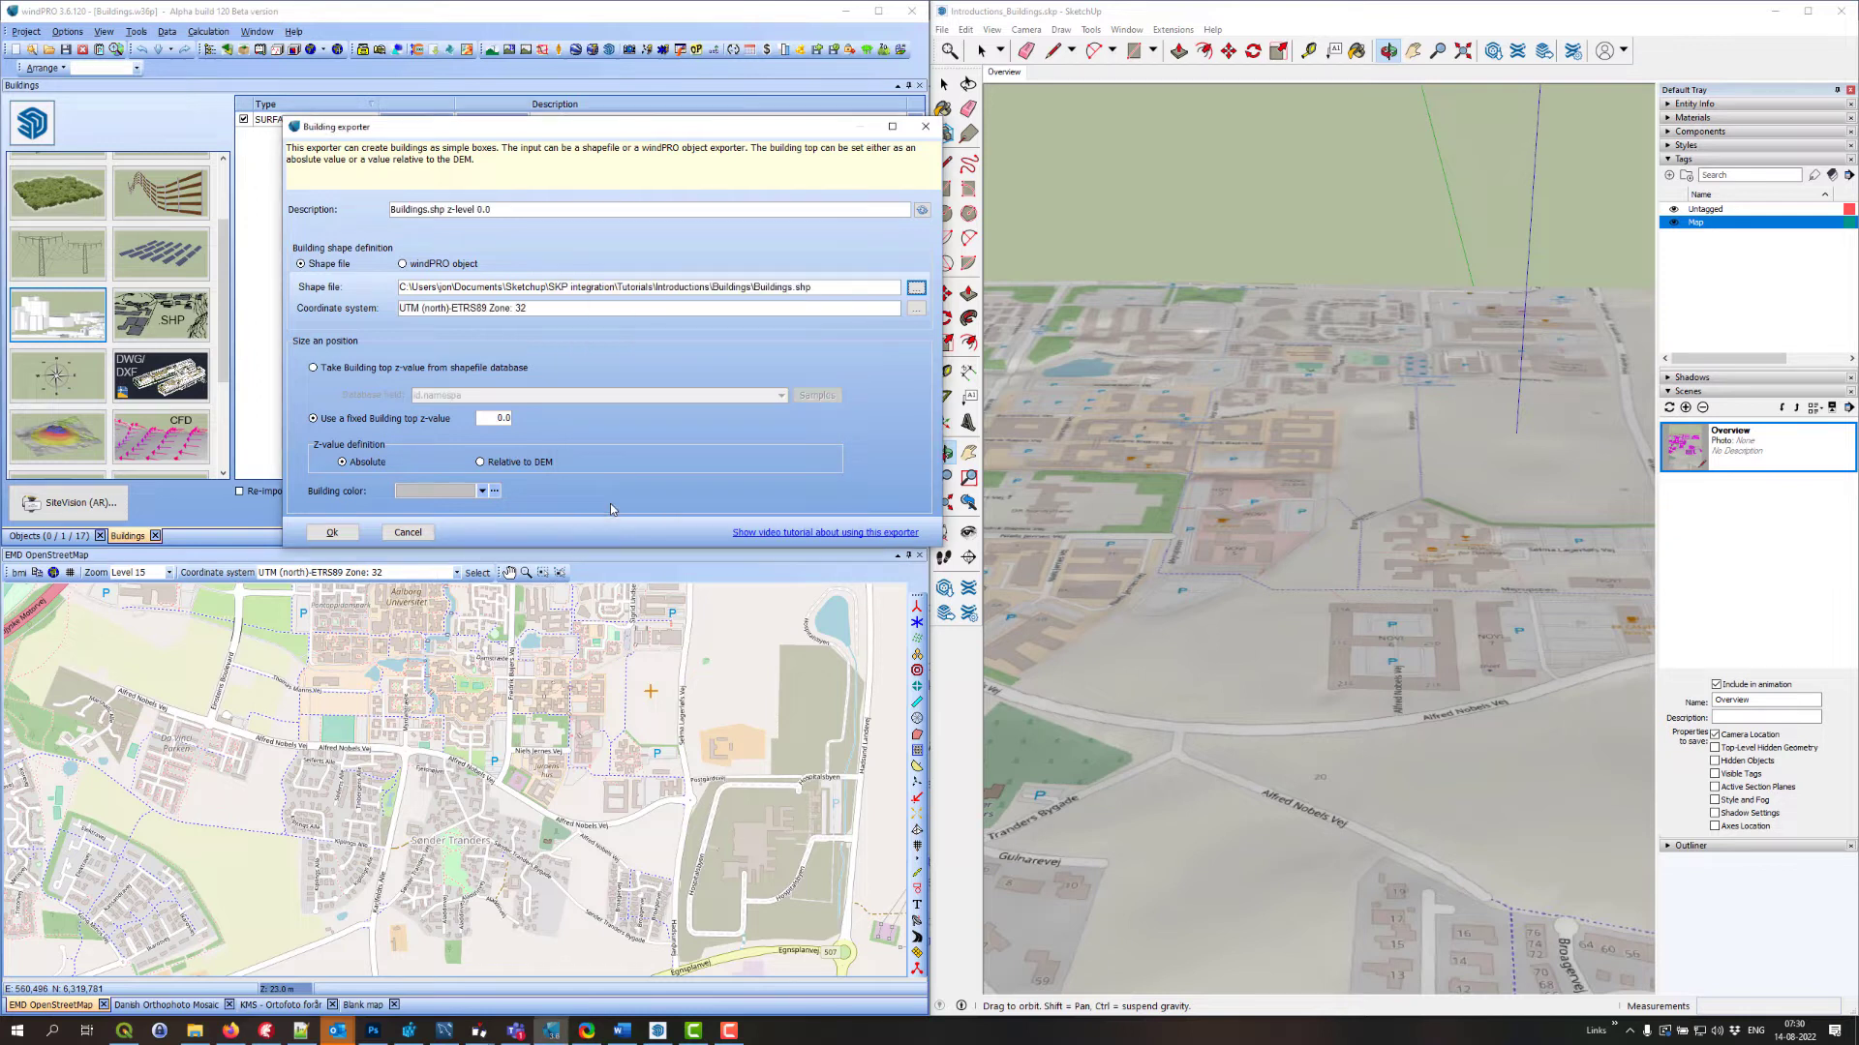
Fix the building top z-value at 10 and keep it as an absolute value
left_click(490, 418)
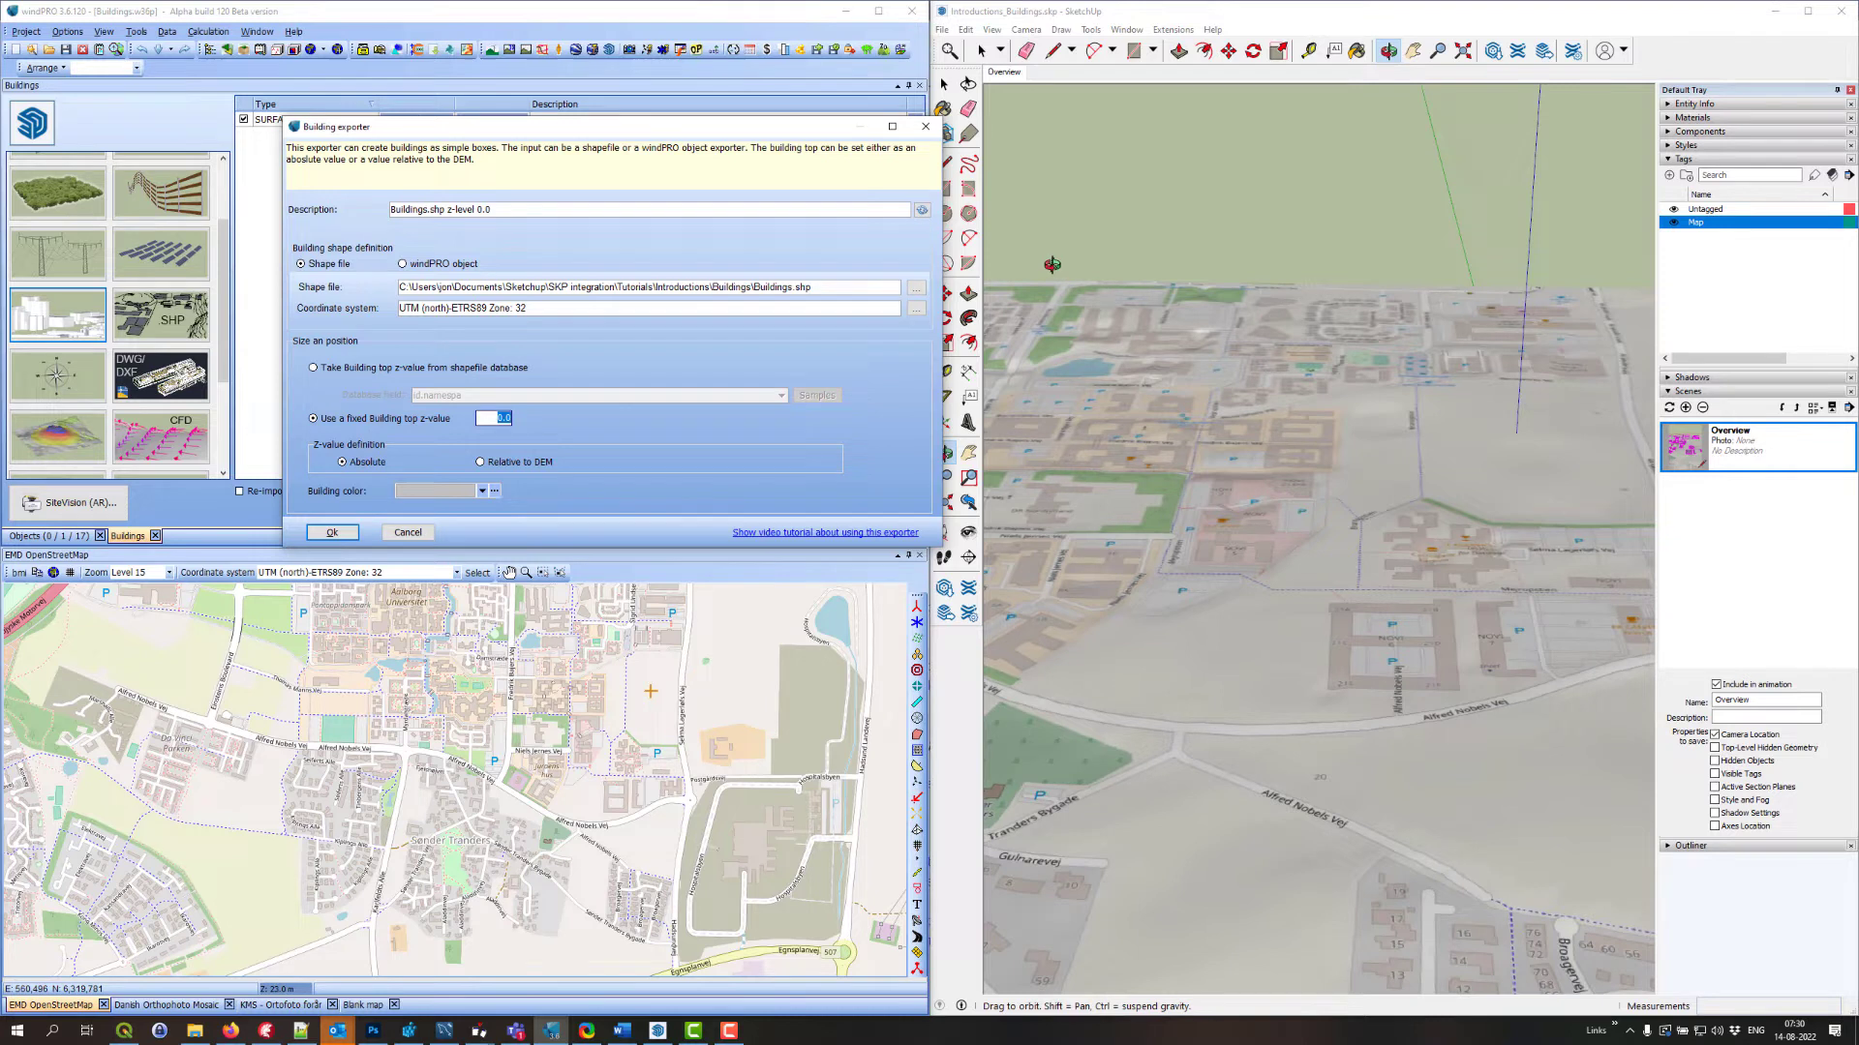
type("10")
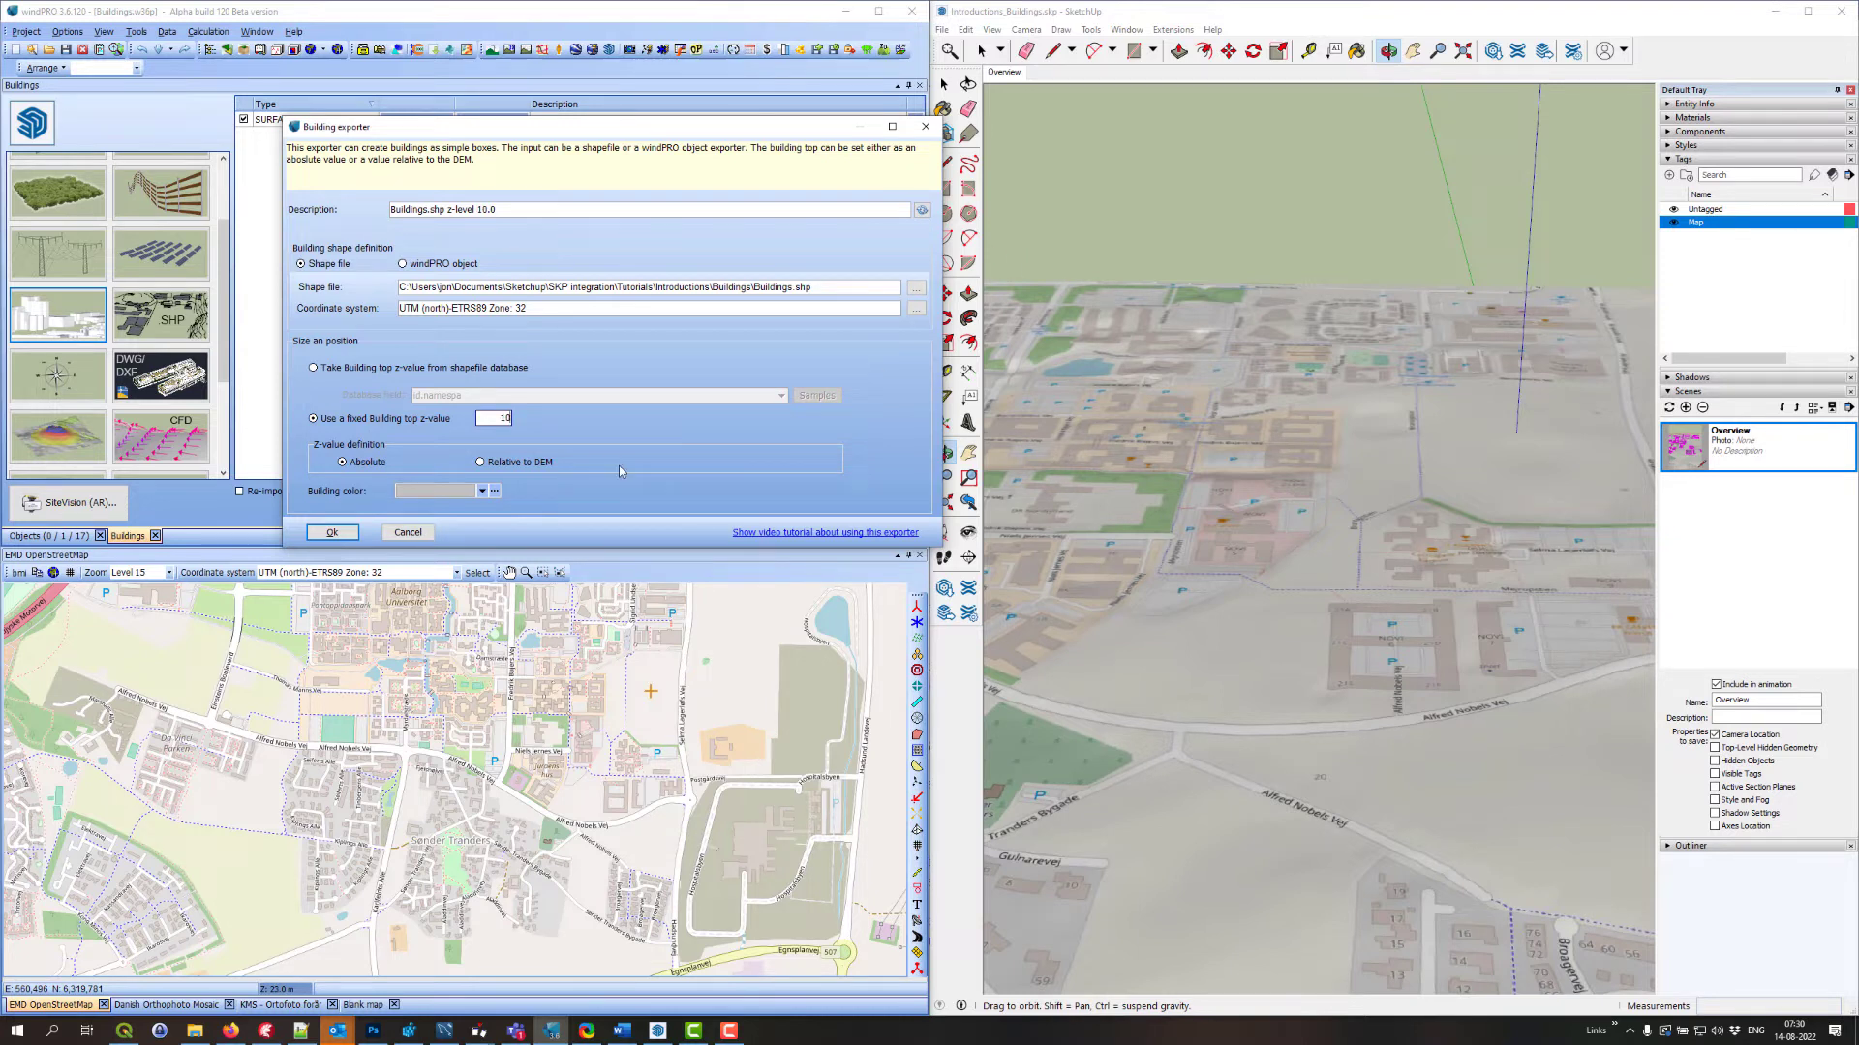
left_click(480, 461)
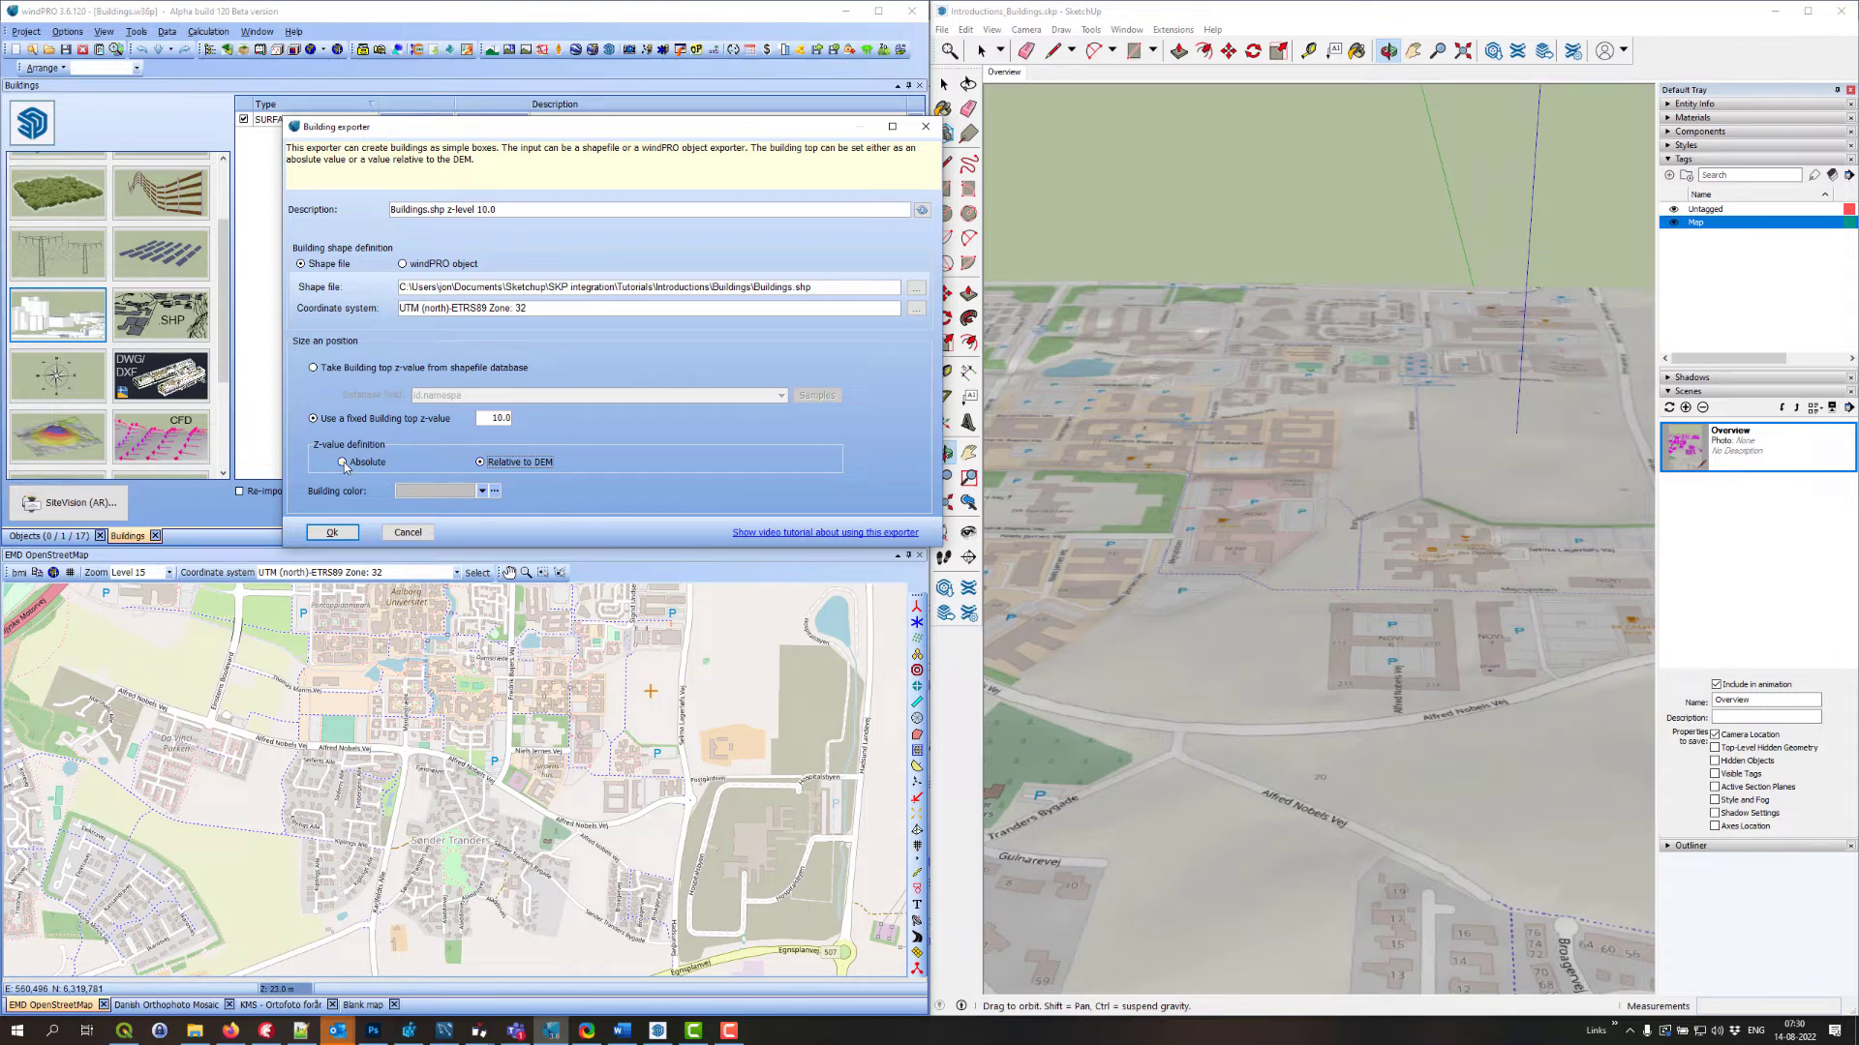
left_click(341, 461)
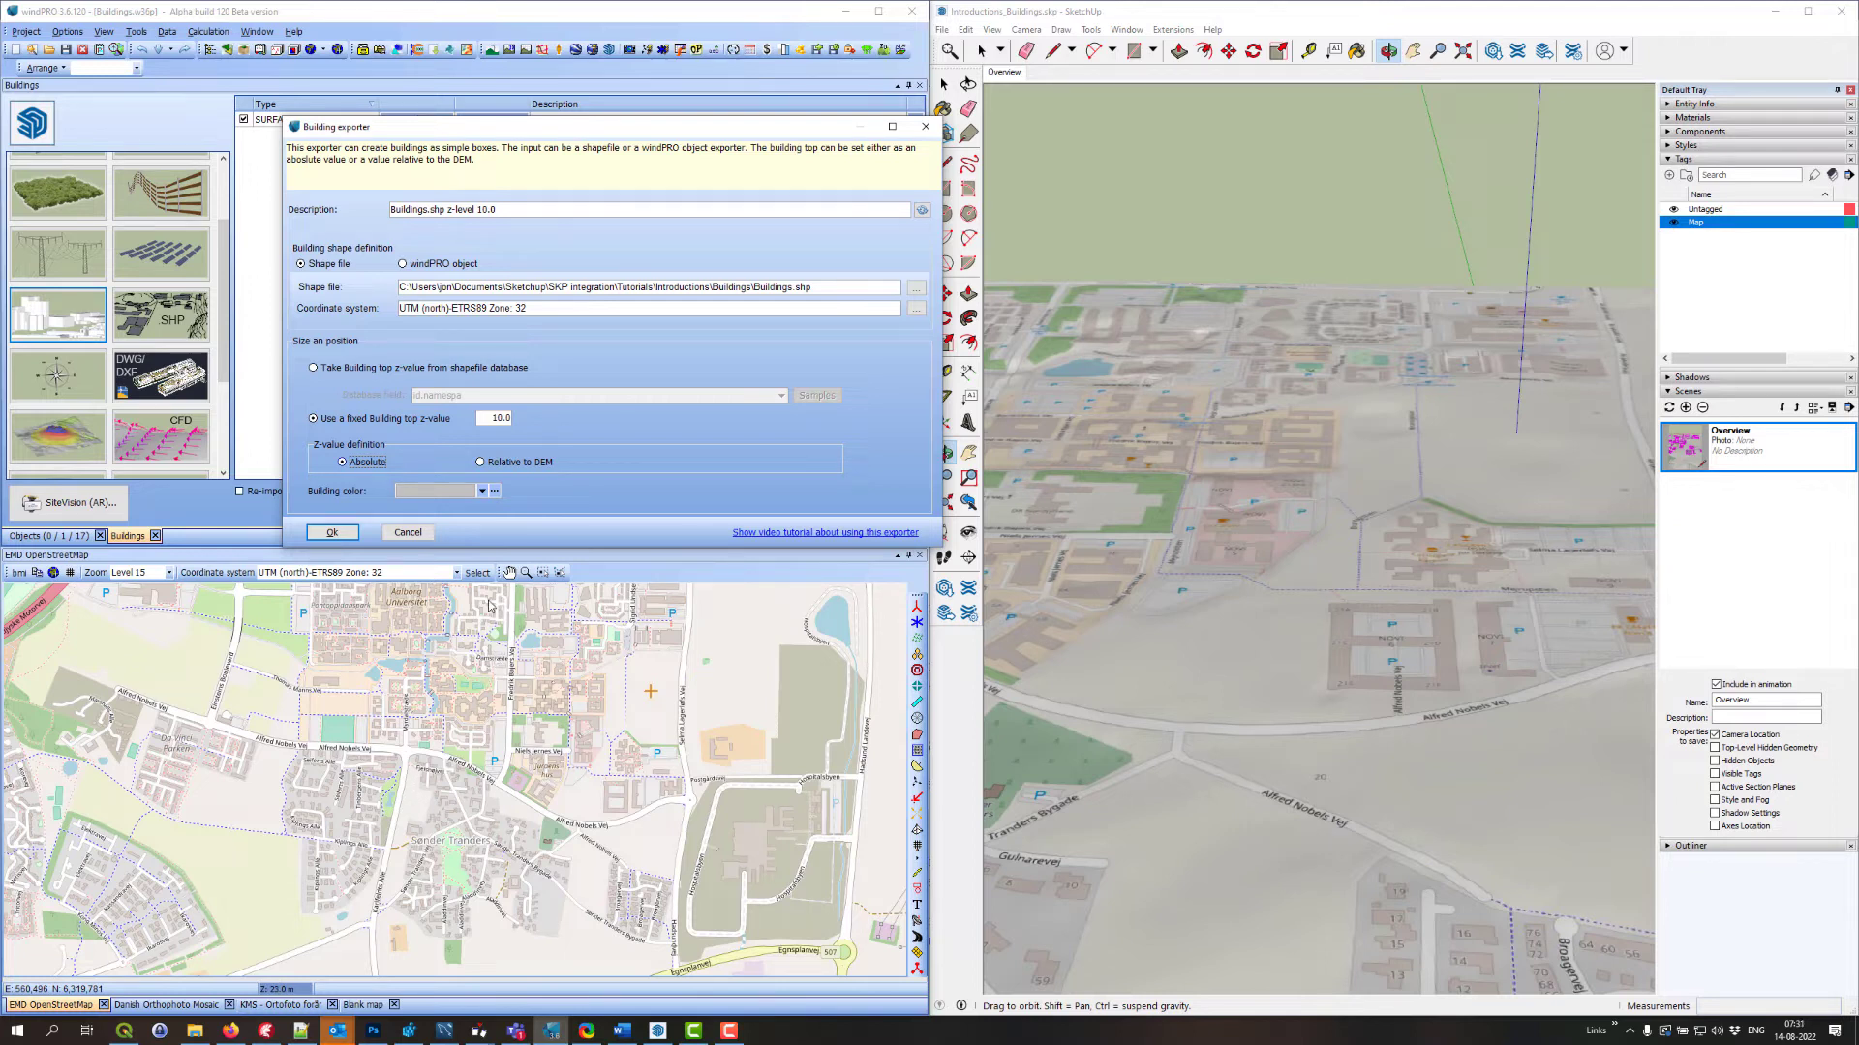
mouse_move(470, 453)
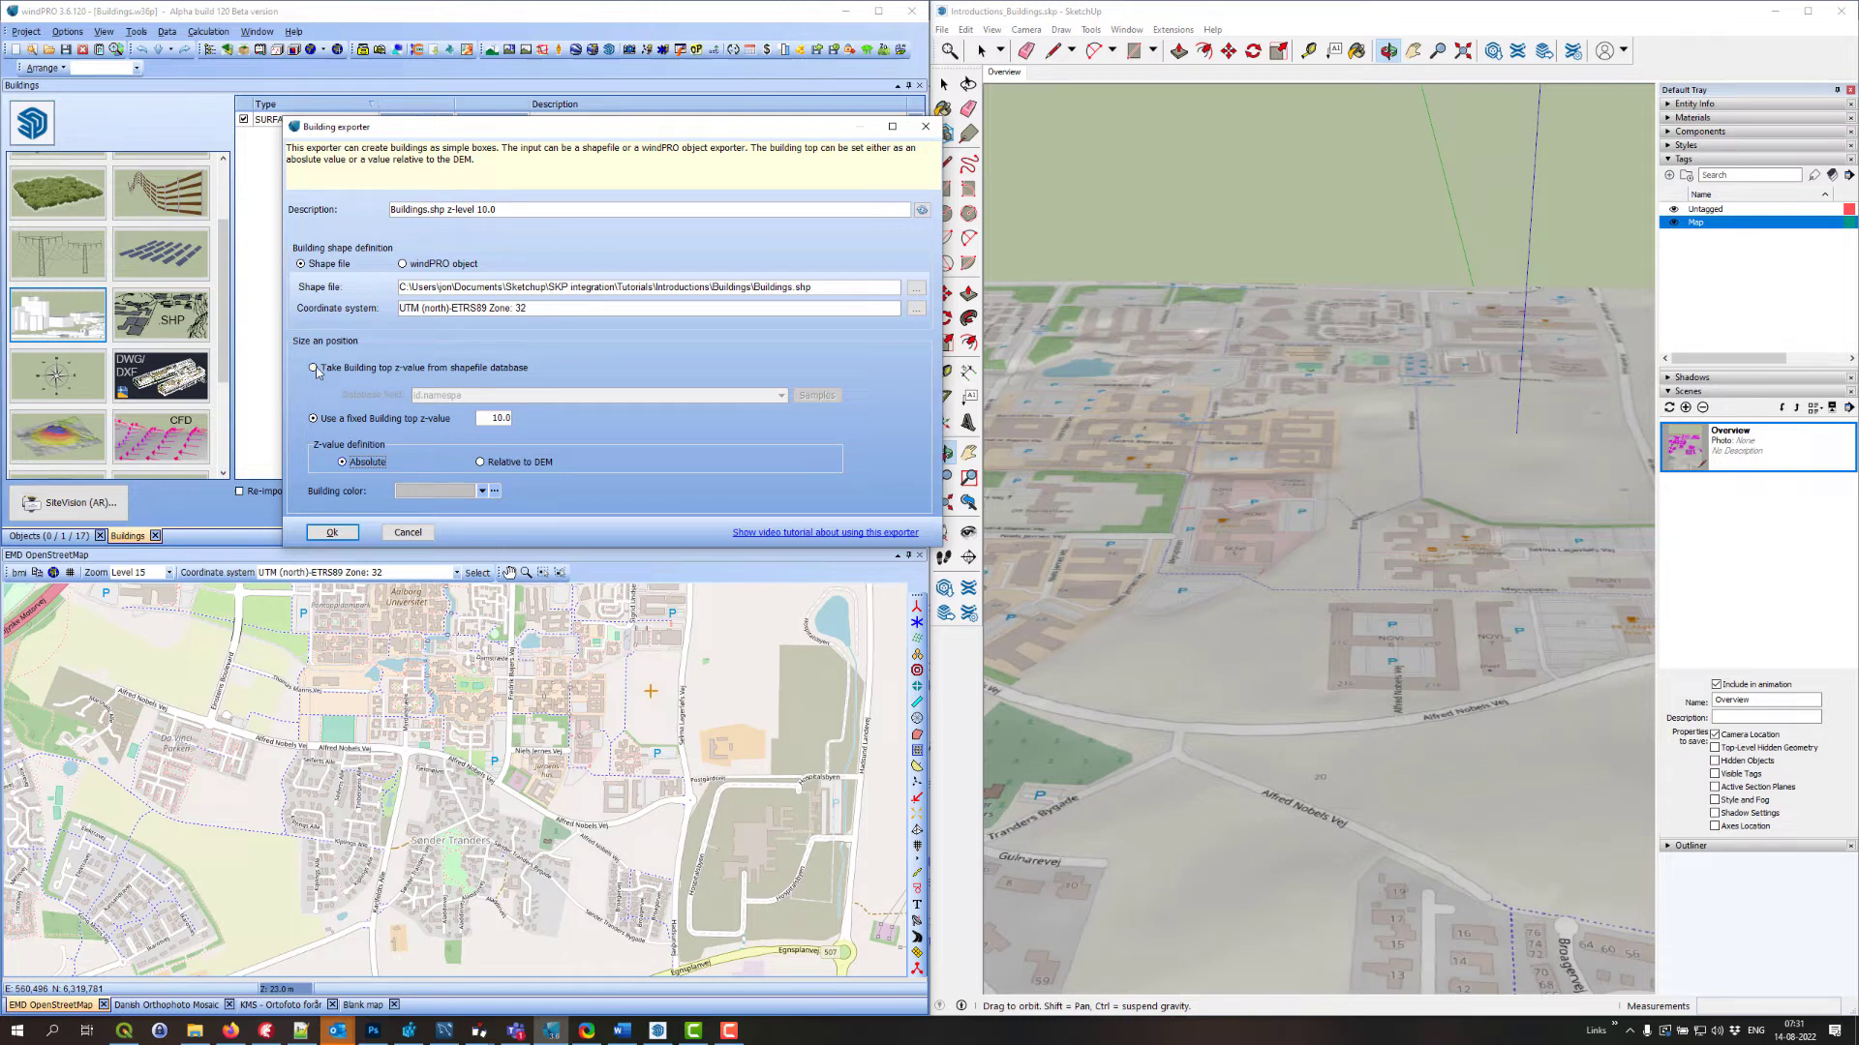
Take building top z-values from the shapefile's _mean field and set the building colour to cyan
left_click(313, 368)
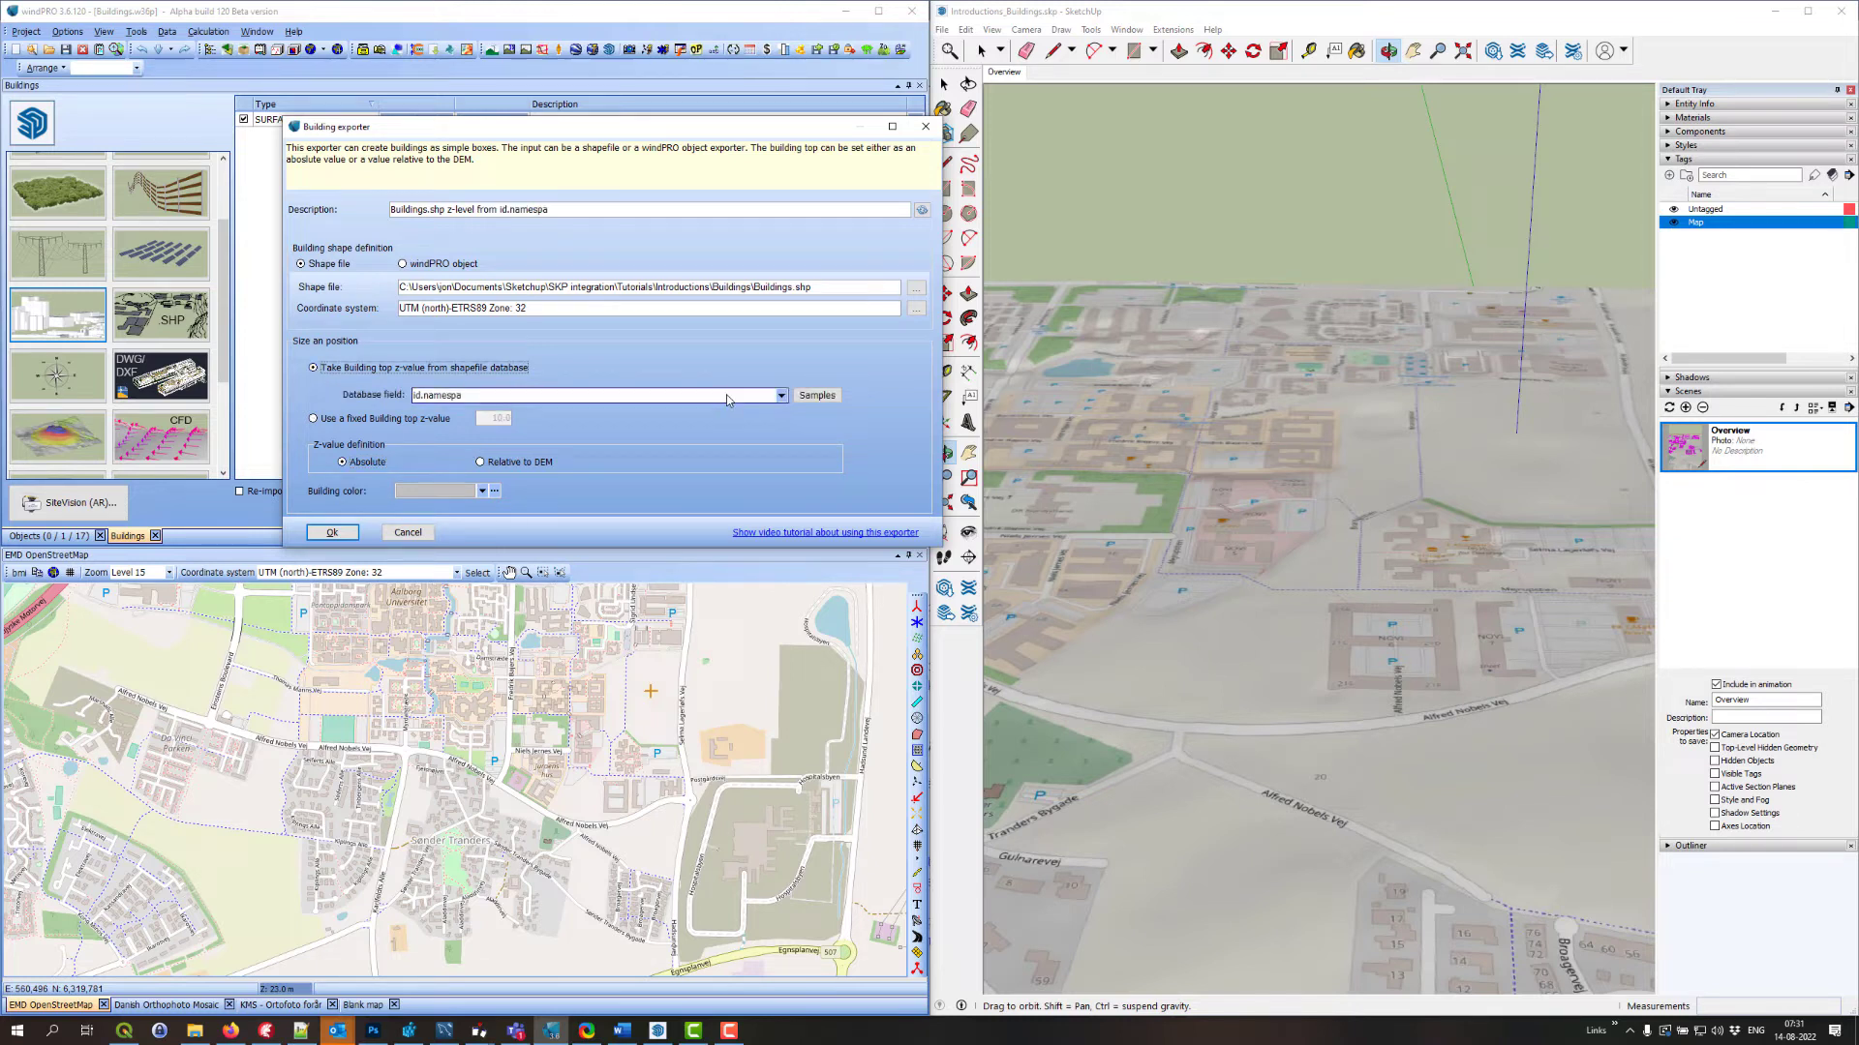
left_click(780, 395)
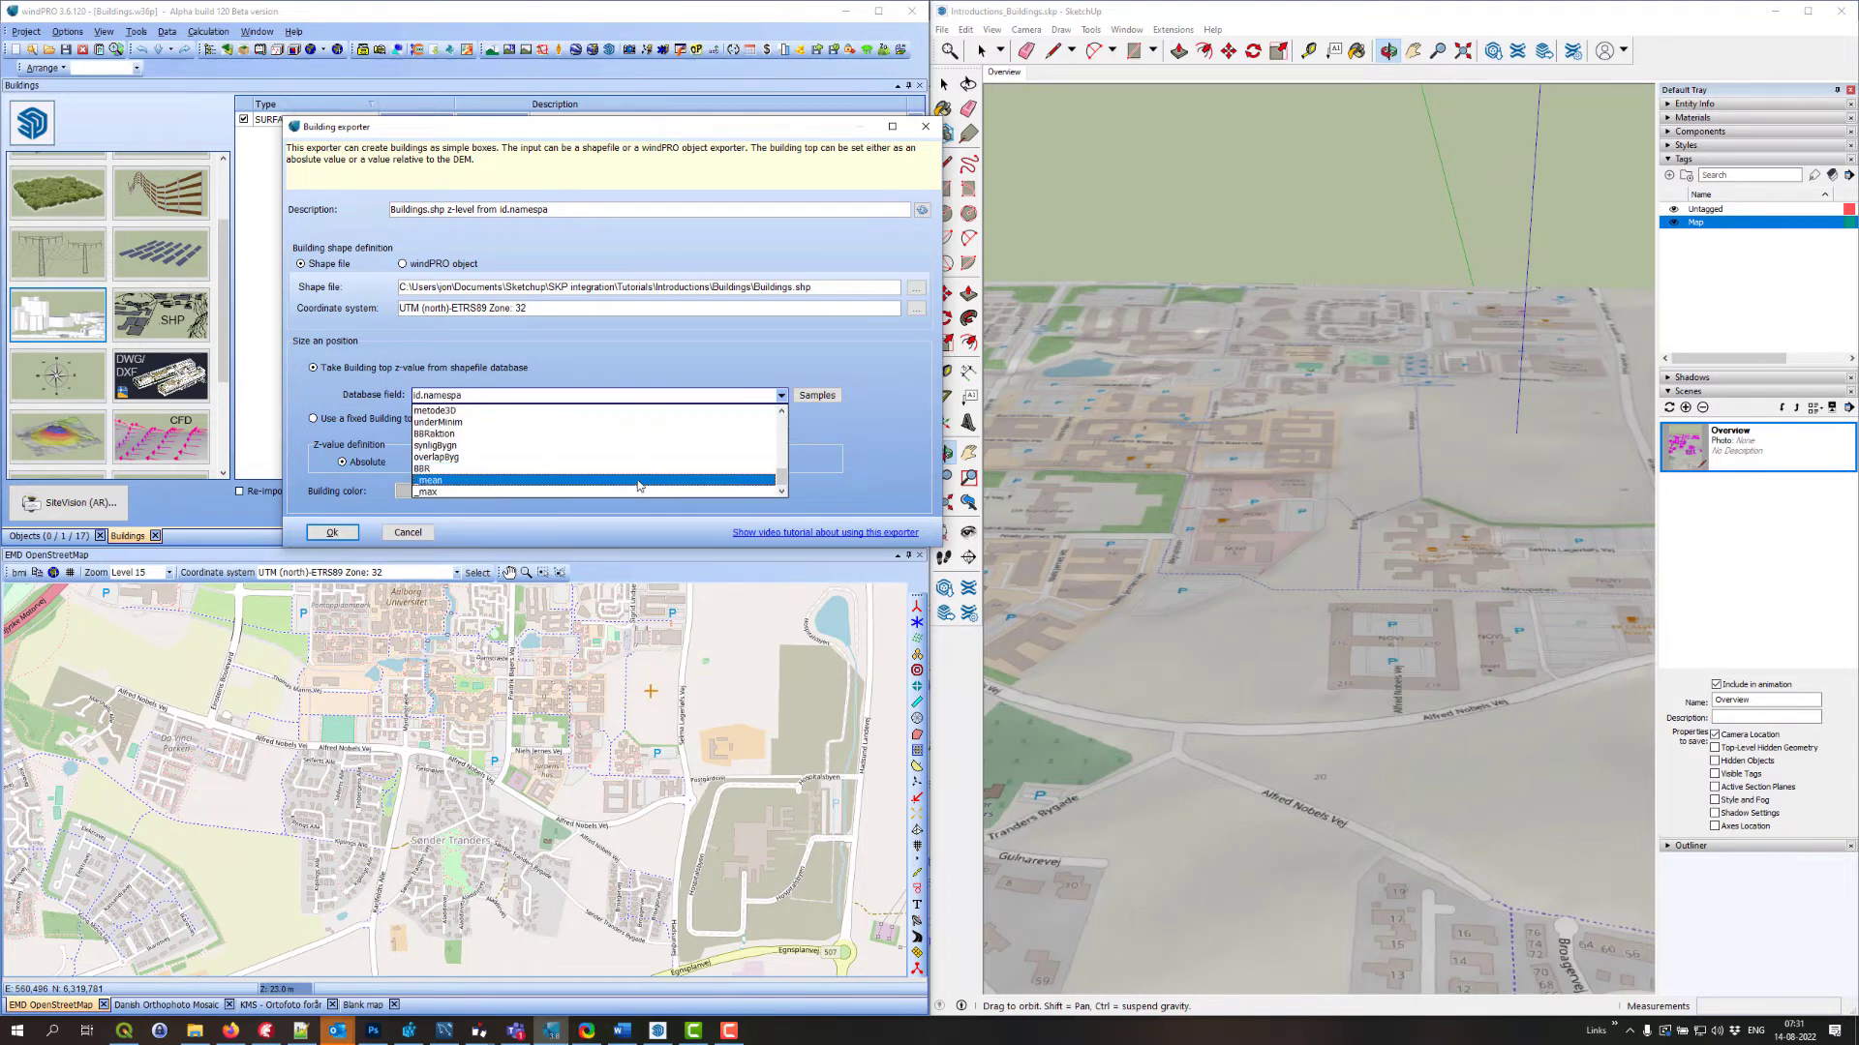
left_click(430, 481)
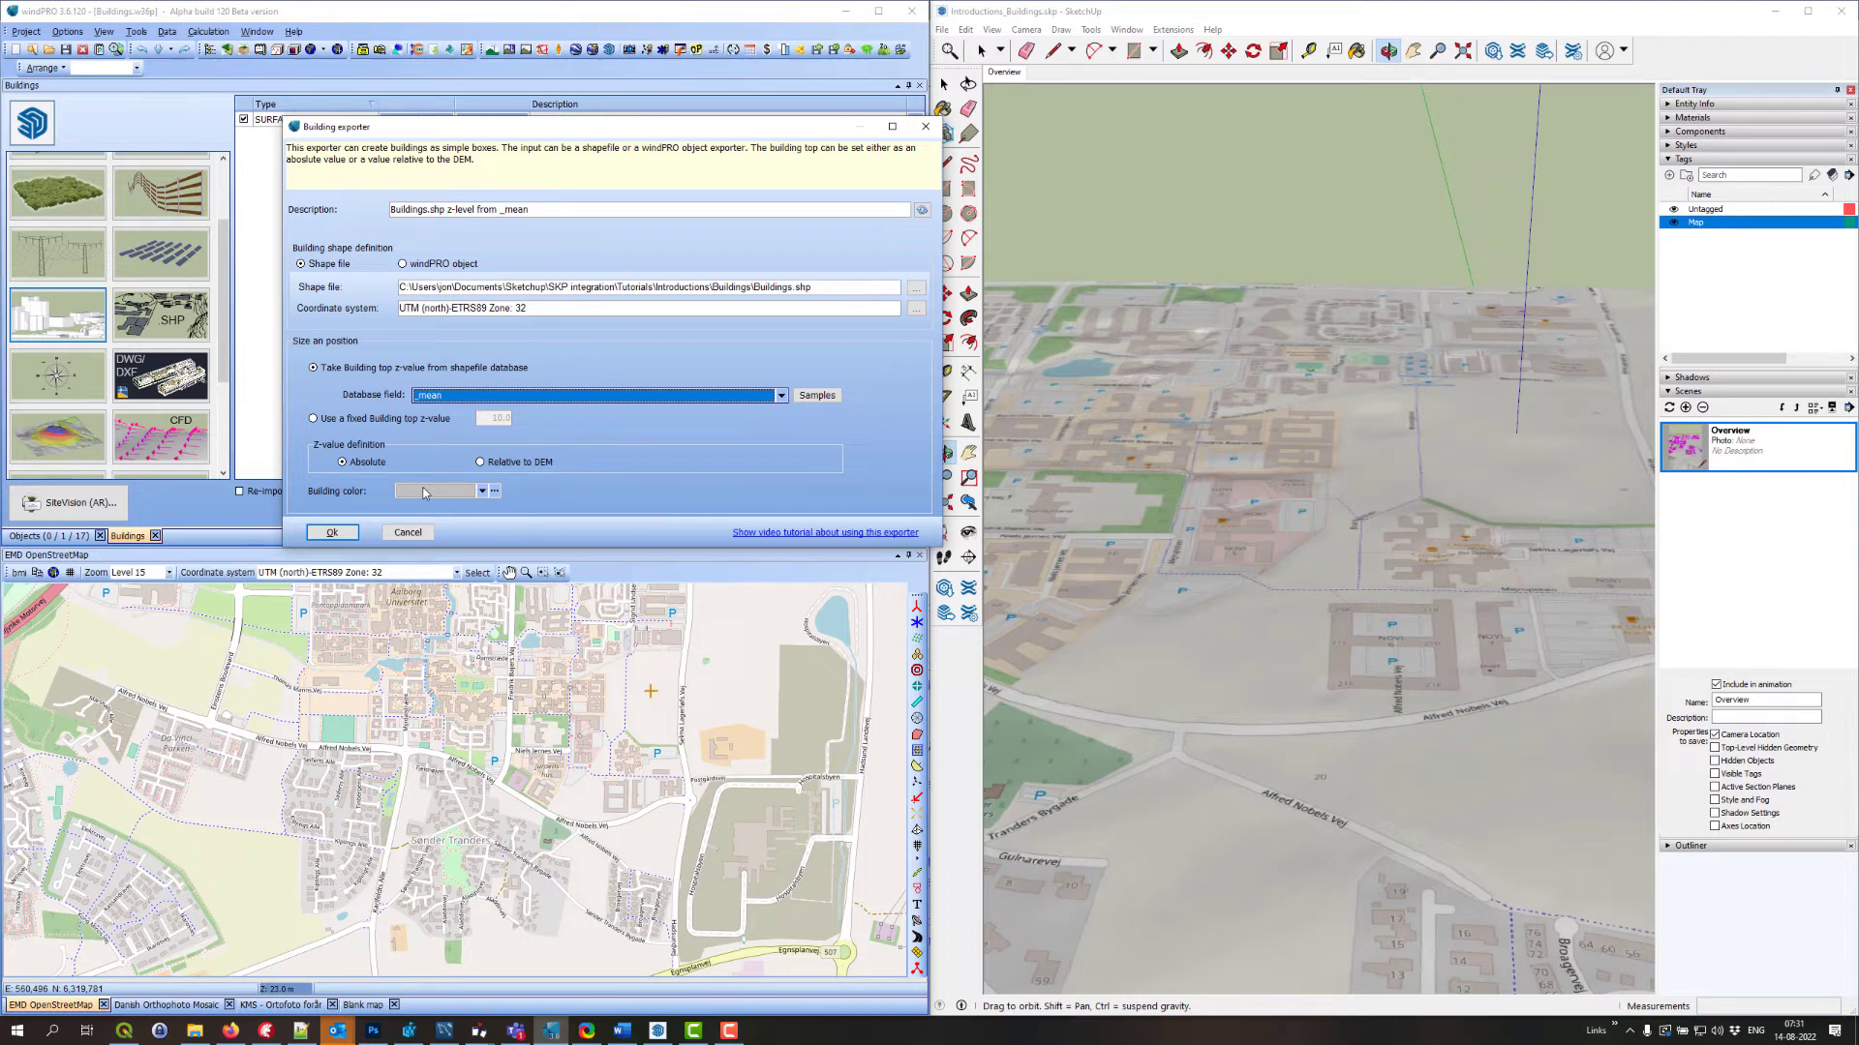
left_click(480, 492)
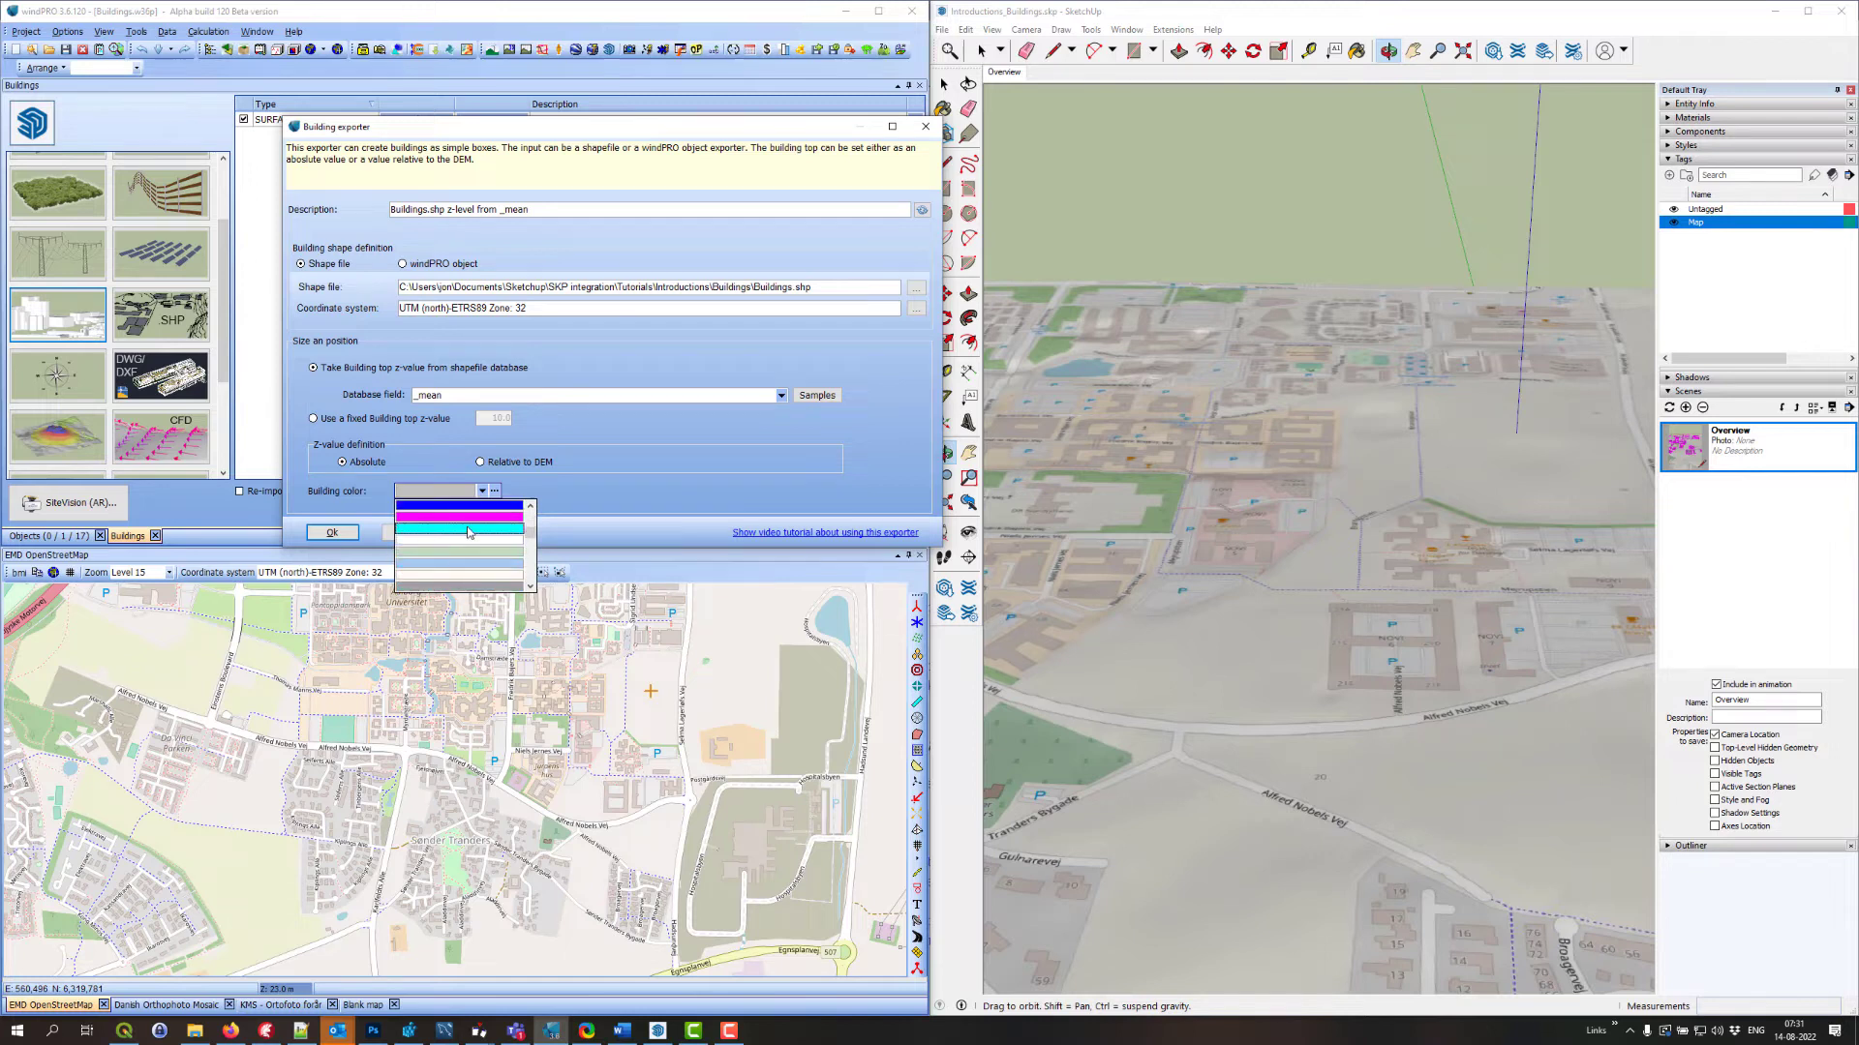
left_click(459, 527)
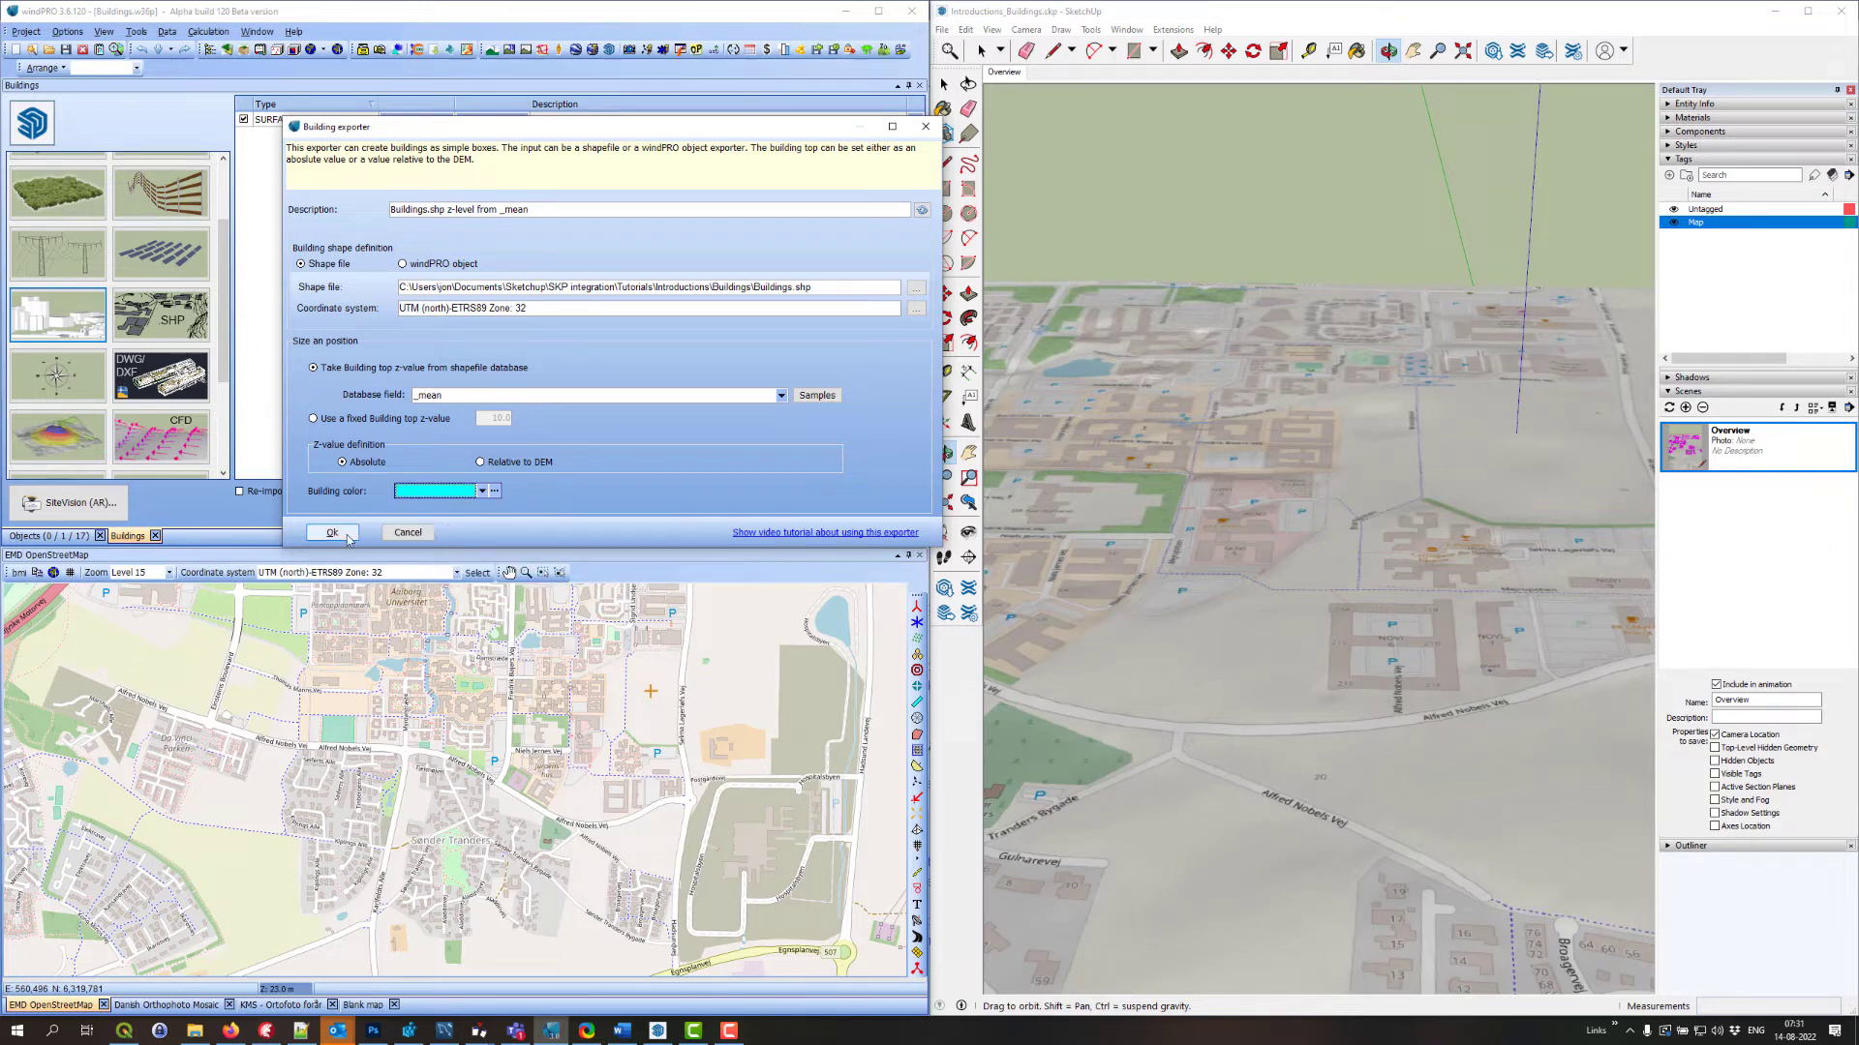
Confirm the exporter and run the BUILDING export so cyan boxes appear in SketchUp
left_click(331, 532)
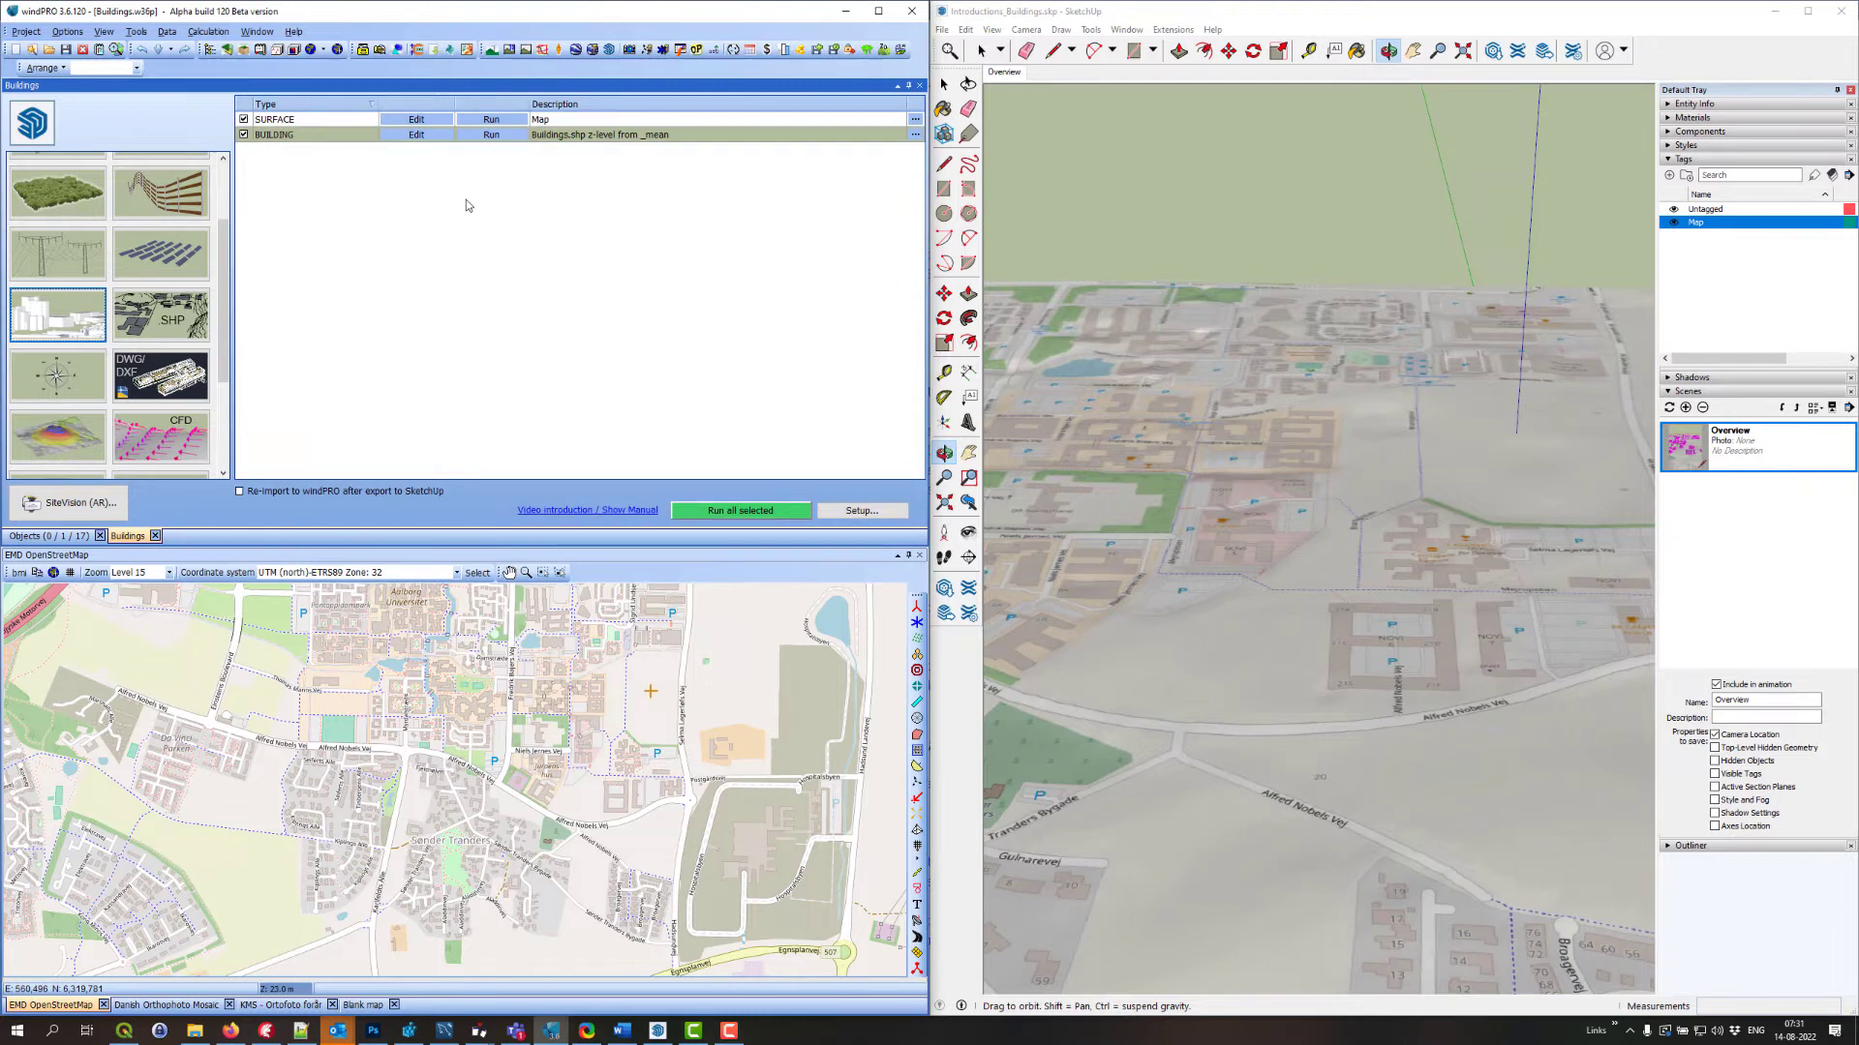
left_click(492, 136)
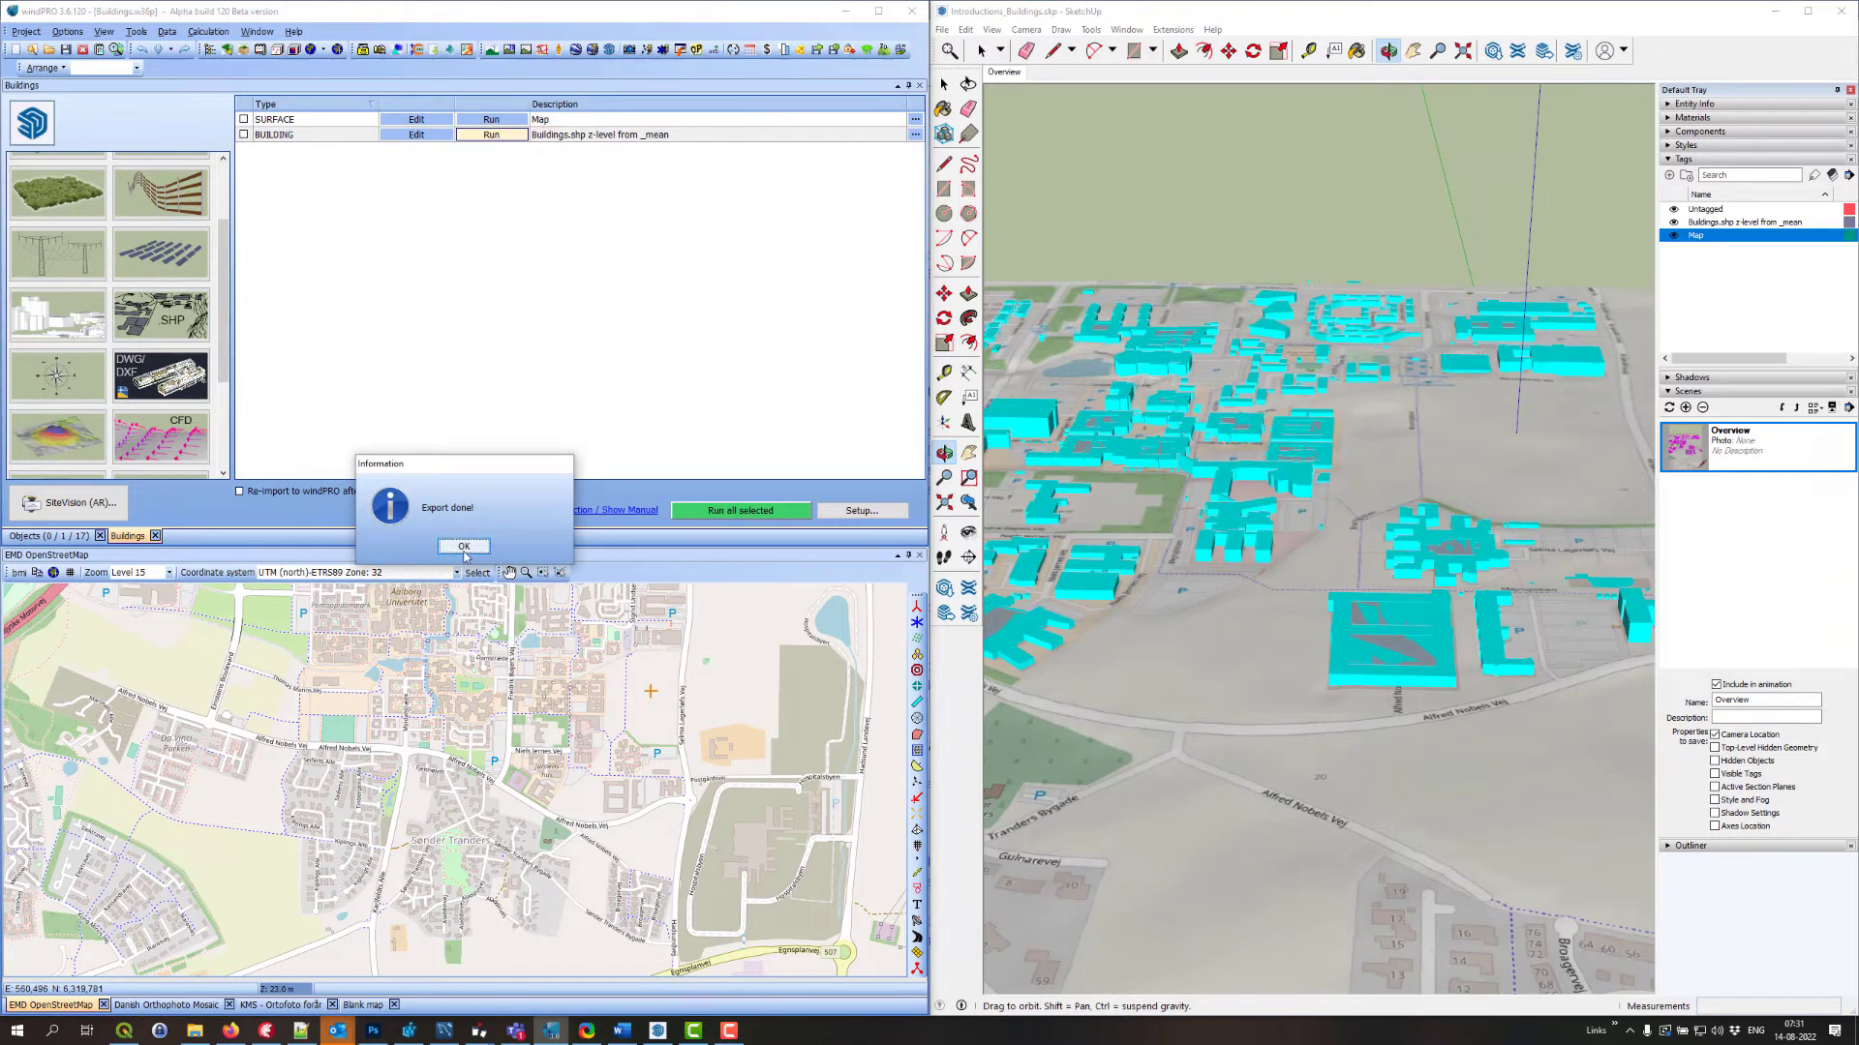
left_click(465, 546)
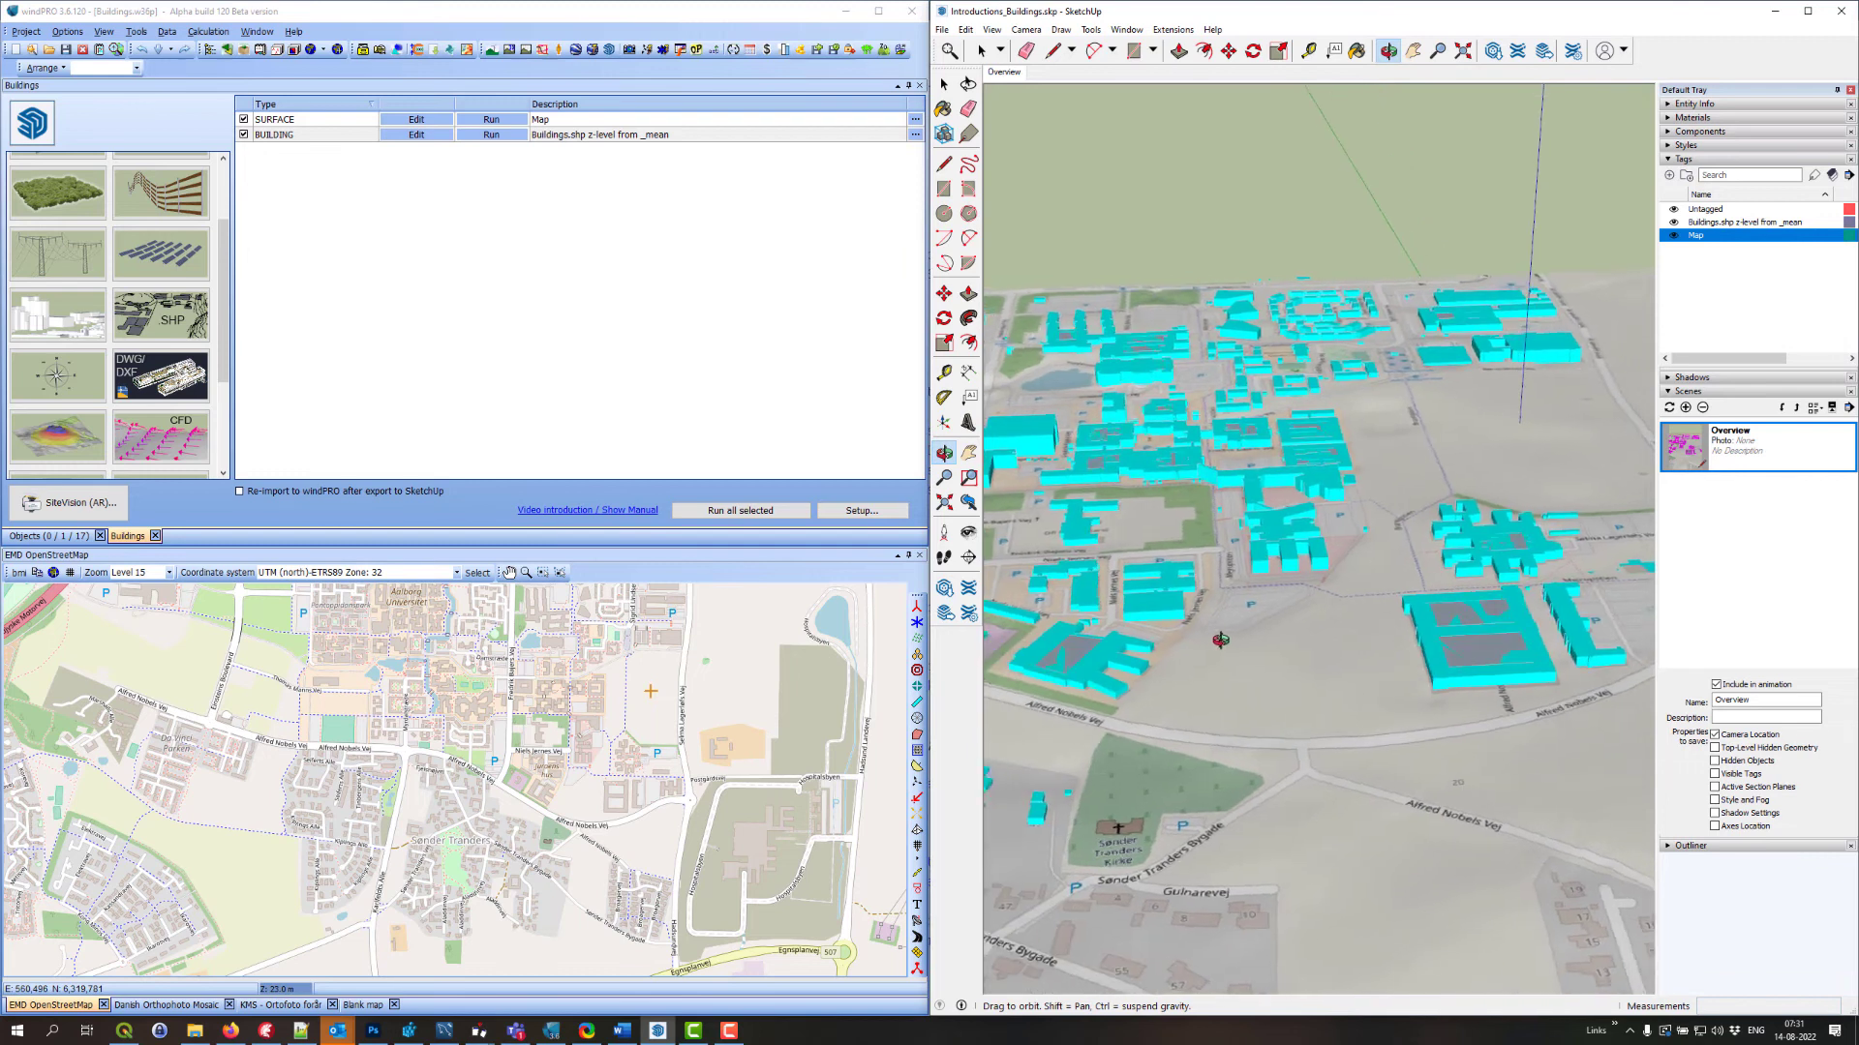
left_click_drag(1221, 641, 1330, 625)
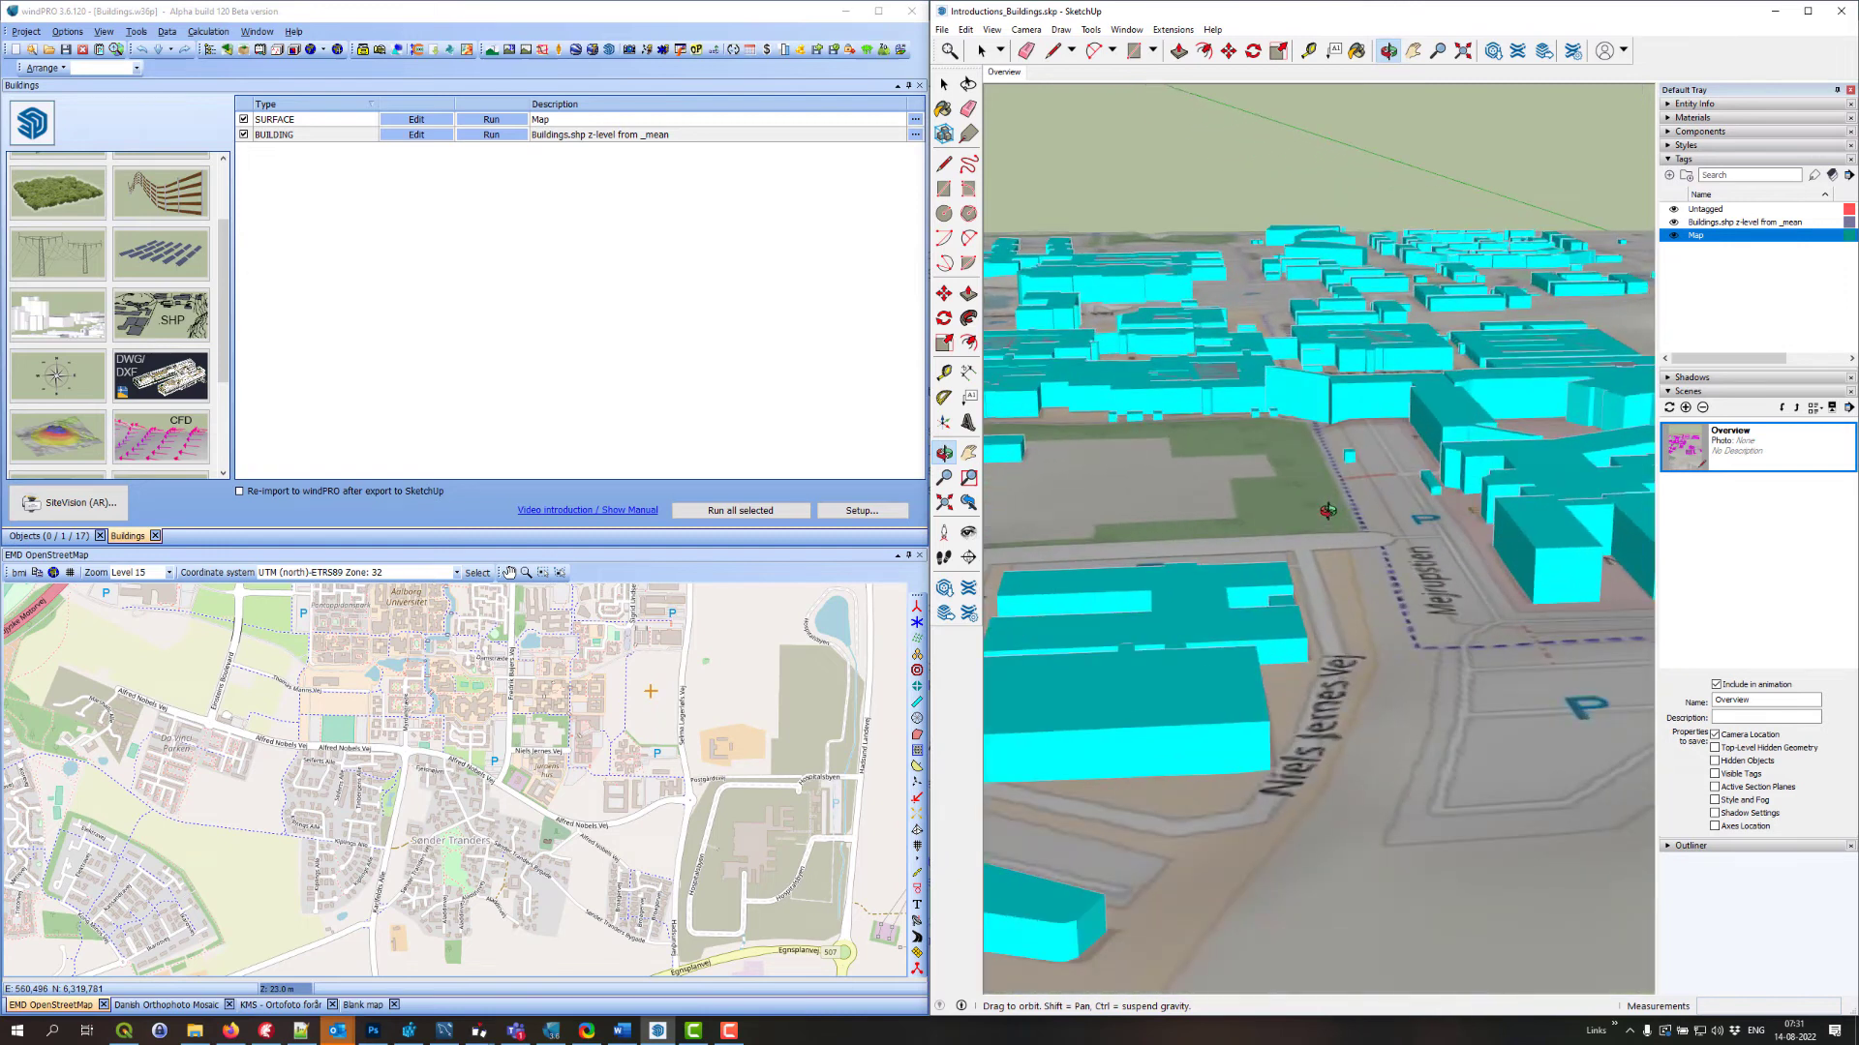
left_click_drag(1328, 509, 1273, 502)
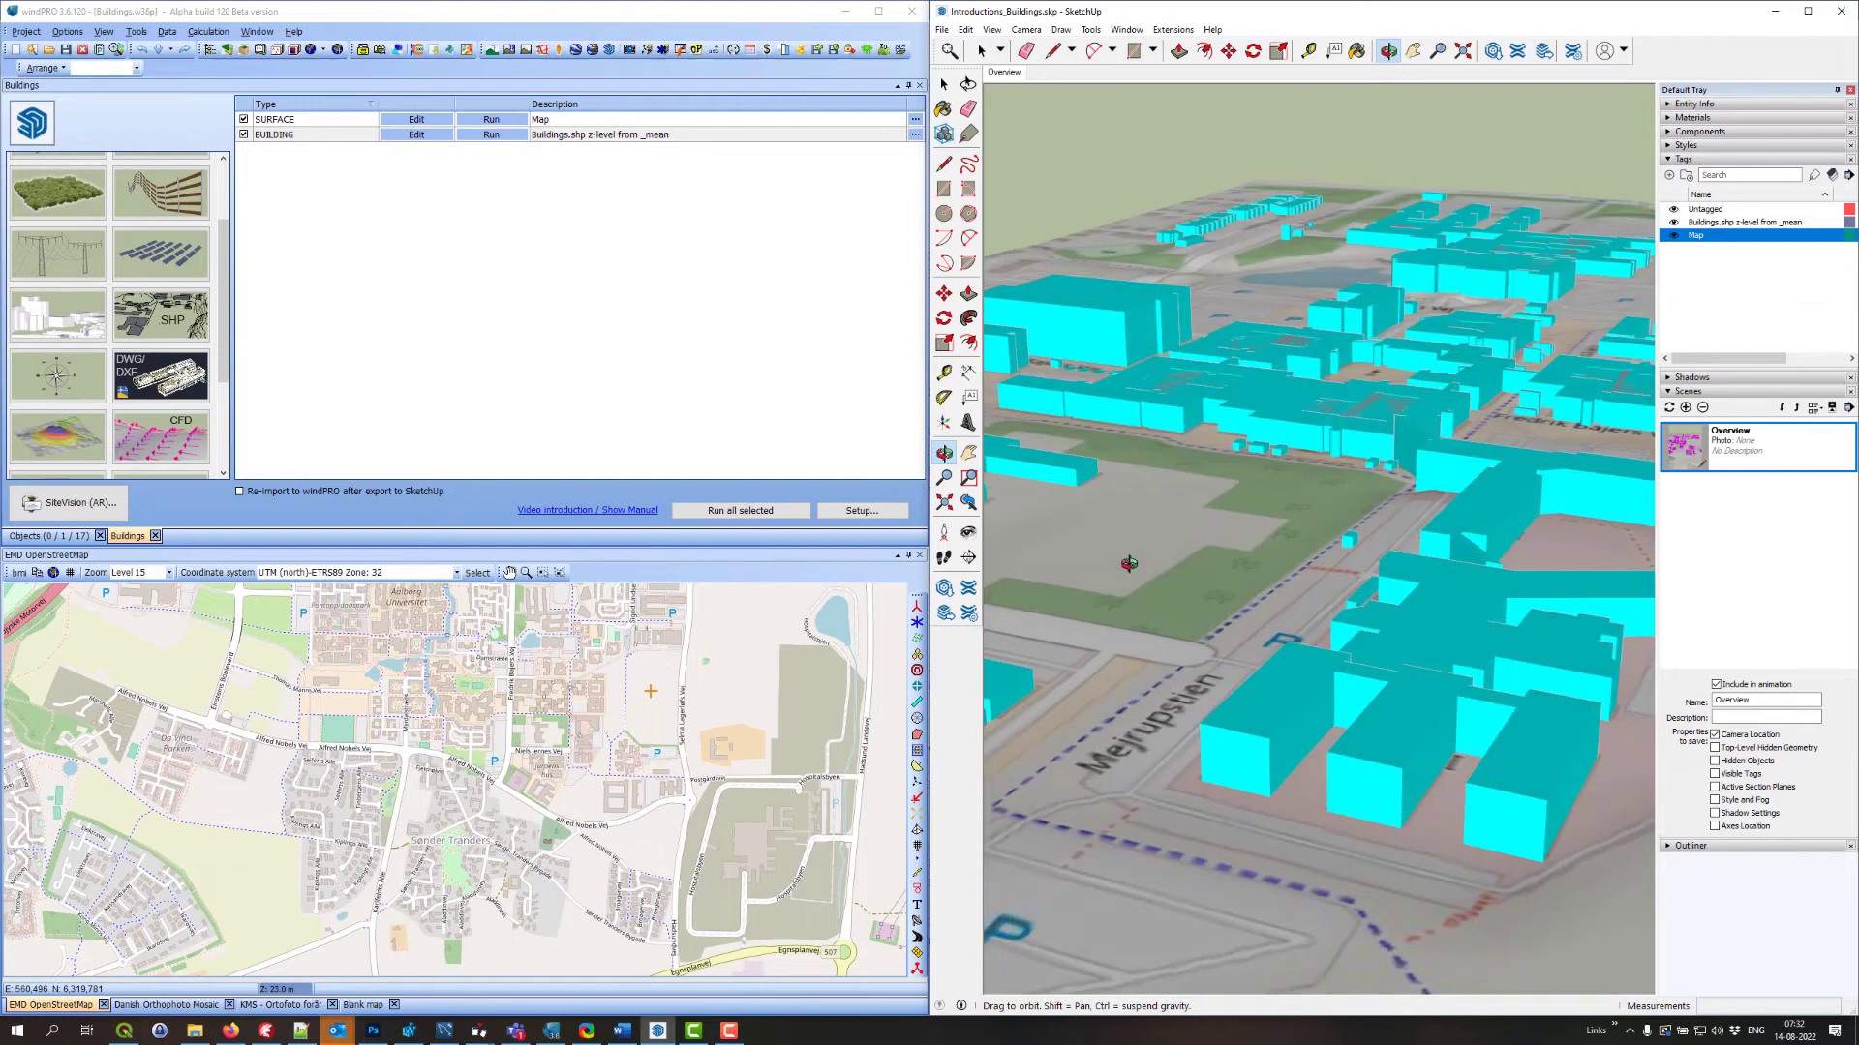
left_click_drag(1127, 563, 1179, 515)
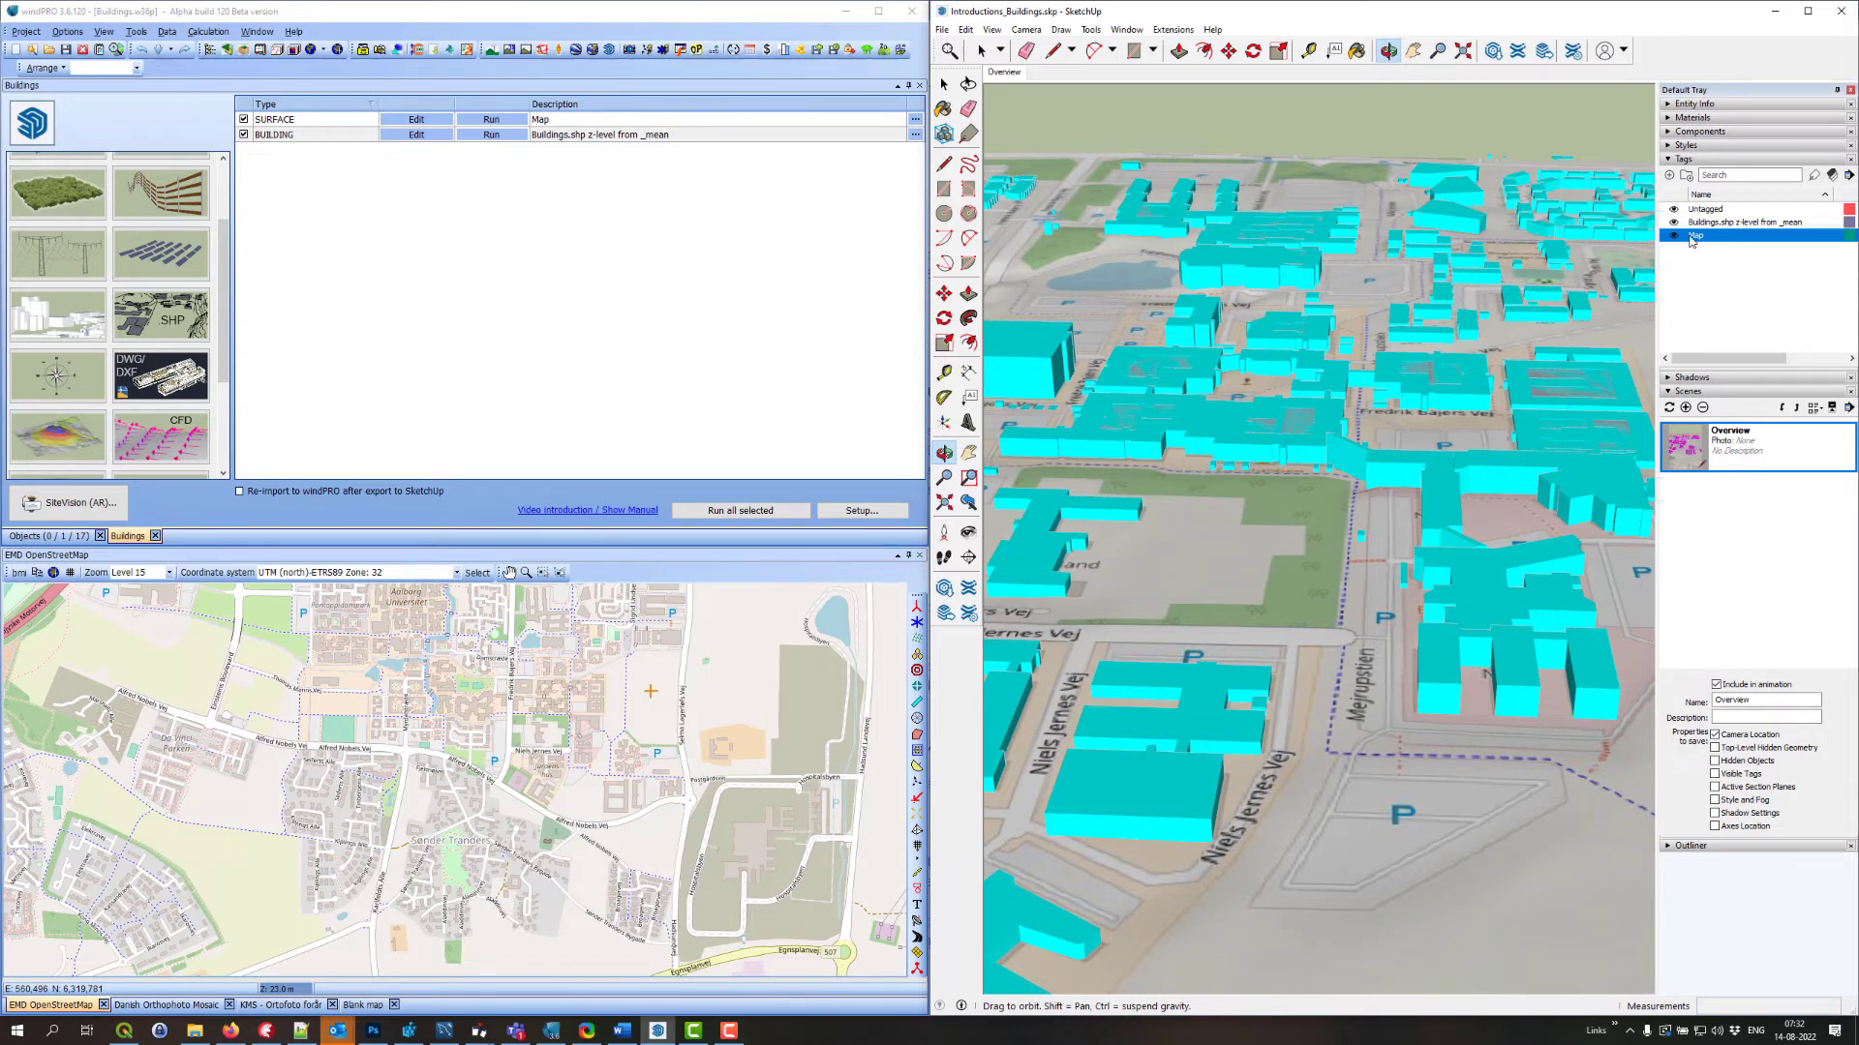
Hide the cyan buildings in SketchUp and confirm heights for three obstacles outlining the U-shaped building
left_click(1673, 223)
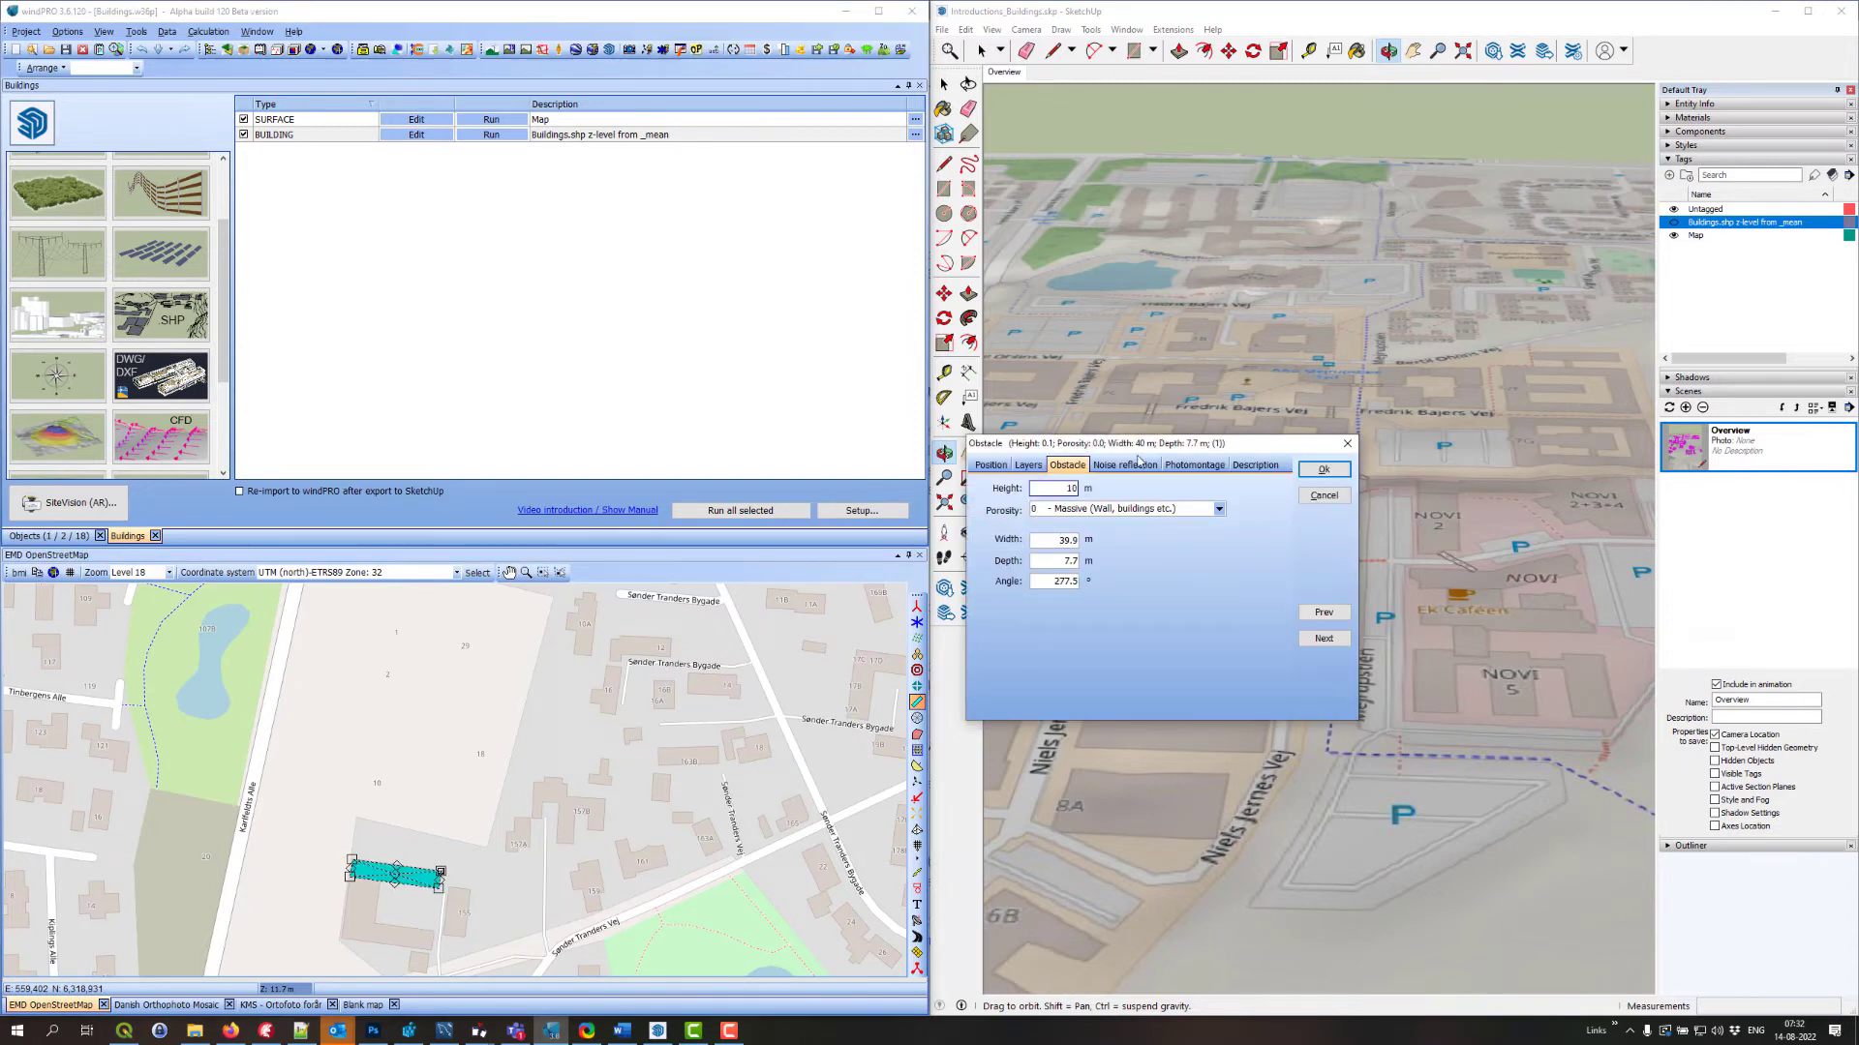
left_click(1325, 469)
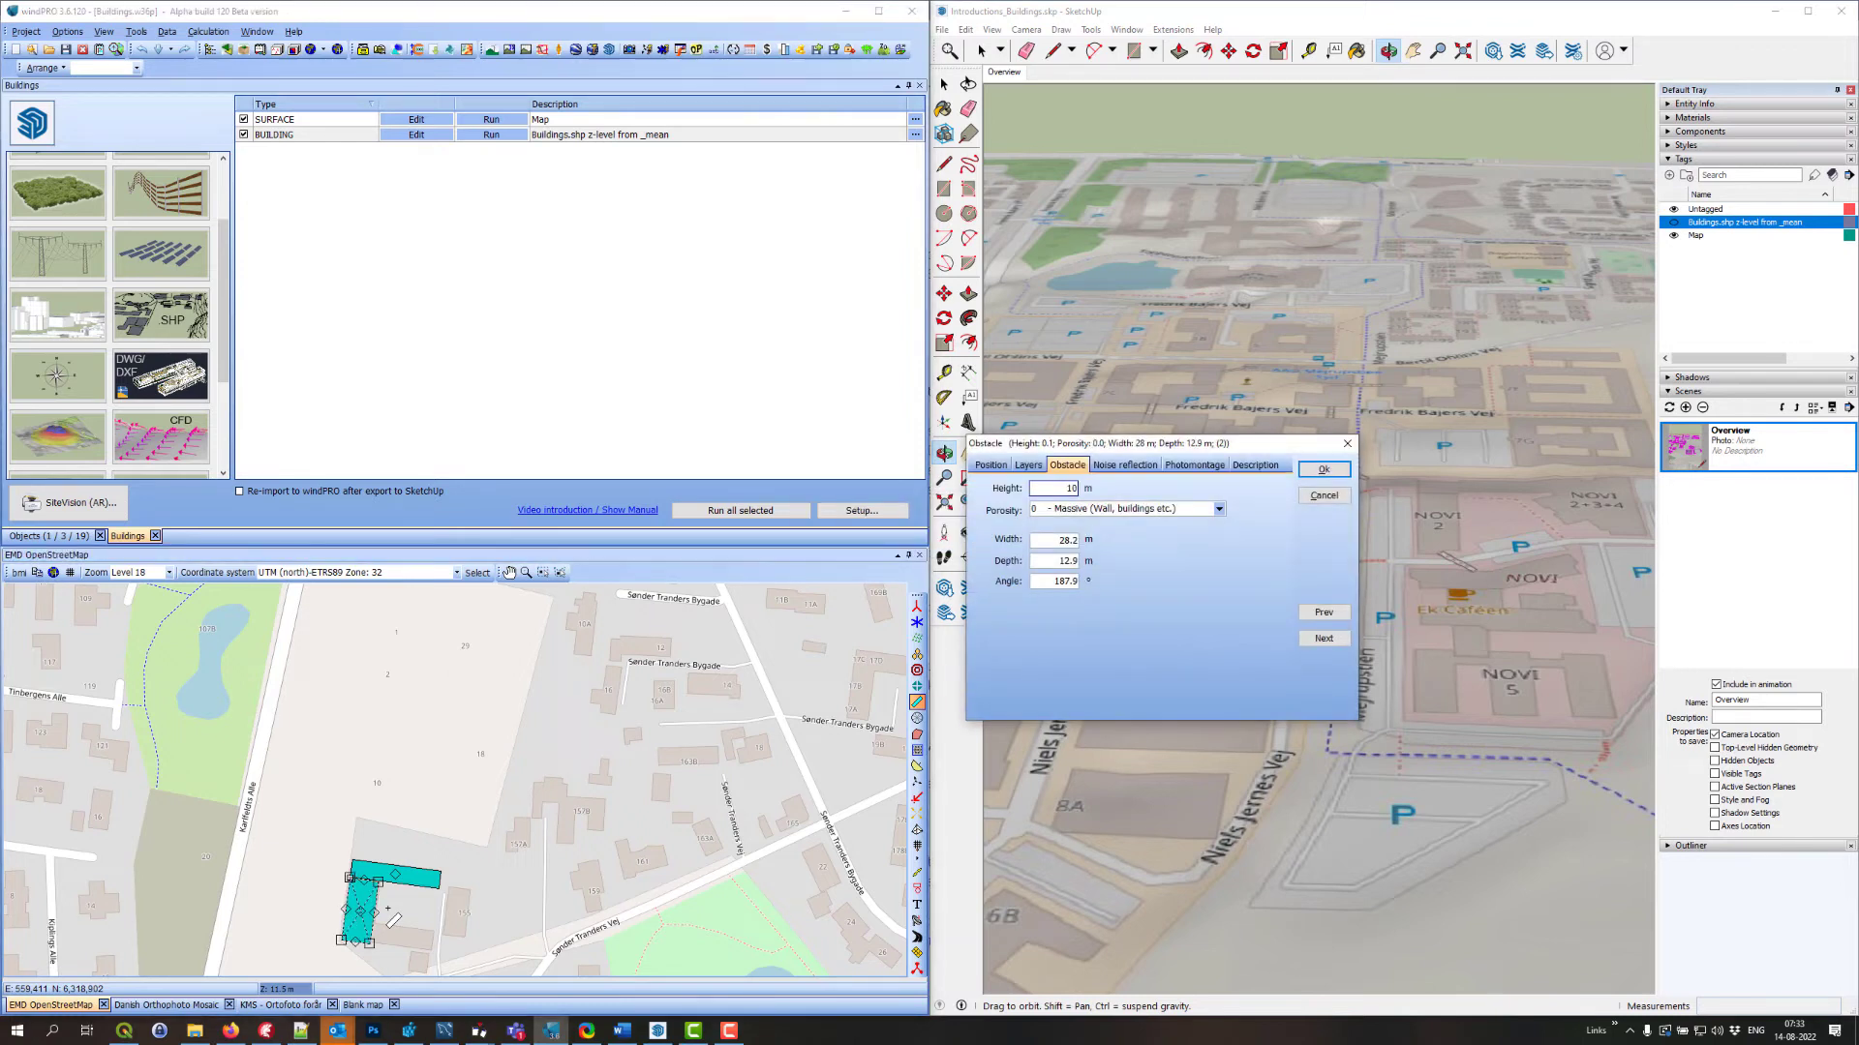
left_click(1324, 468)
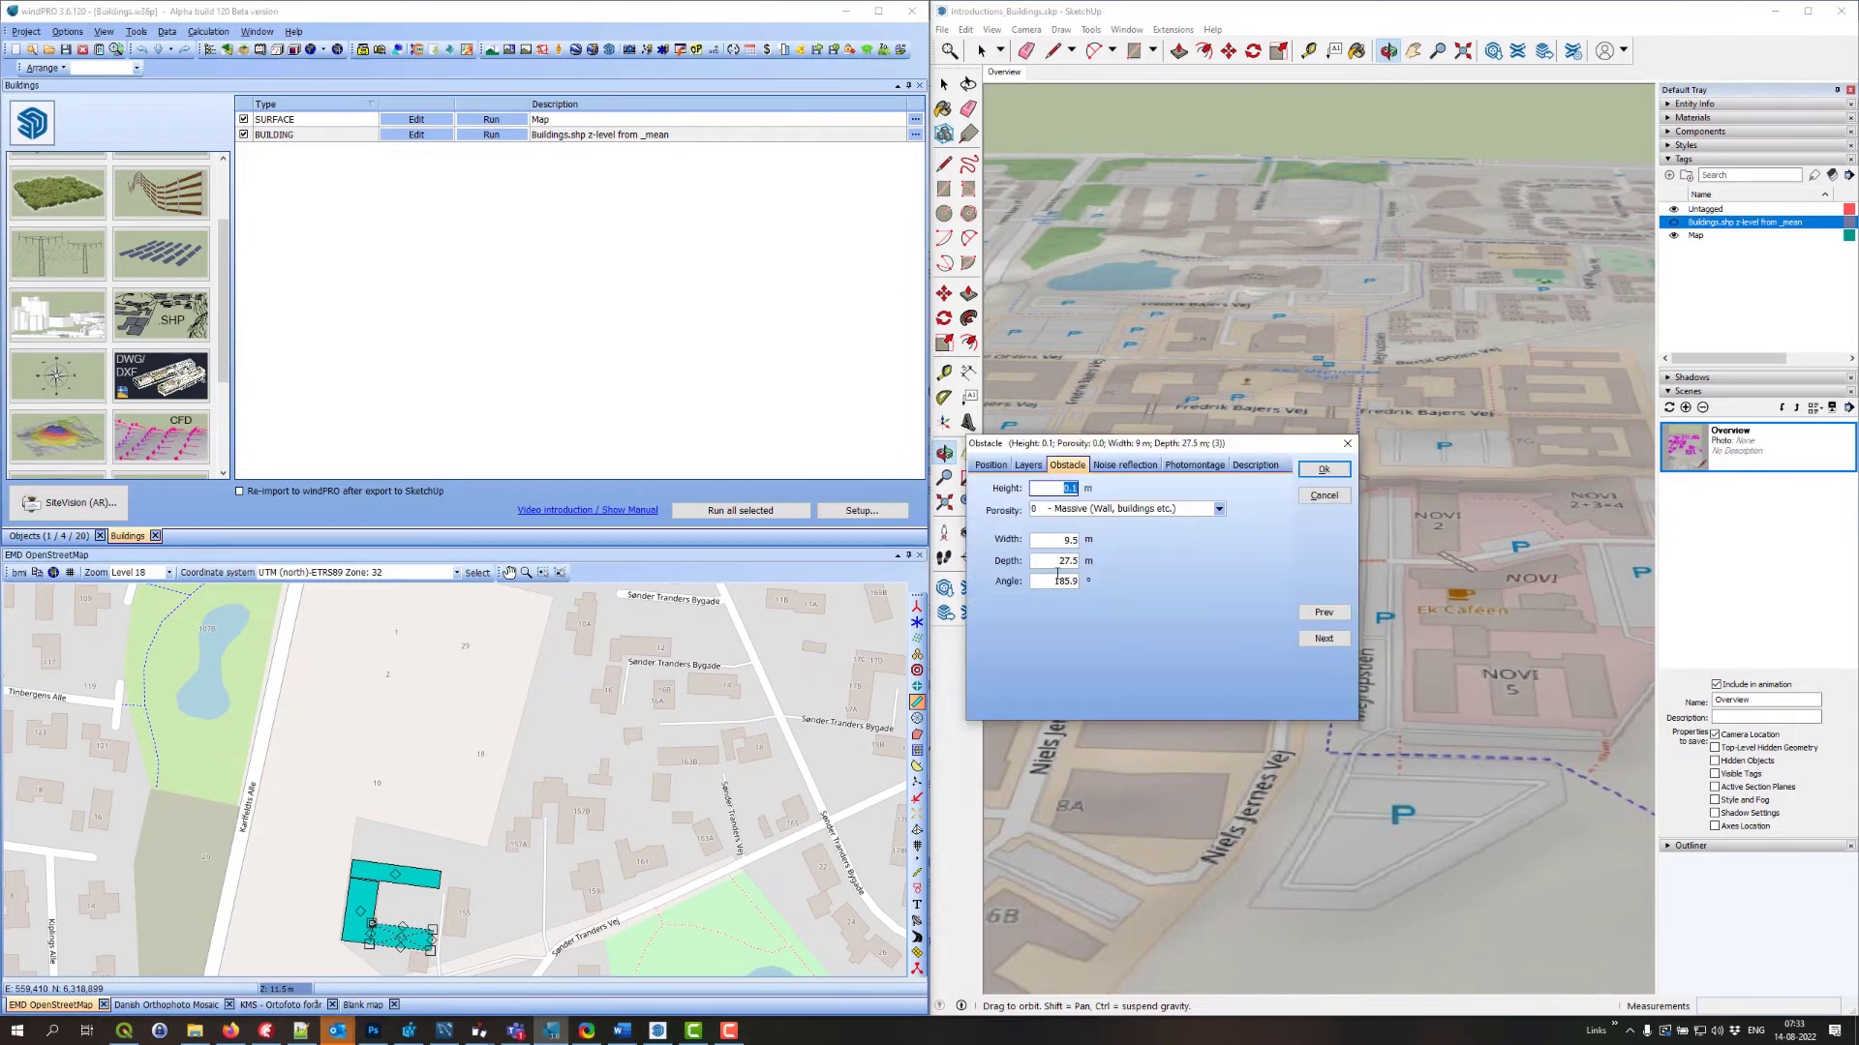
left_click(1324, 468)
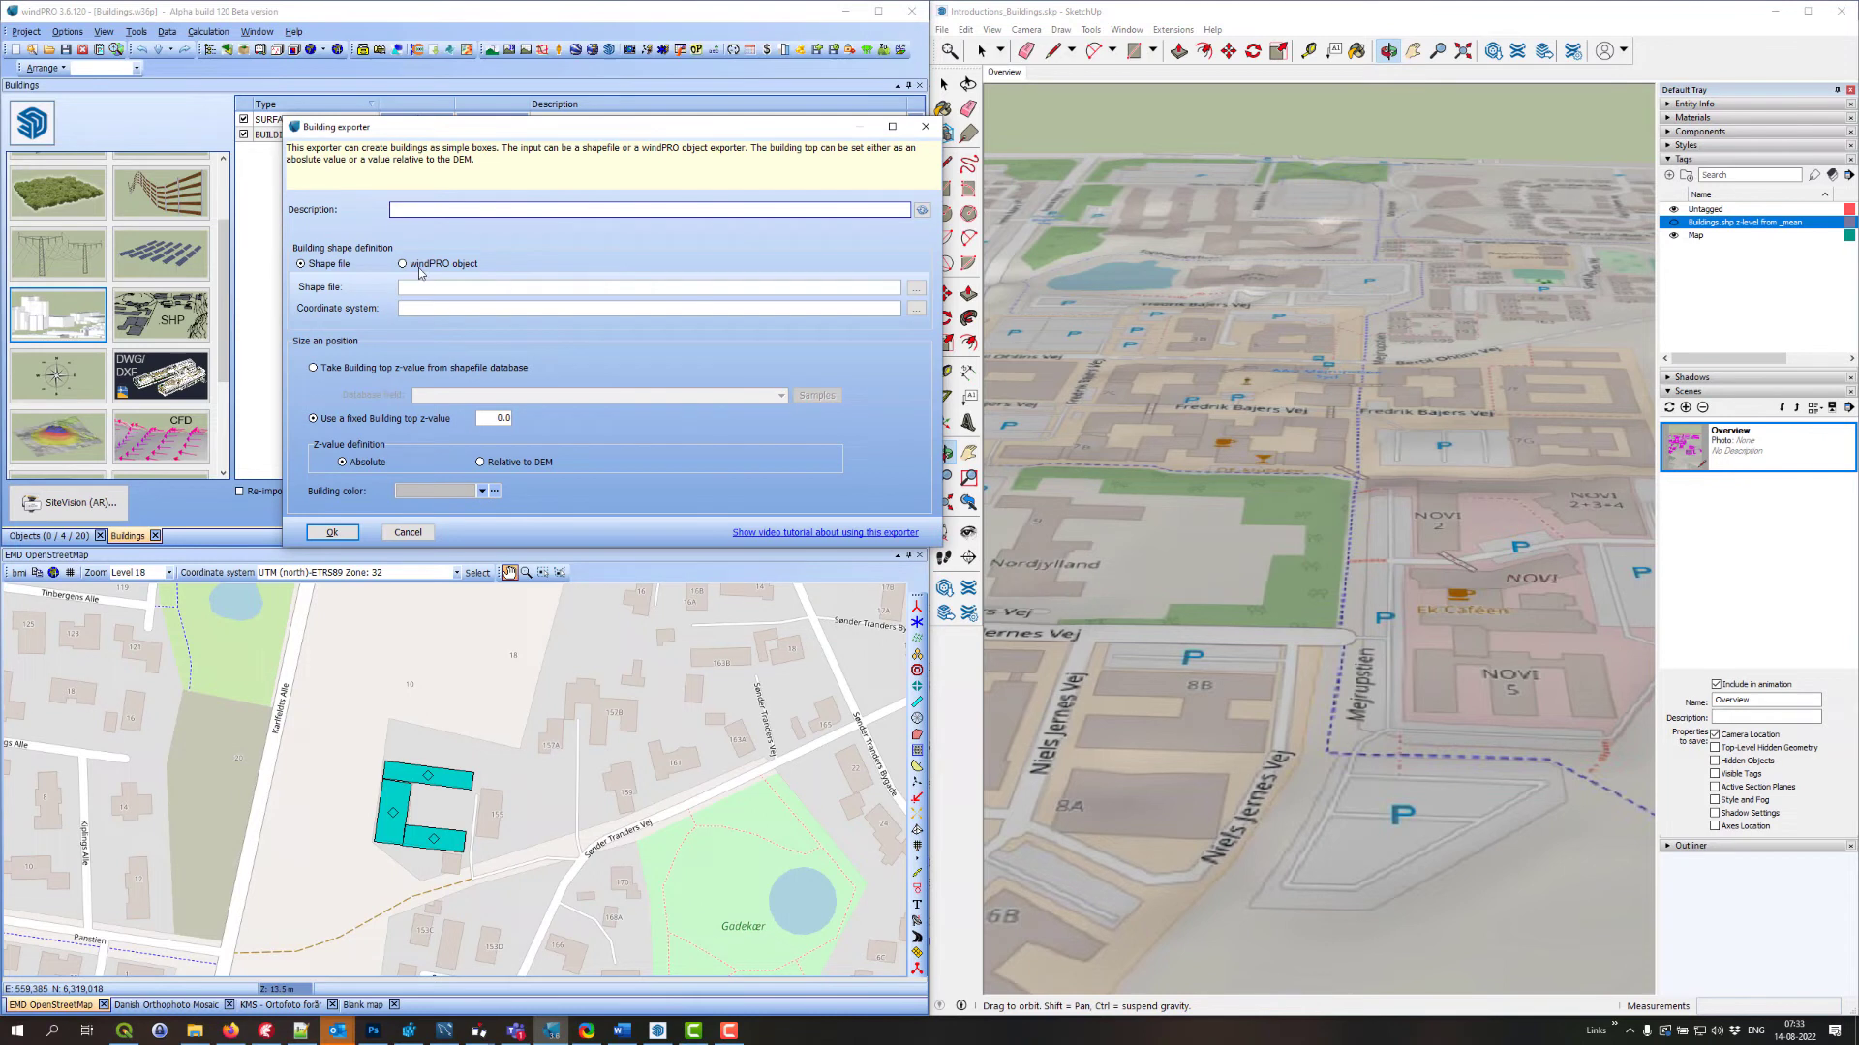
Source the new Building exporter from windPRO objects and begin a new object-to-shape exporter
left_click(403, 263)
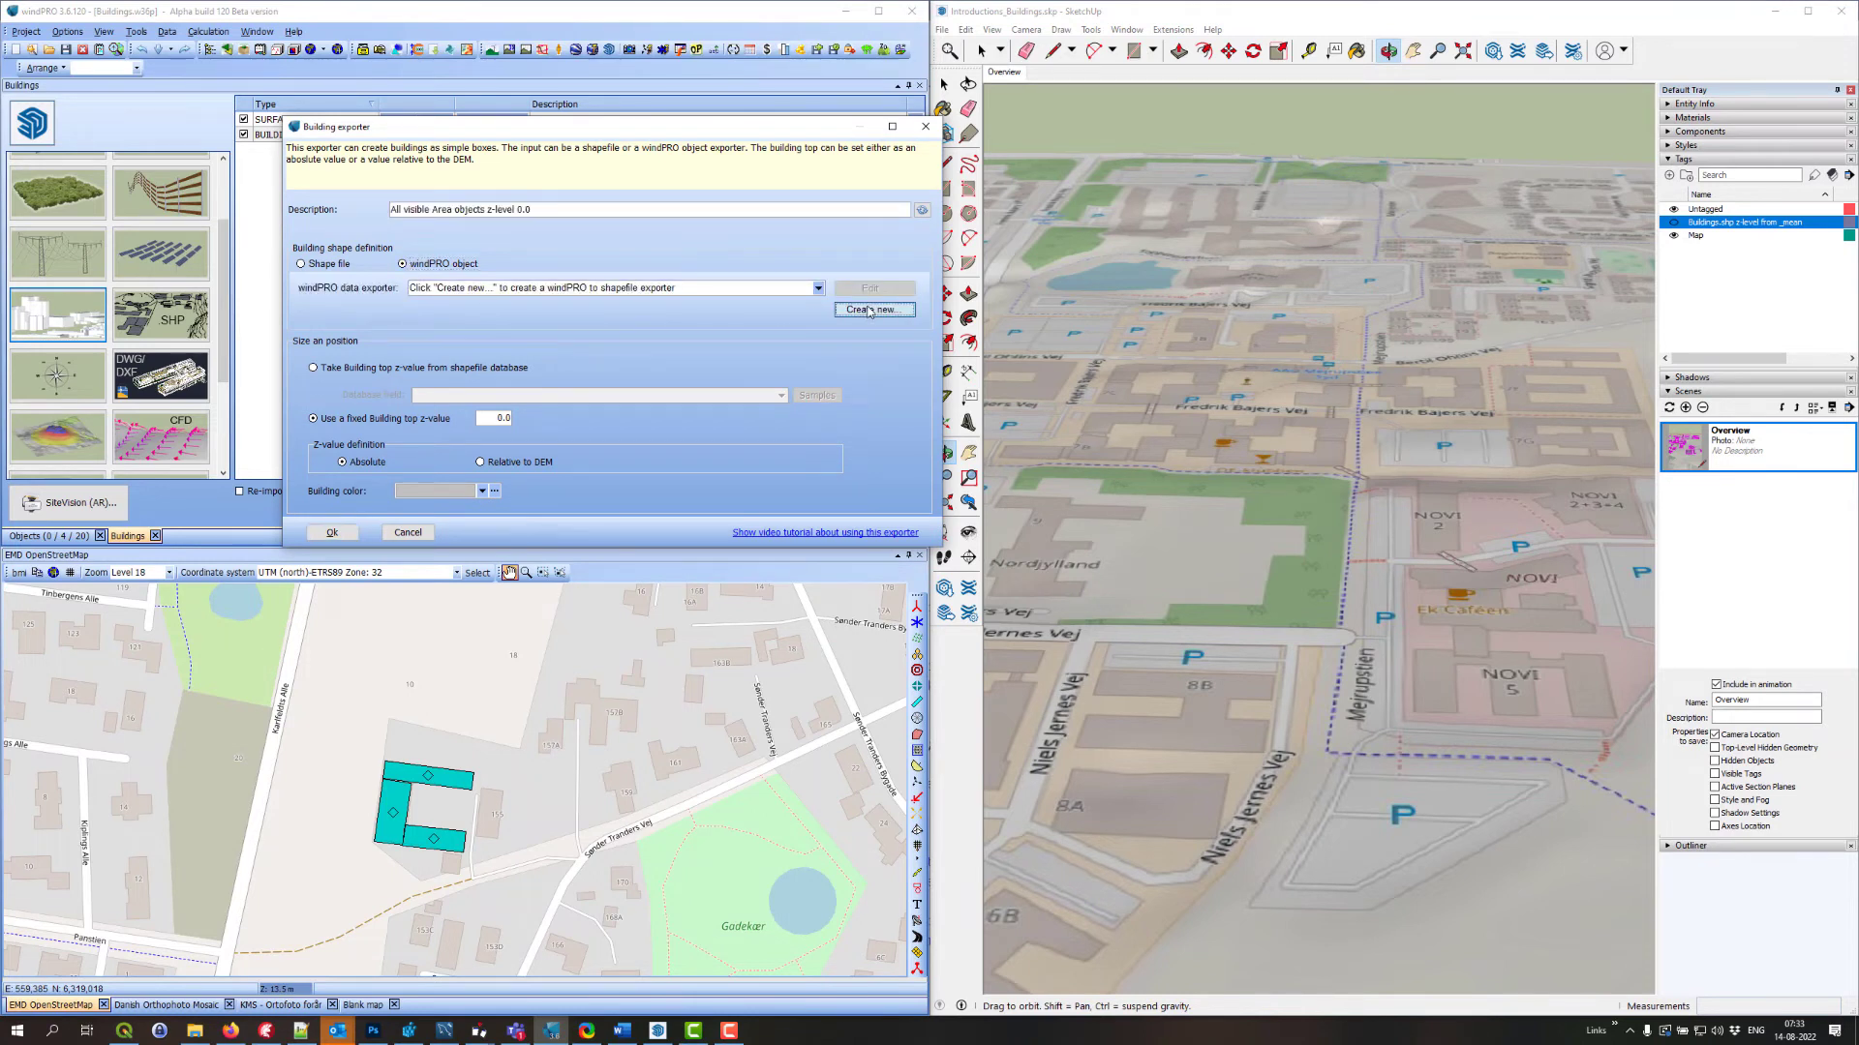
left_click(873, 309)
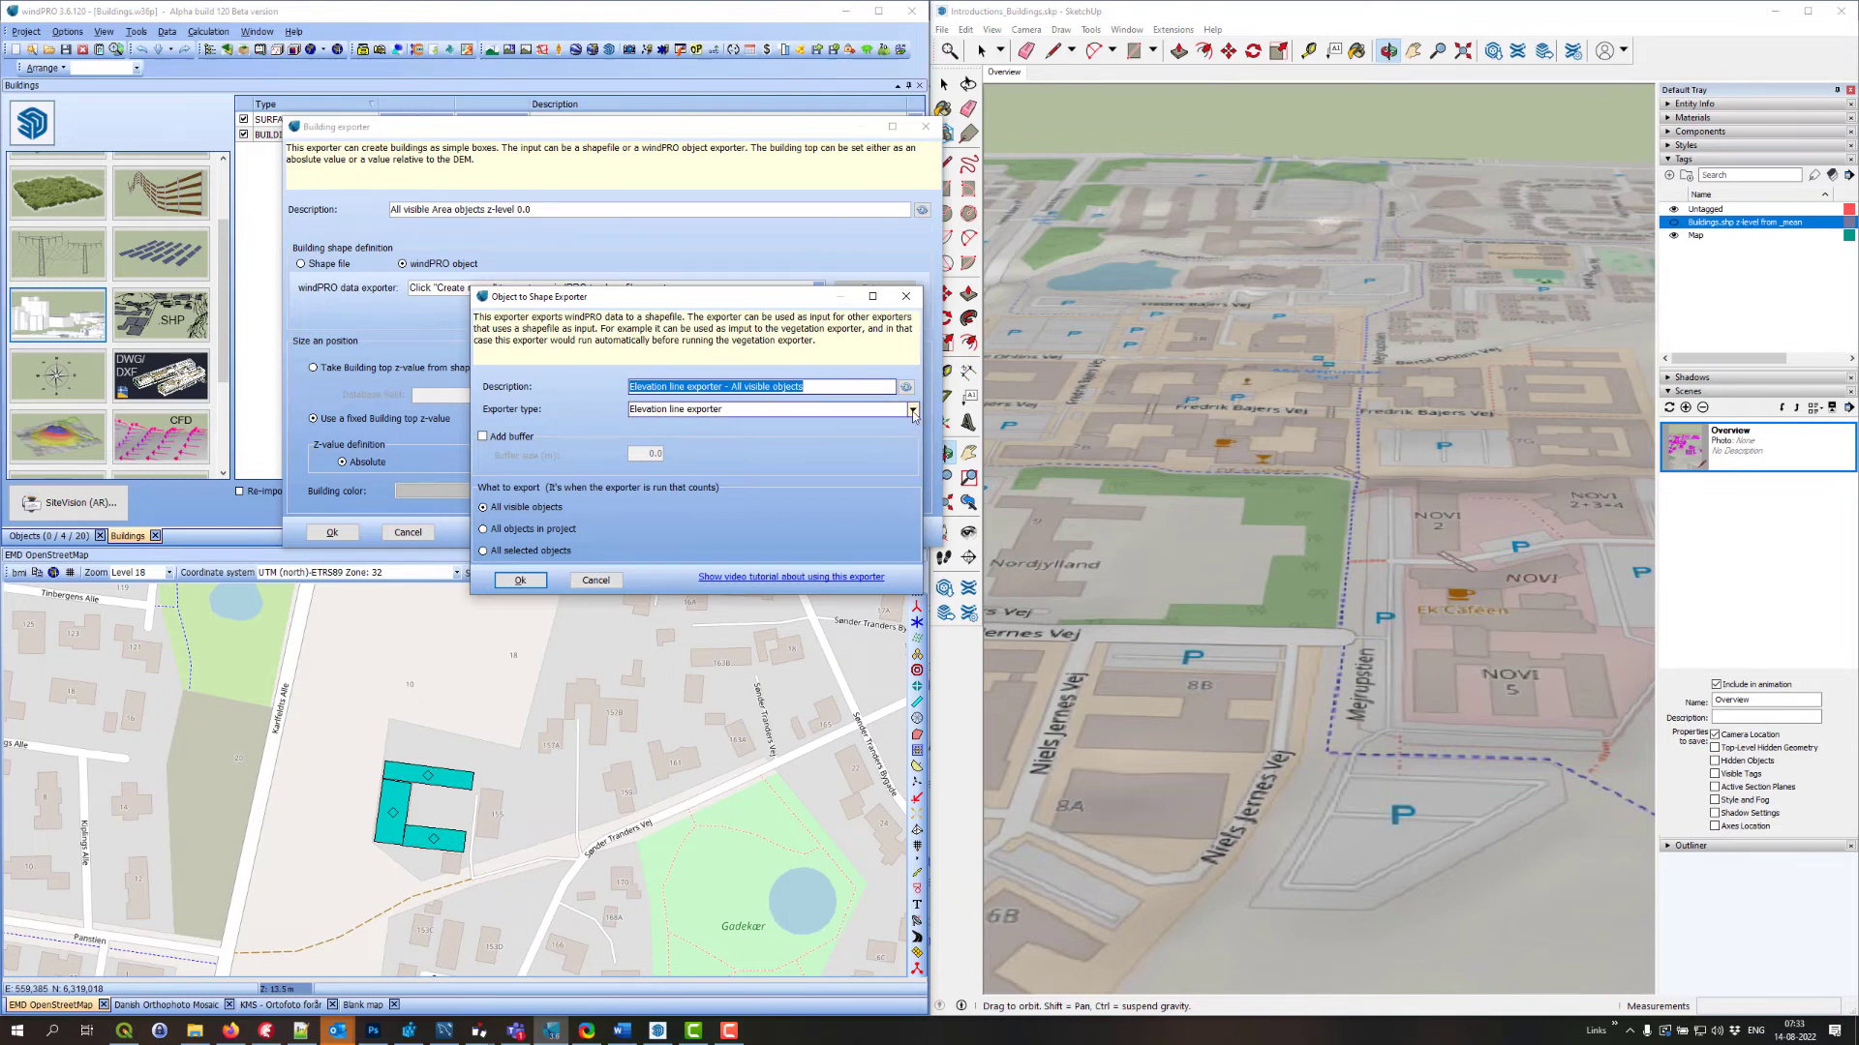
Choose the Obstacle exporter type covering all selected objects and confirm it
left_click(912, 410)
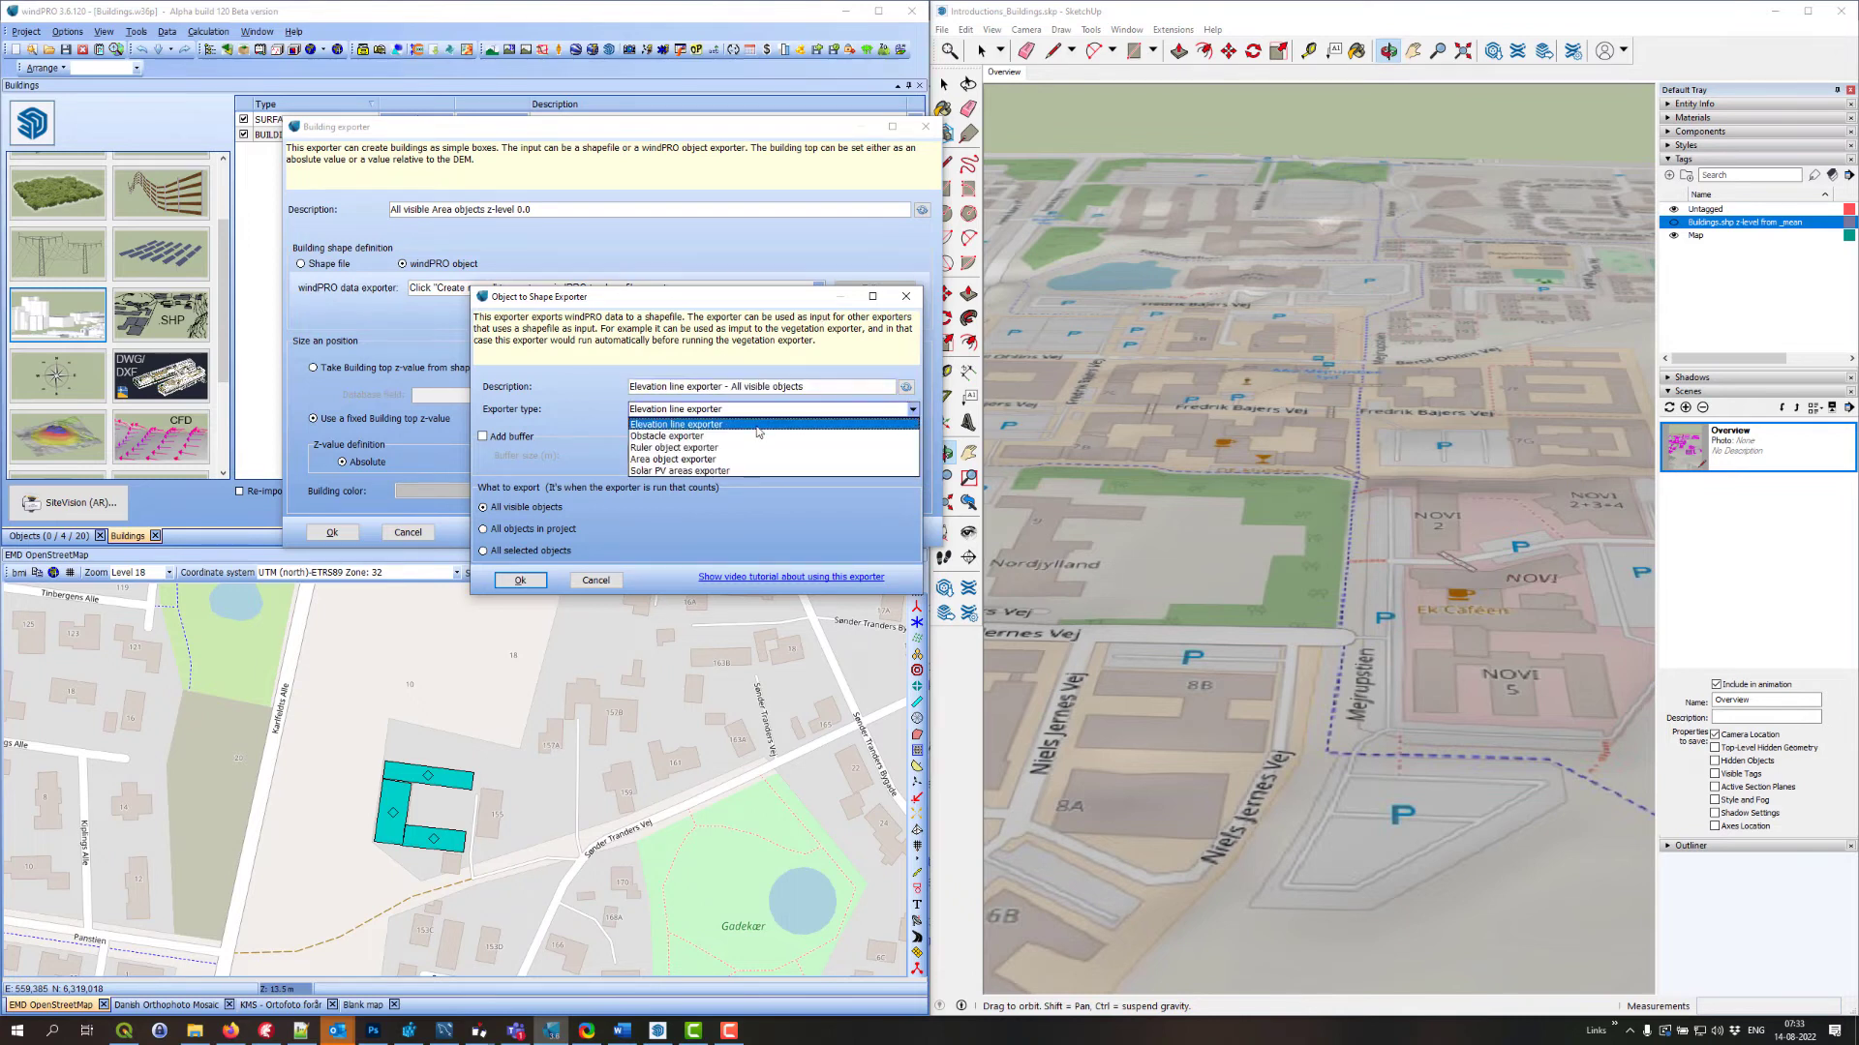
left_click(666, 436)
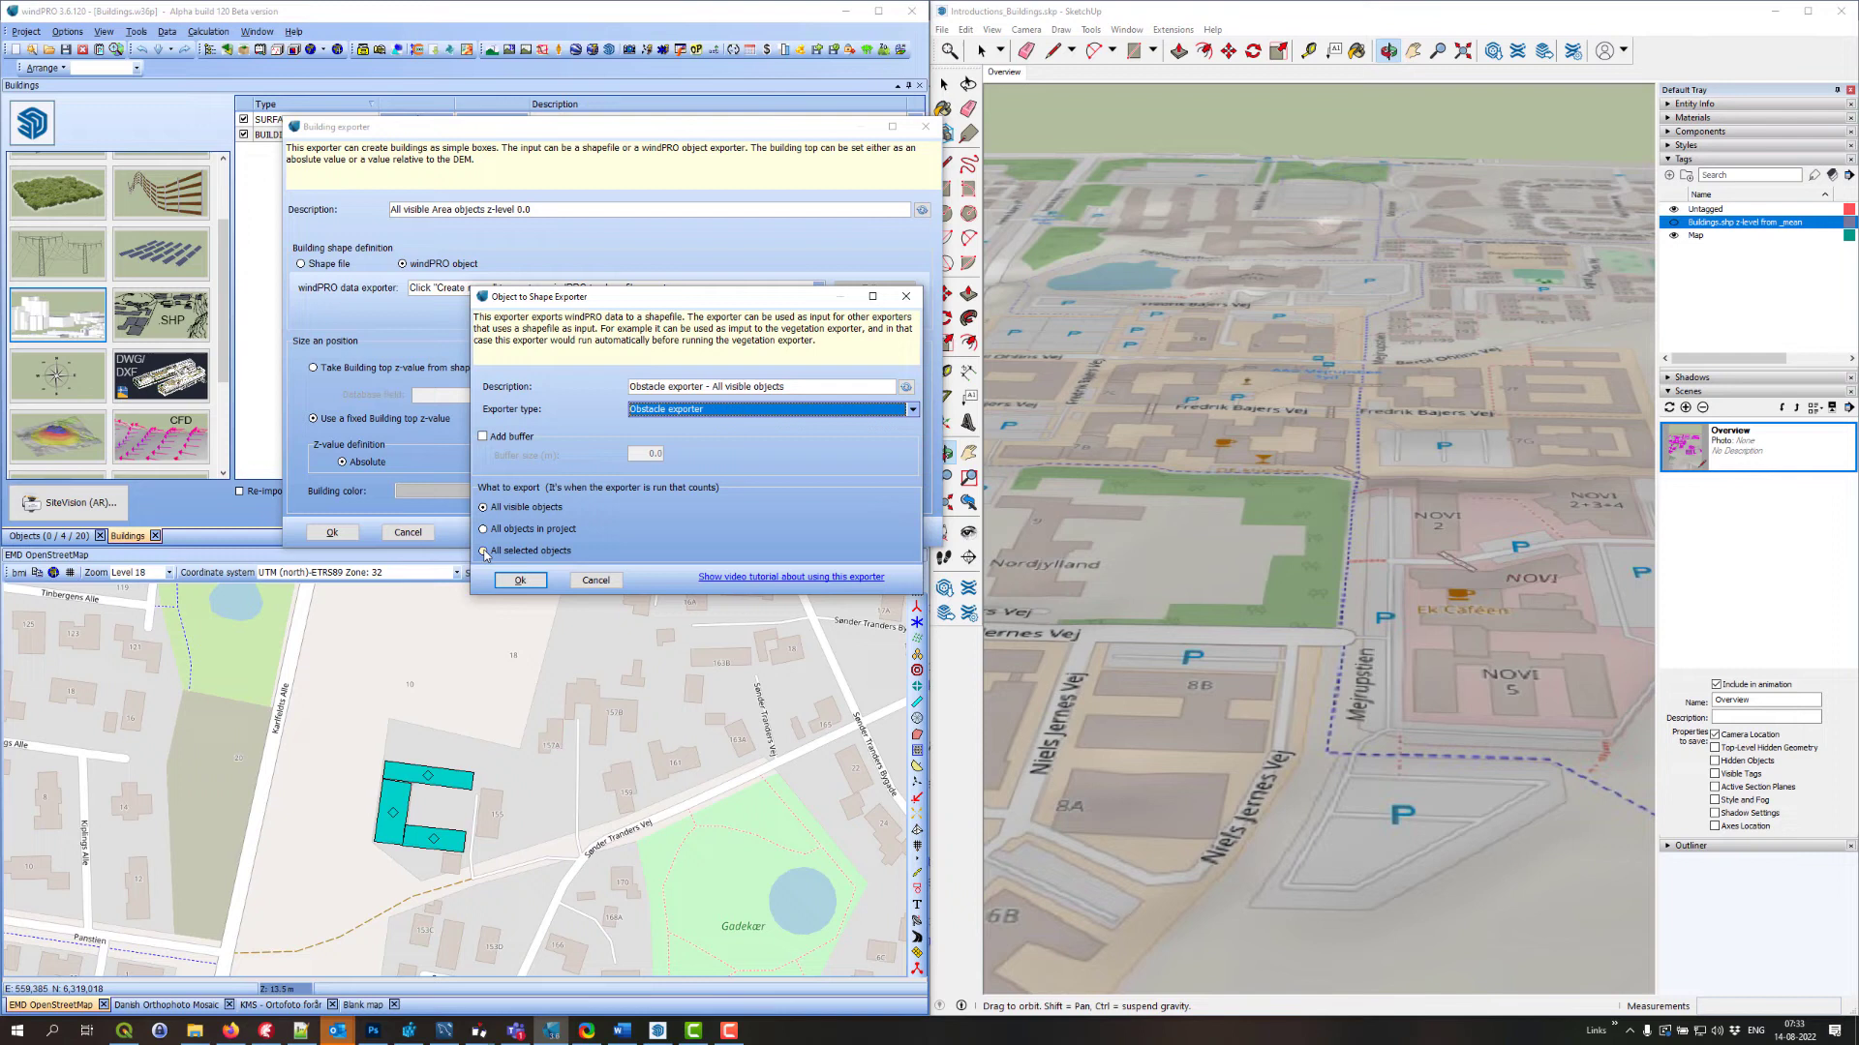
left_click(482, 550)
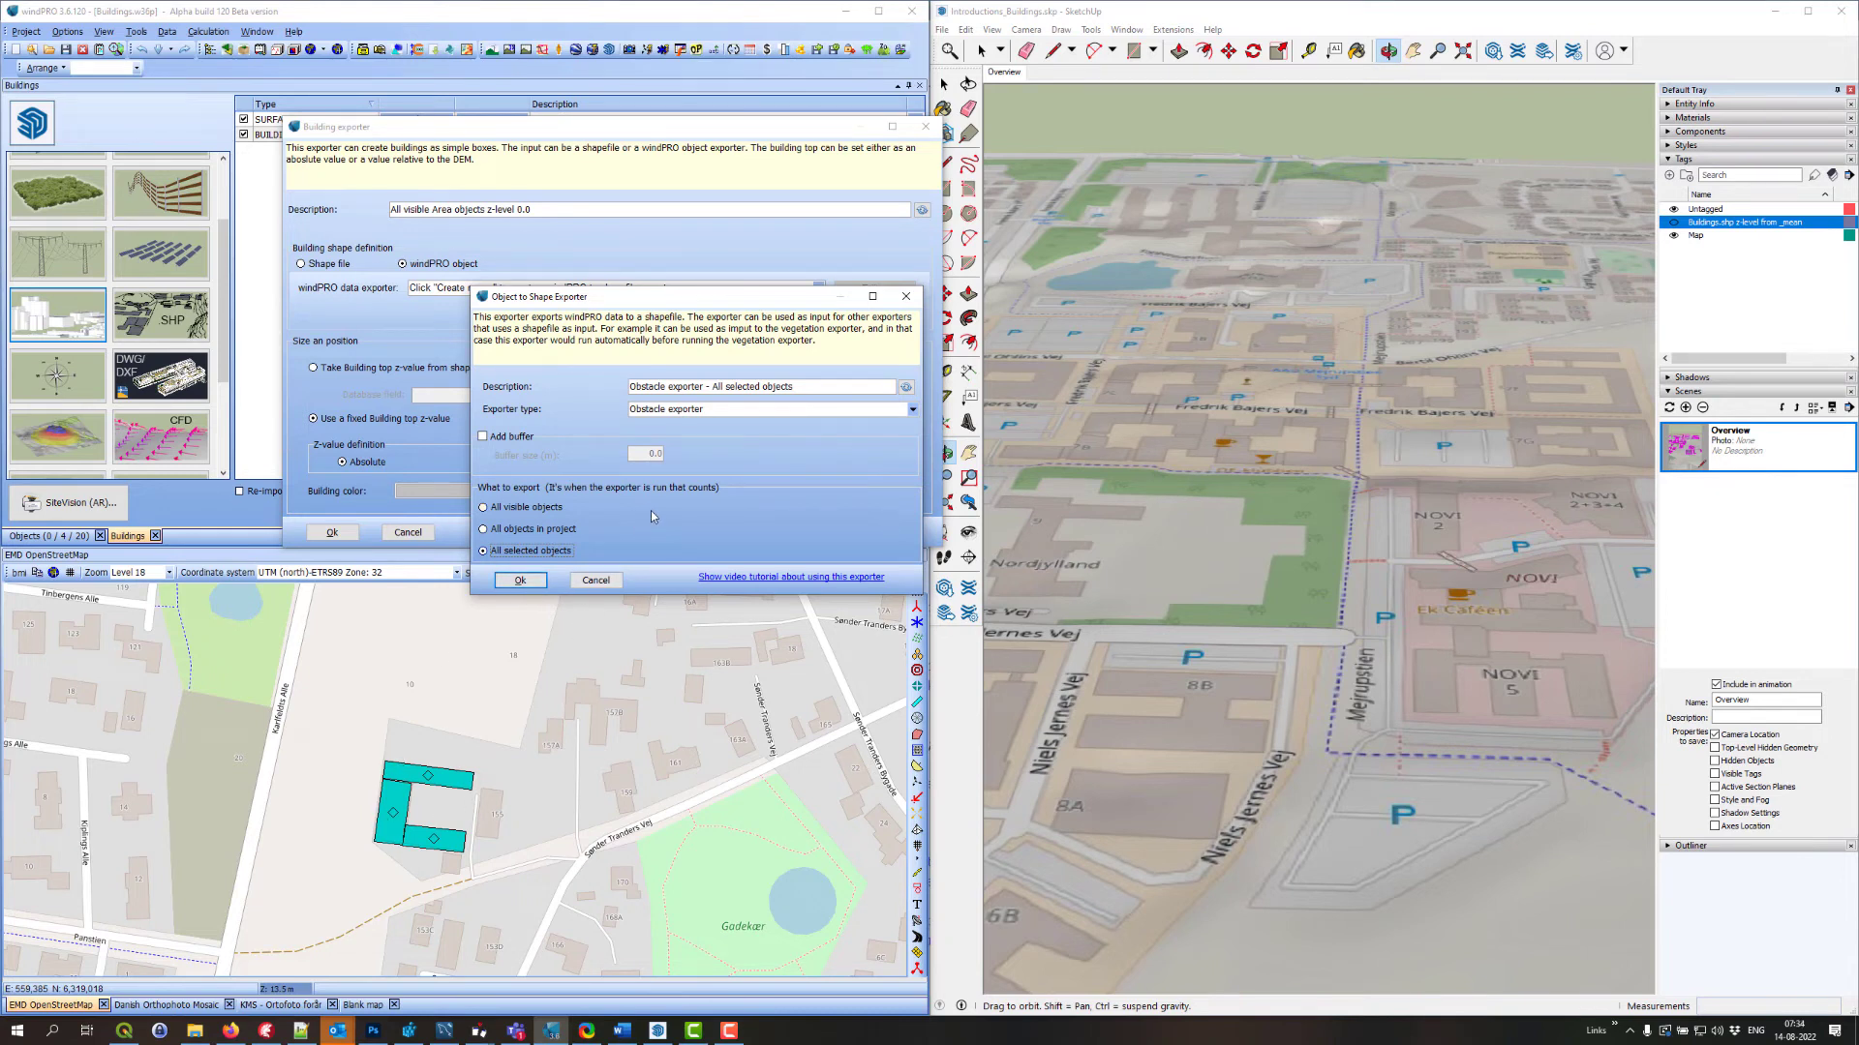
mouse_move(615, 457)
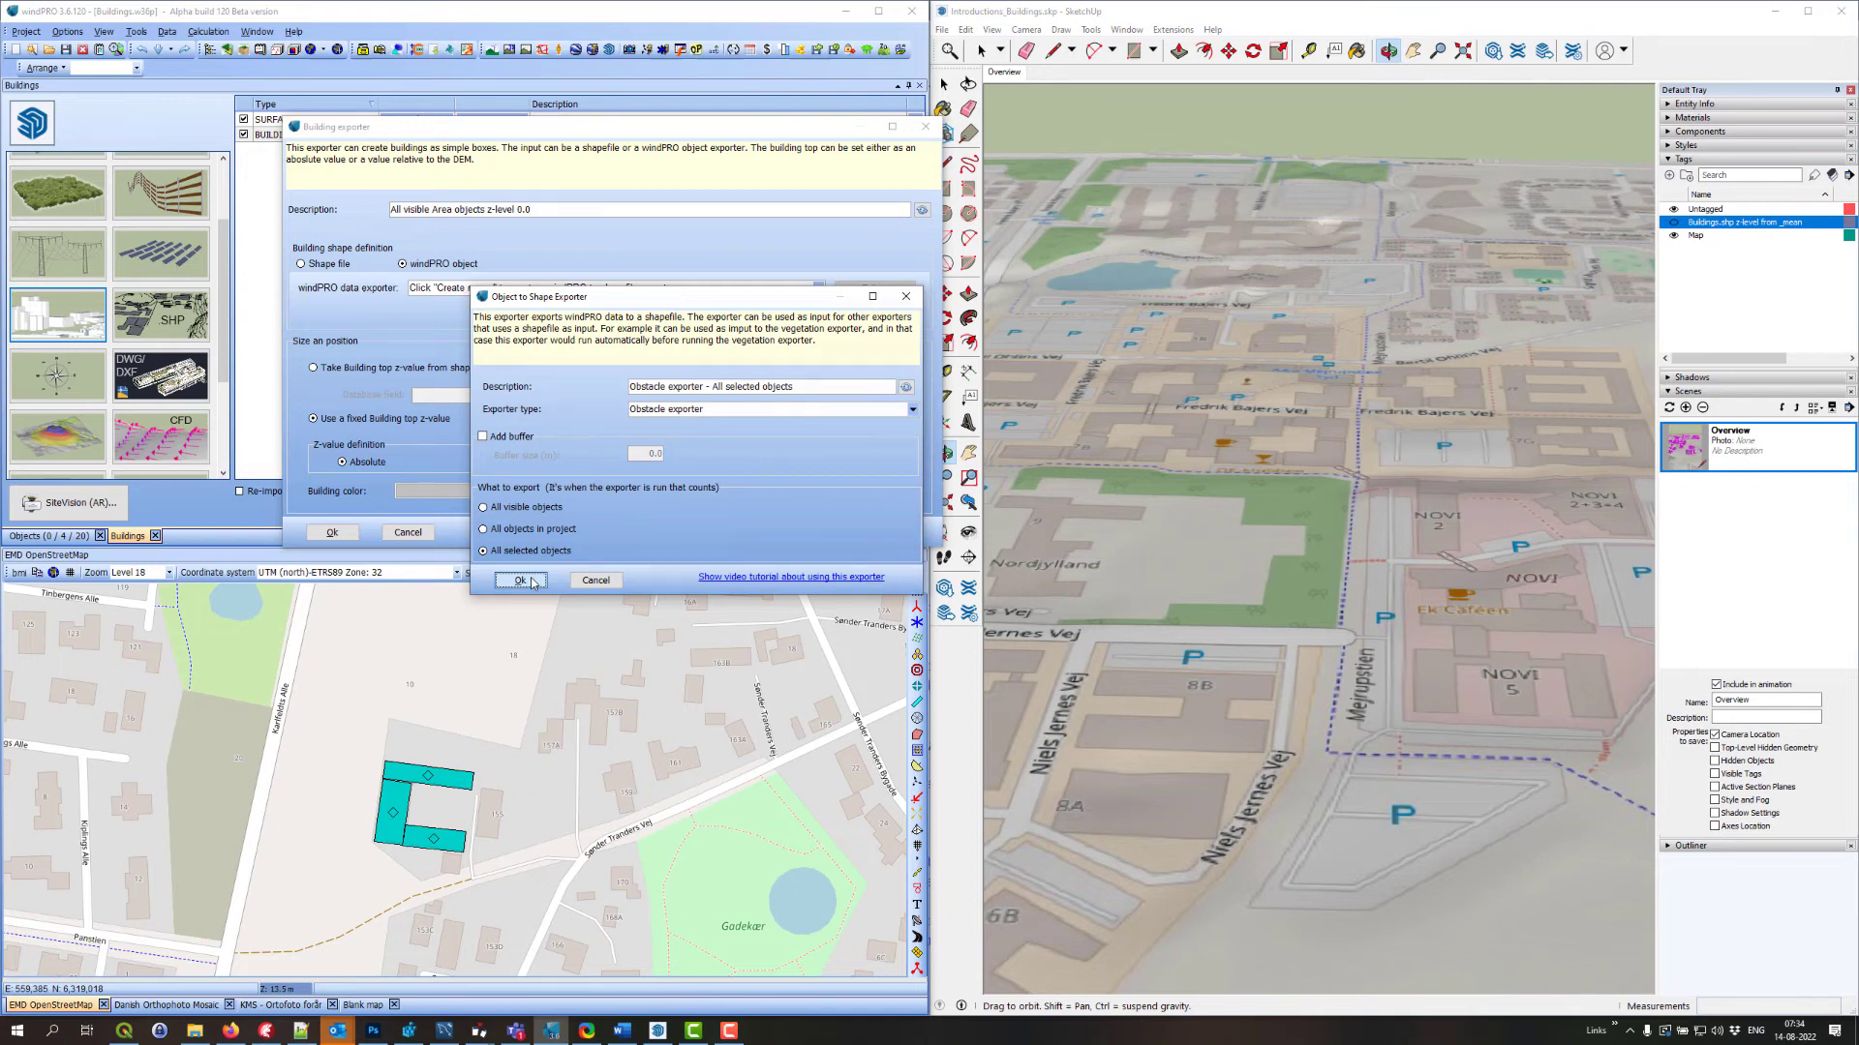
left_click(521, 581)
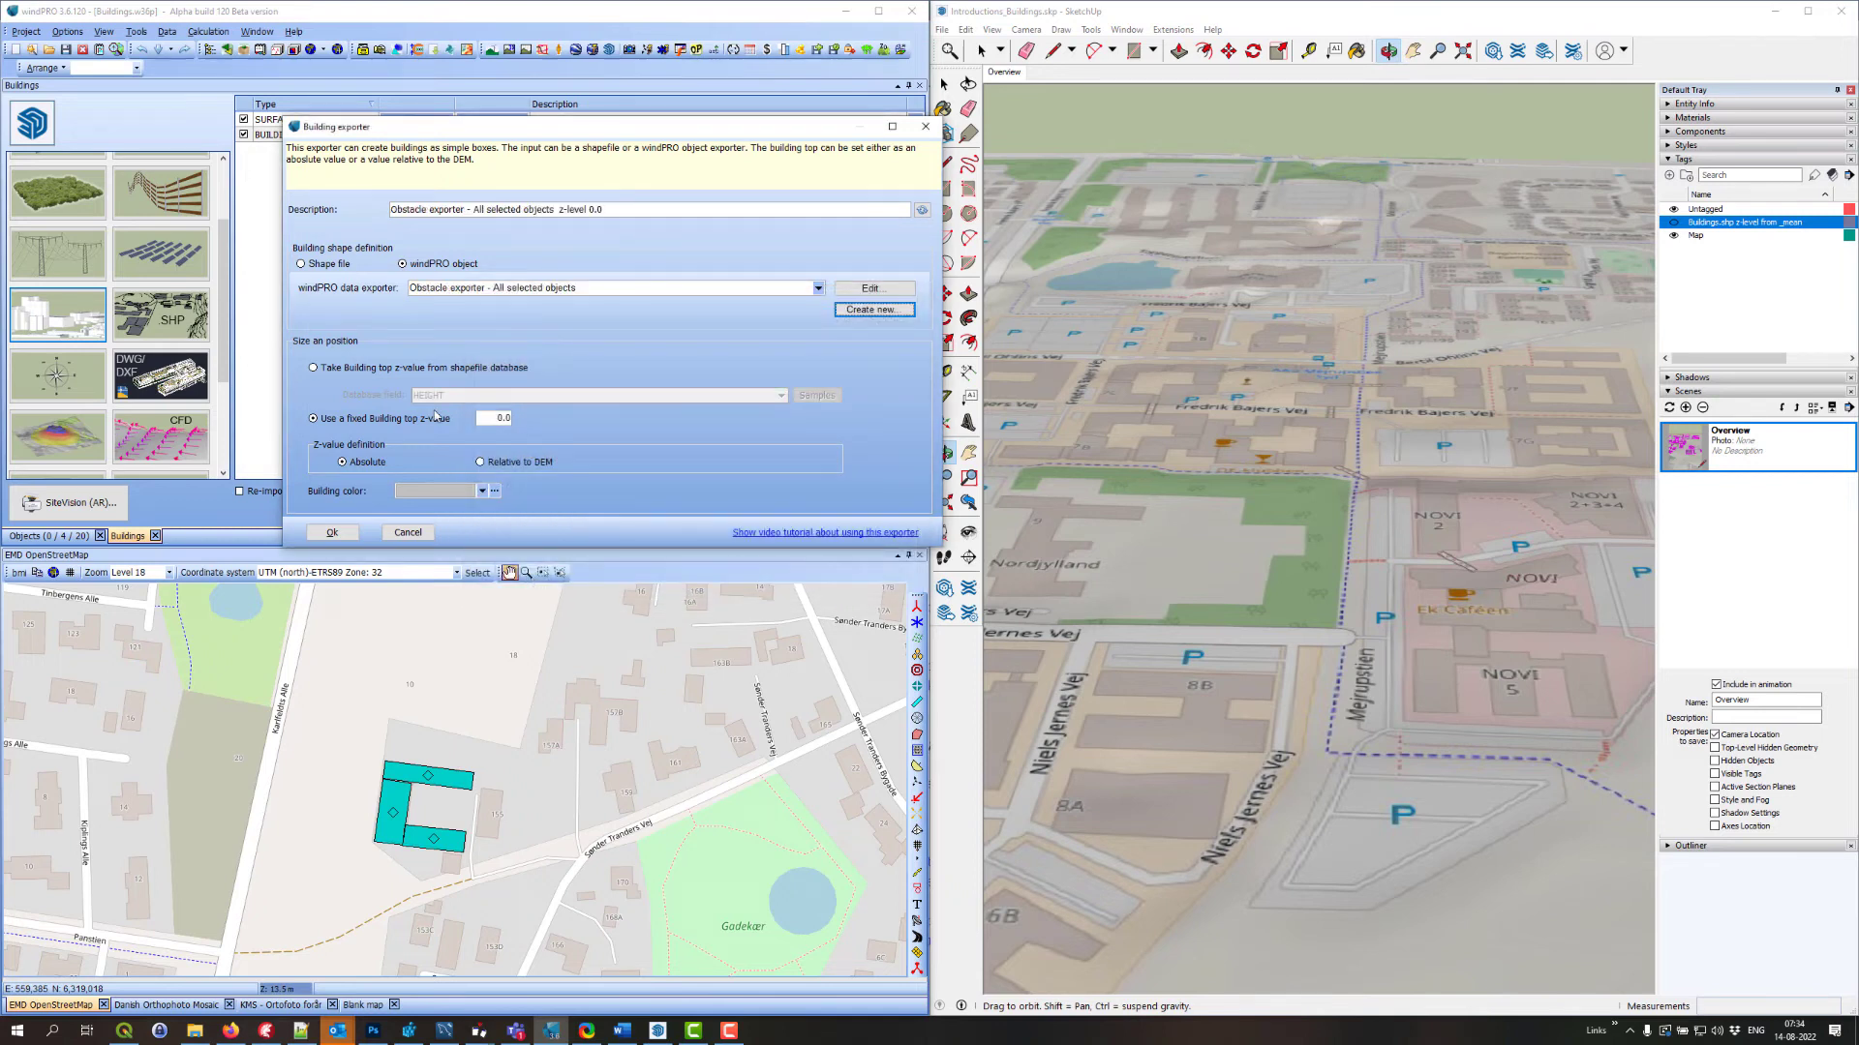
Take building tops from the HEIGHT field, relative to DEM, colour them red, and confirm the exporter
left_click(494, 418)
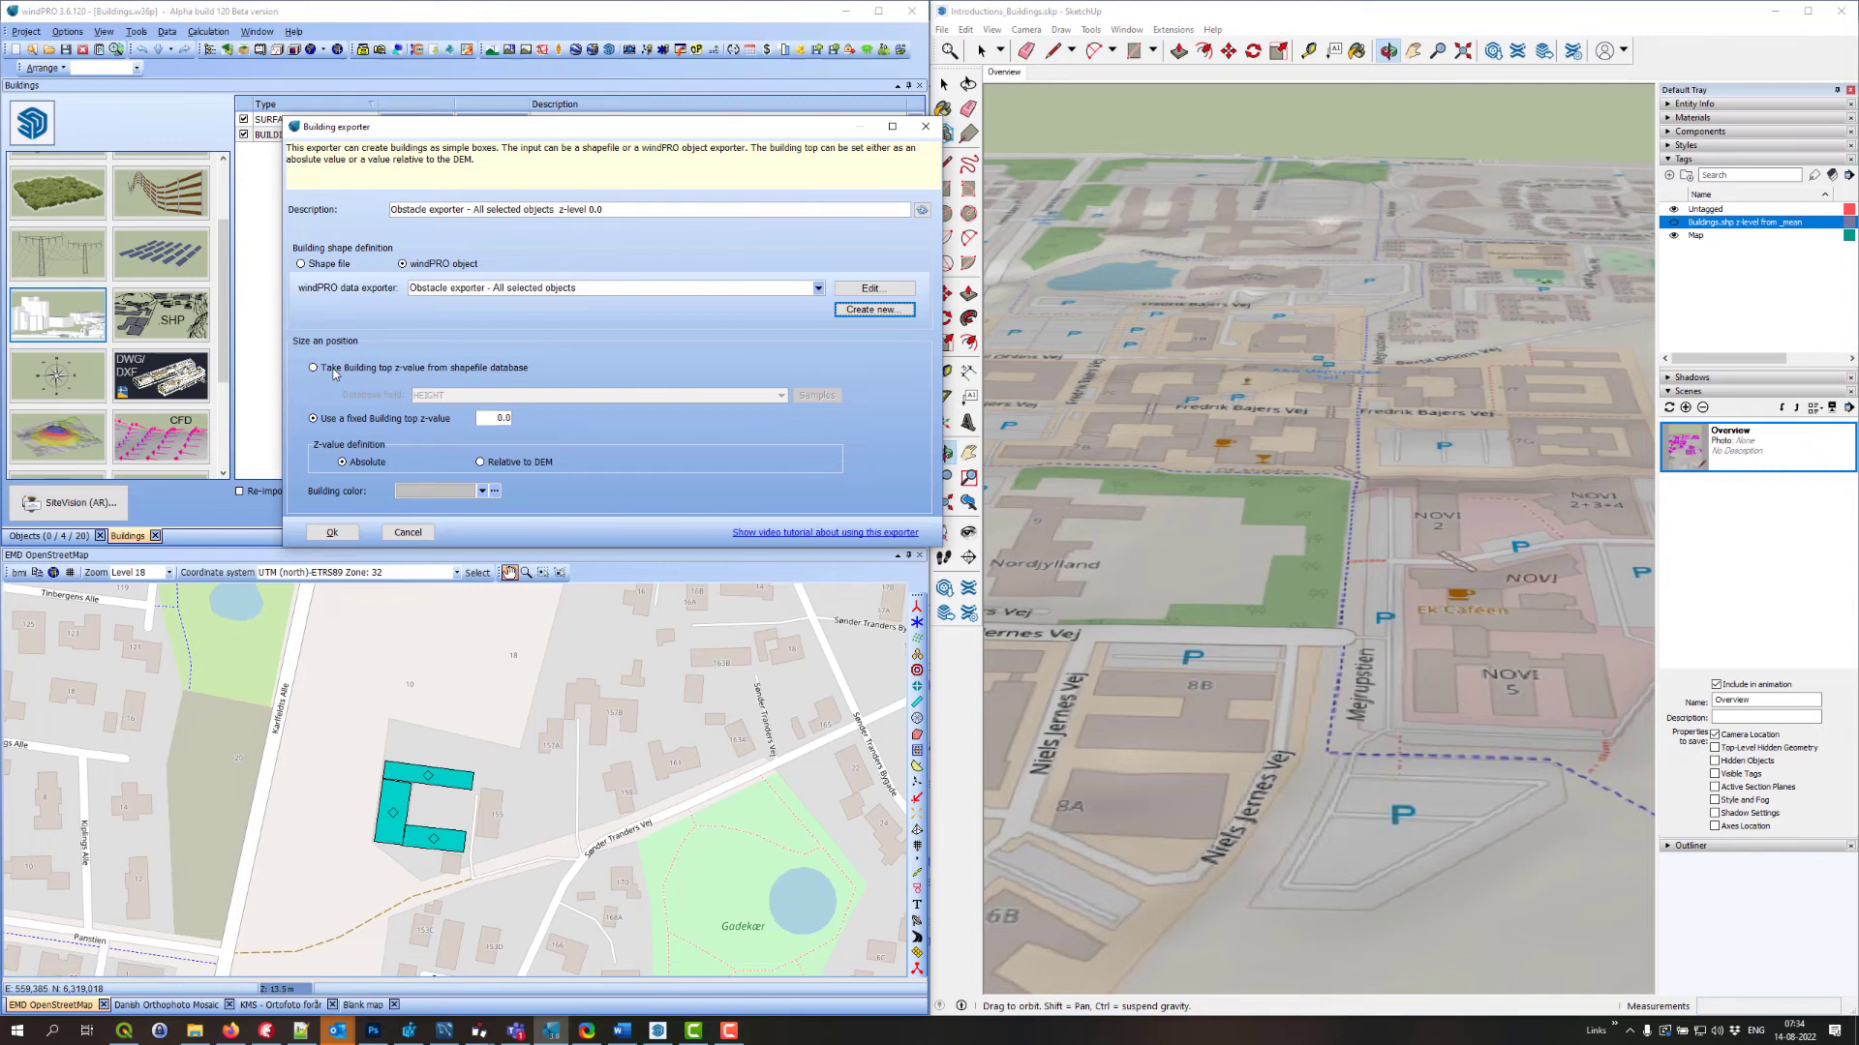
left_click(313, 368)
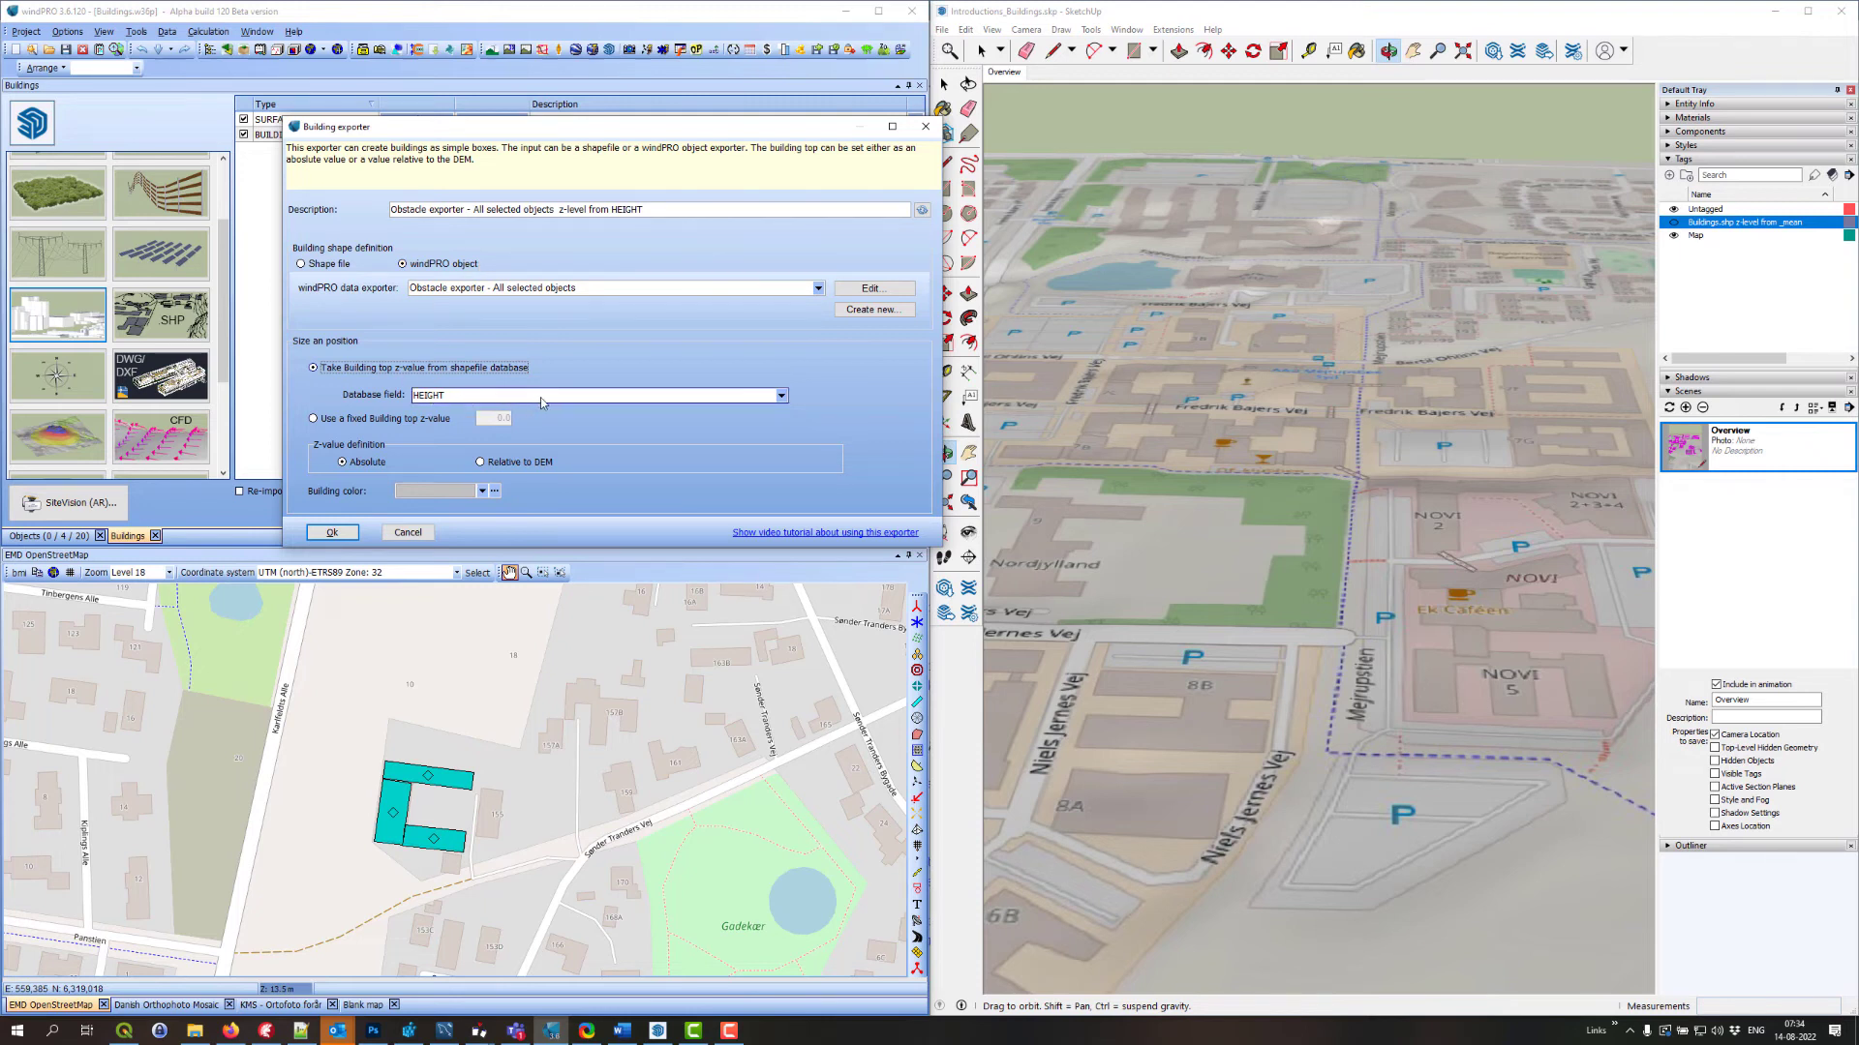
mouse_move(546, 399)
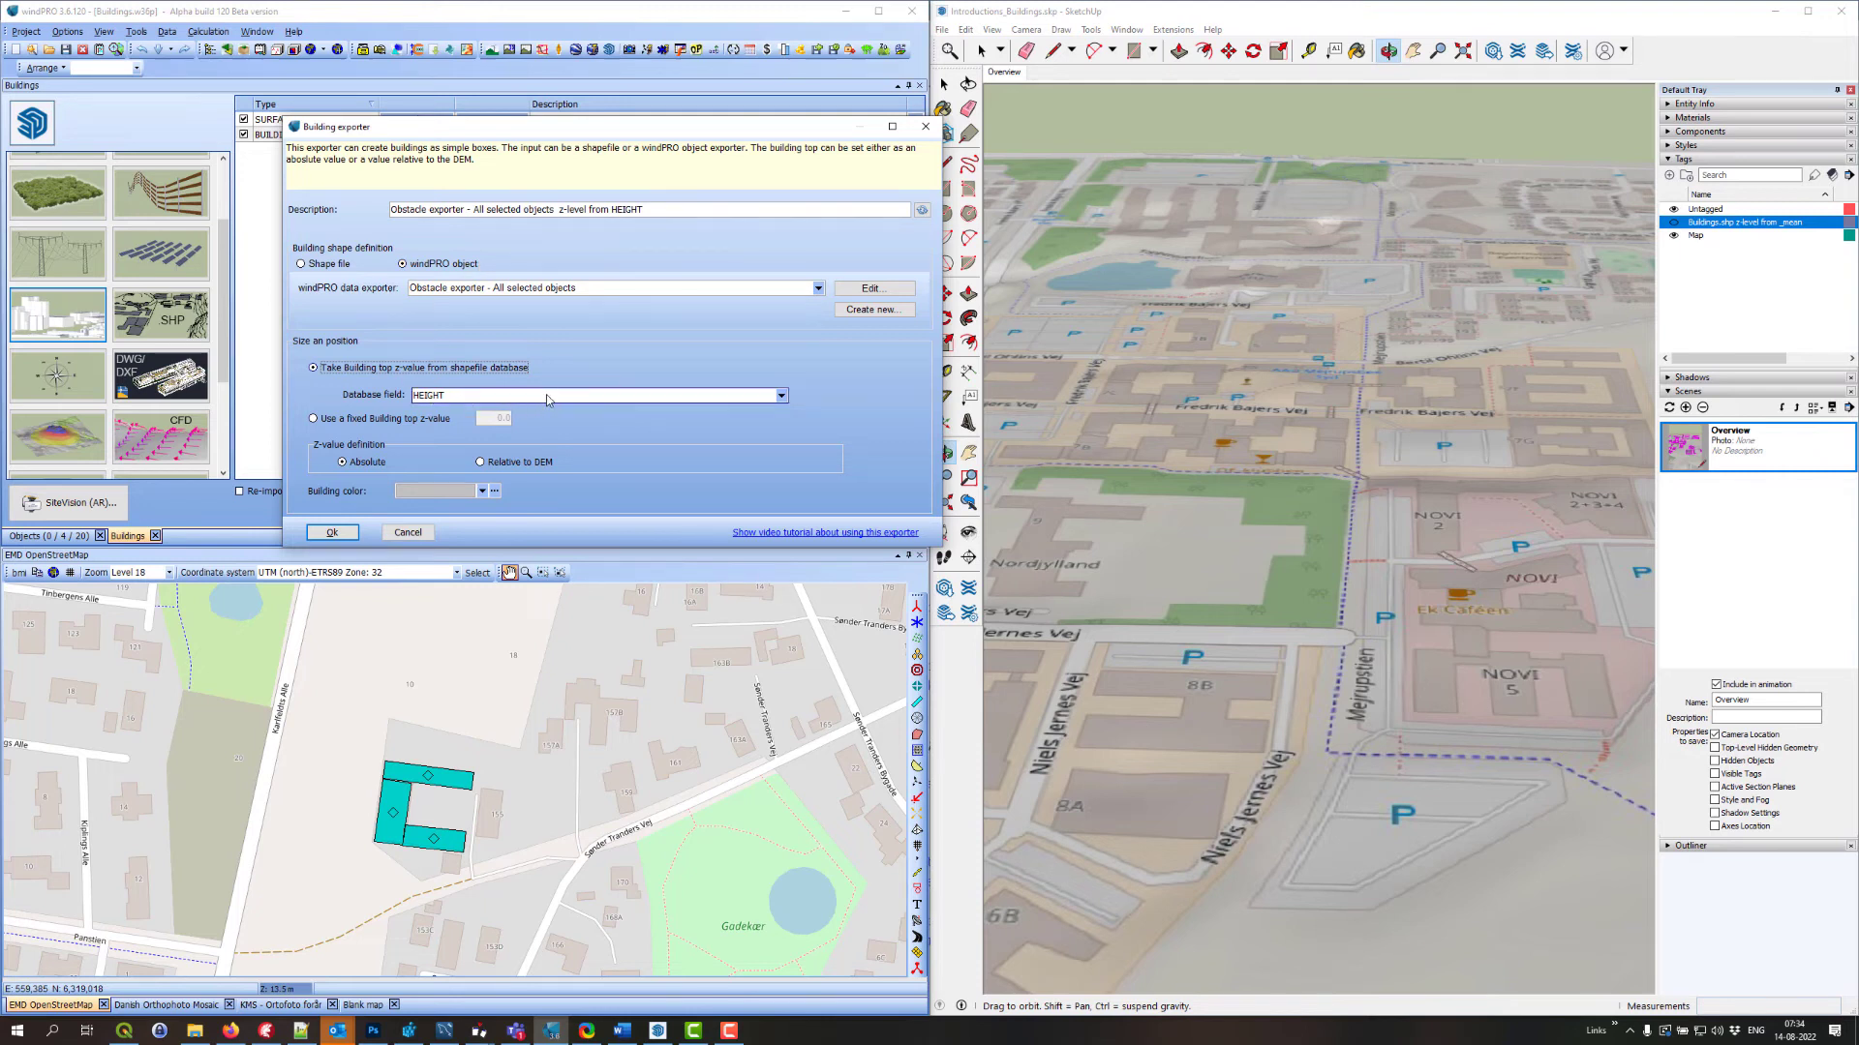
left_click(781, 395)
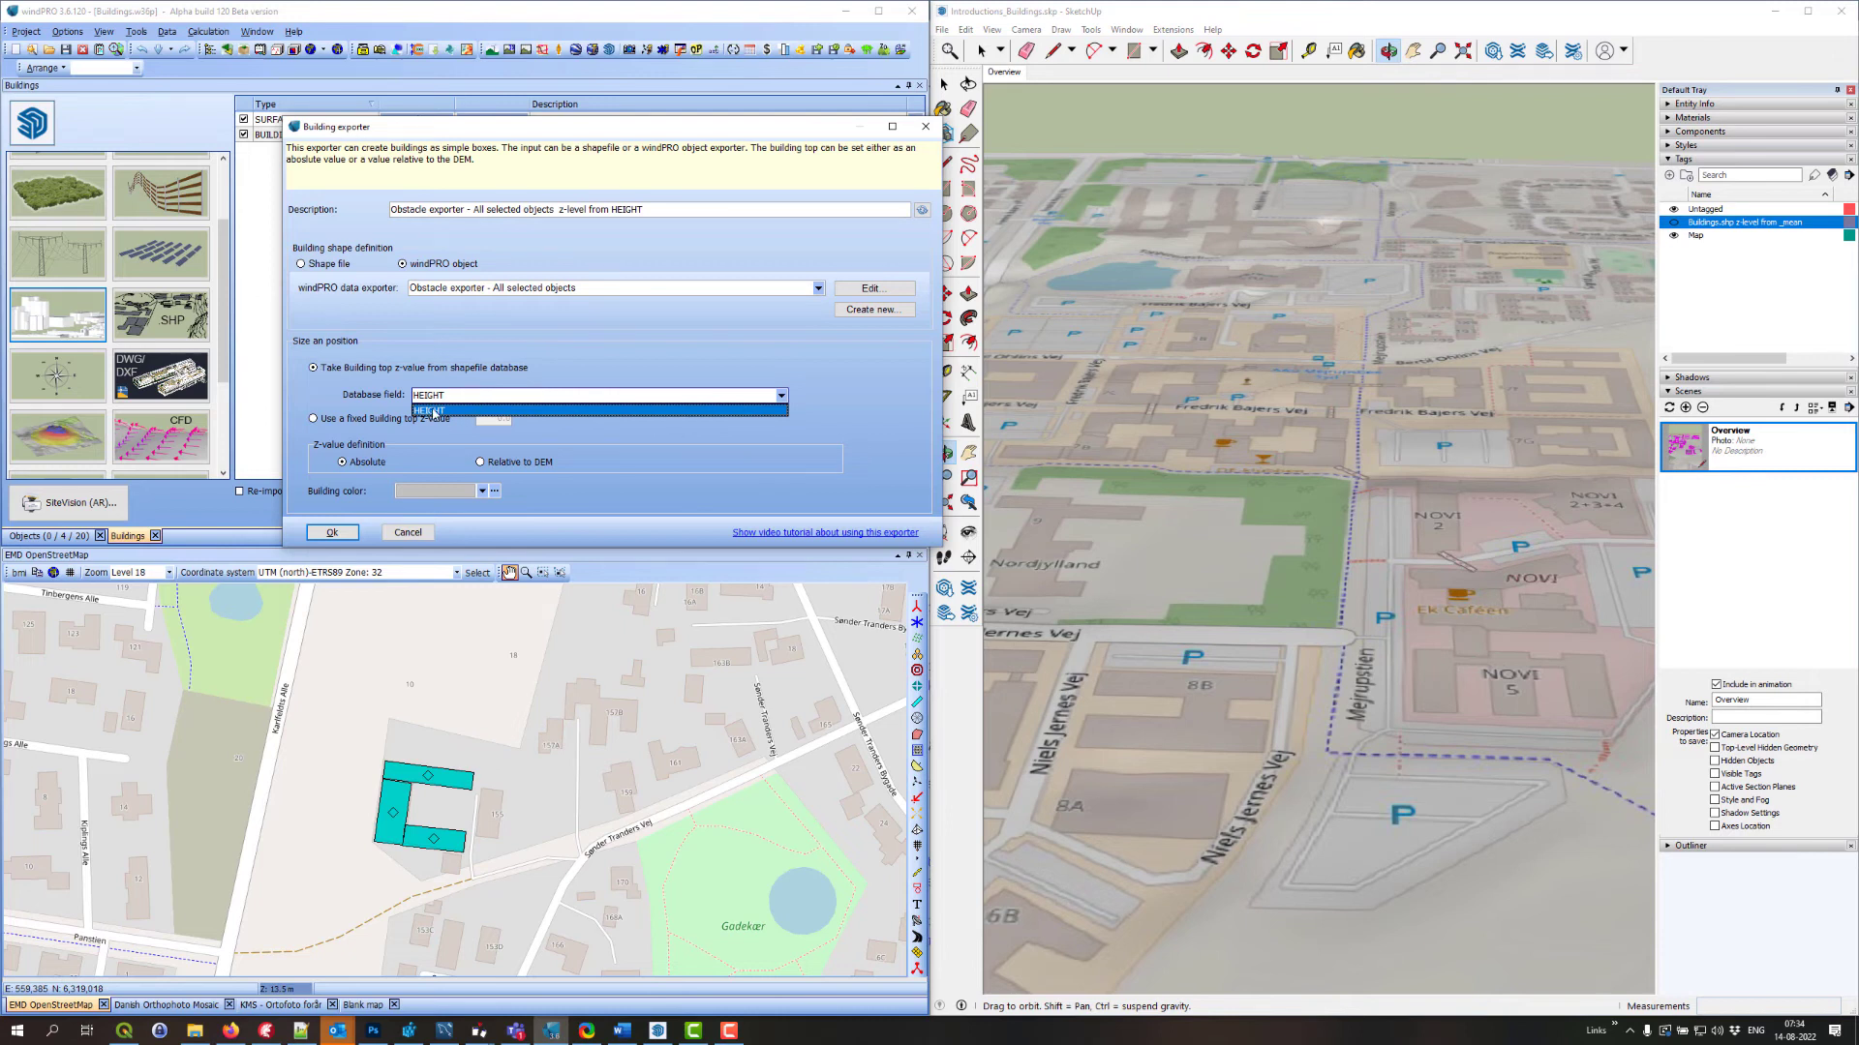
left_click(430, 410)
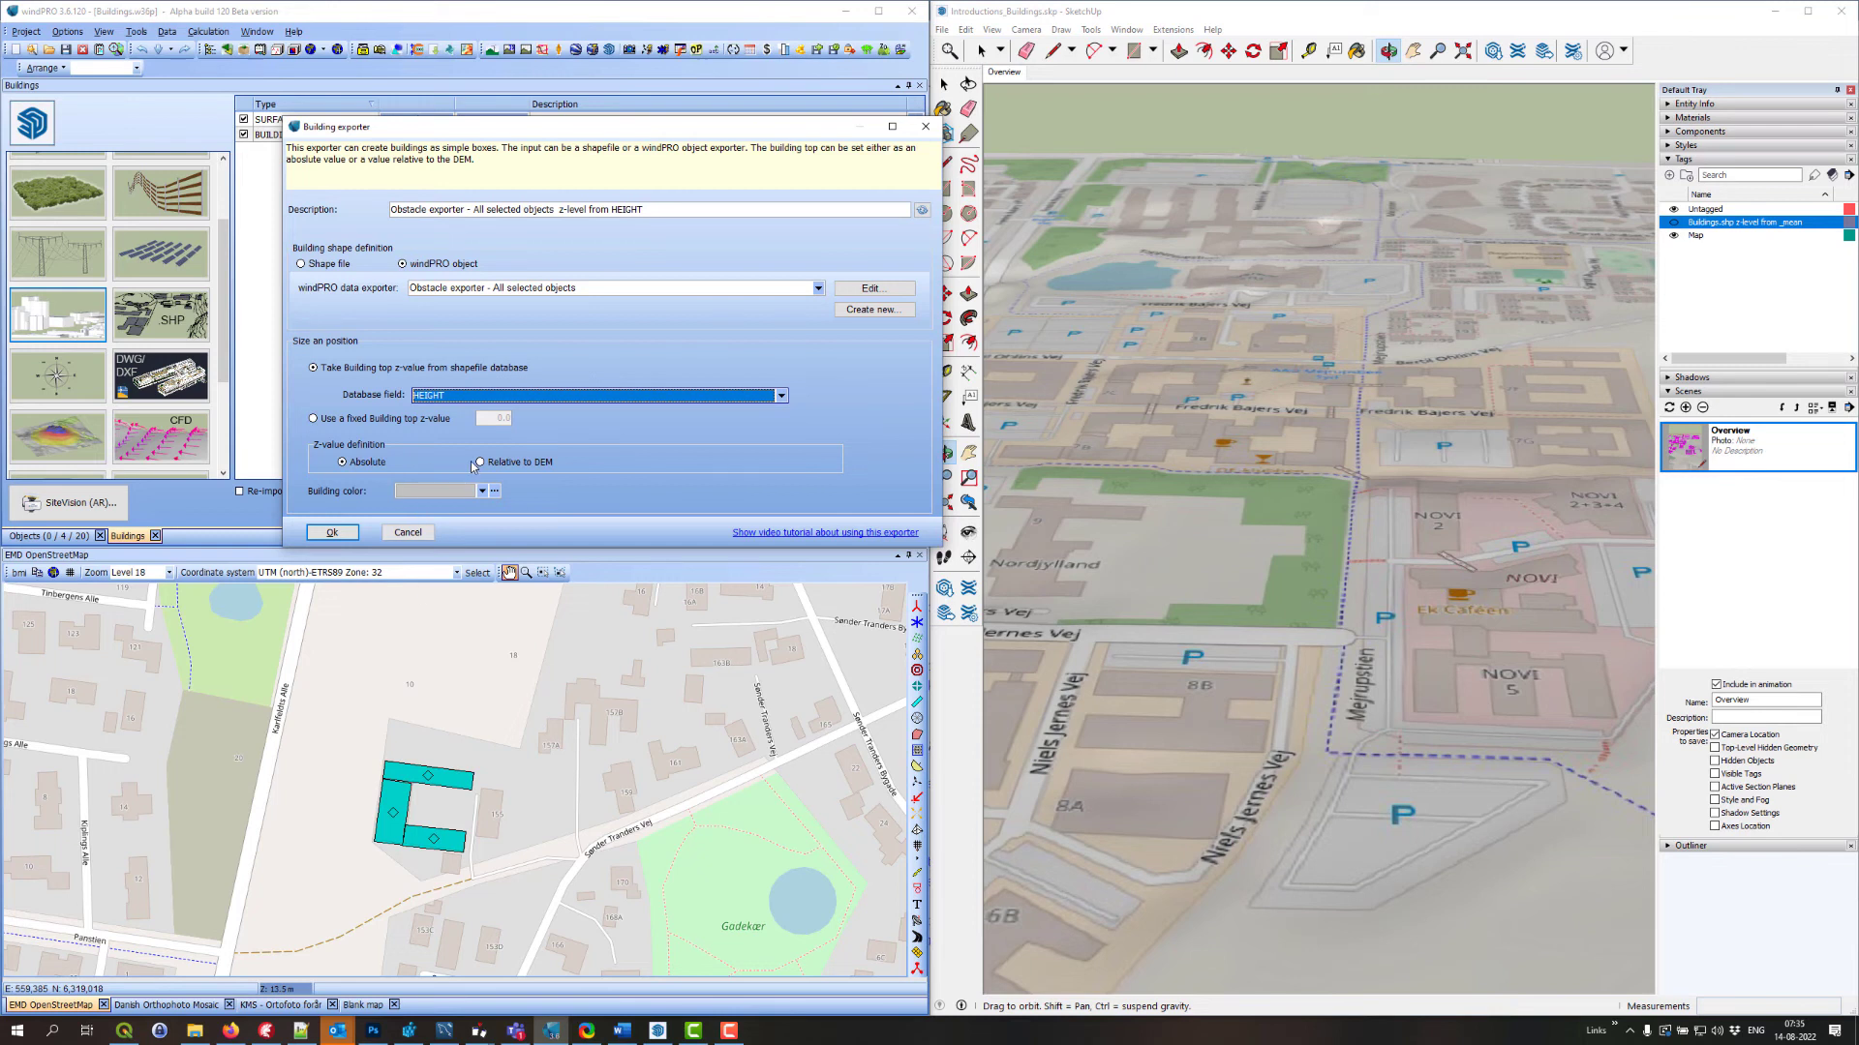
left_click(480, 461)
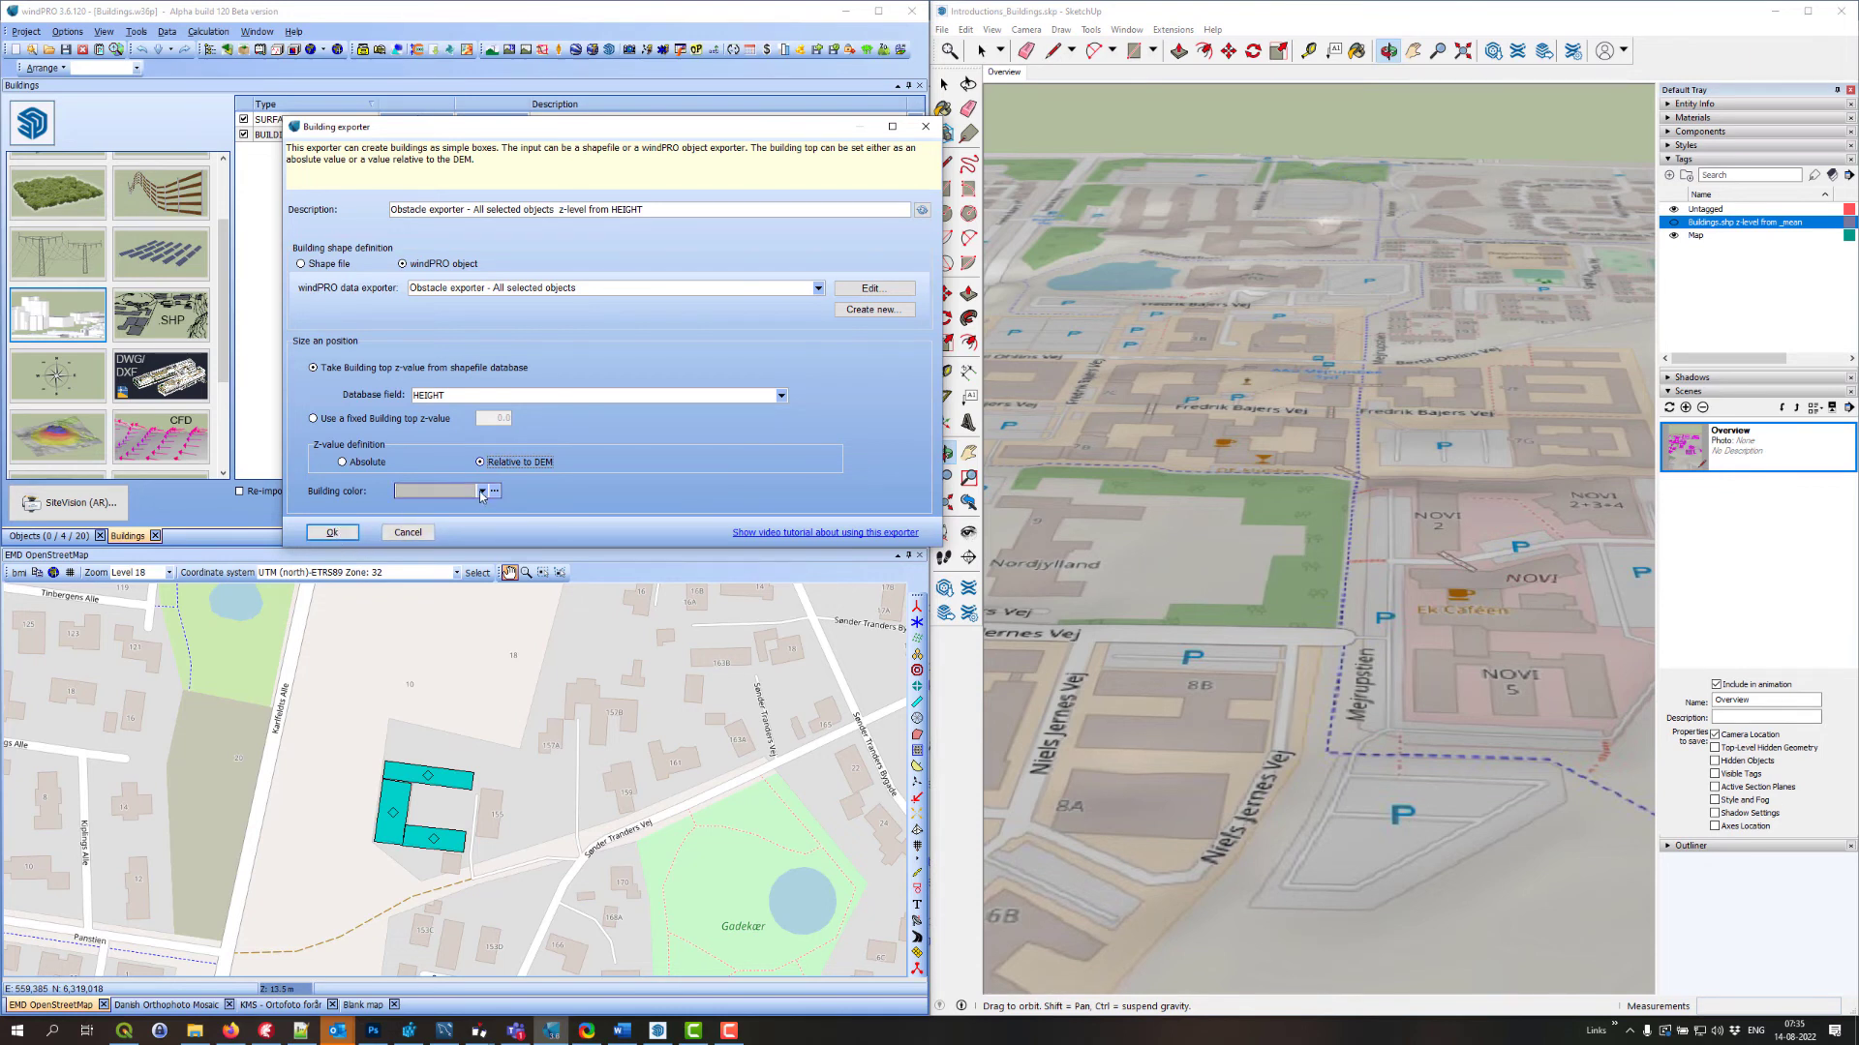
left_click(480, 492)
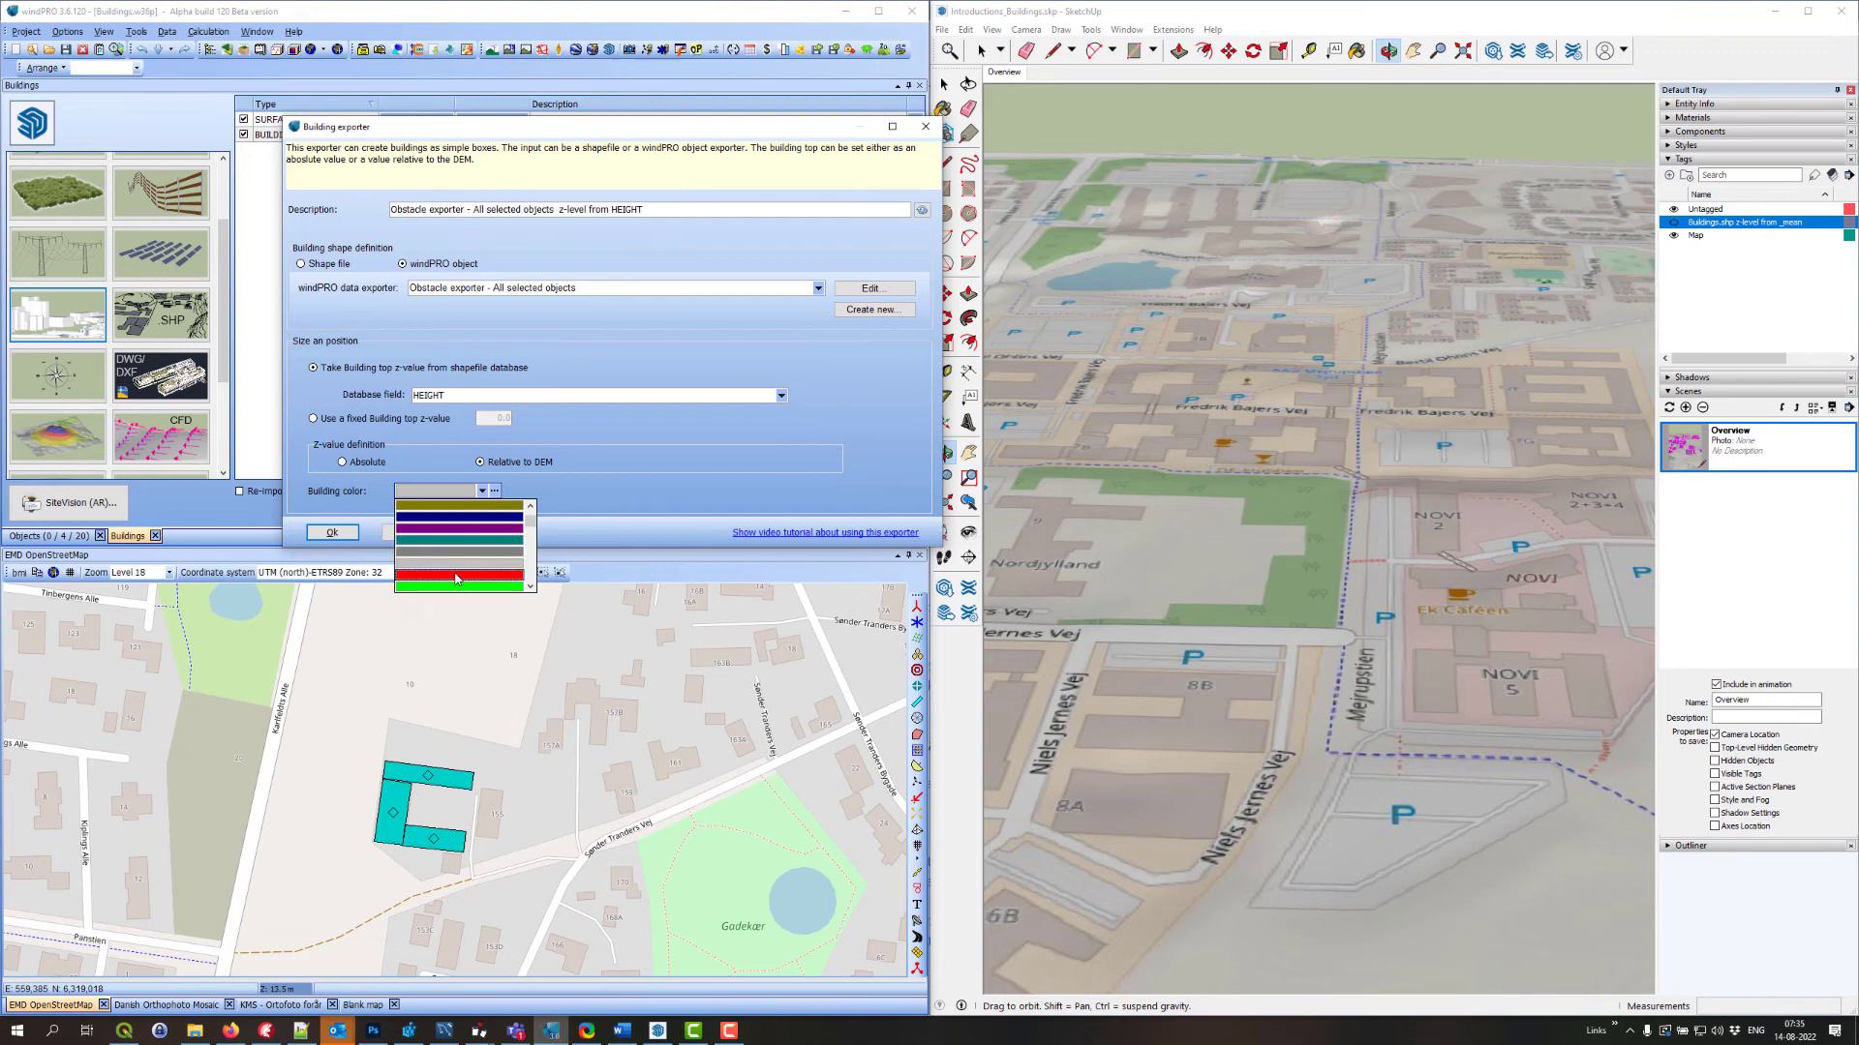
left_click(457, 575)
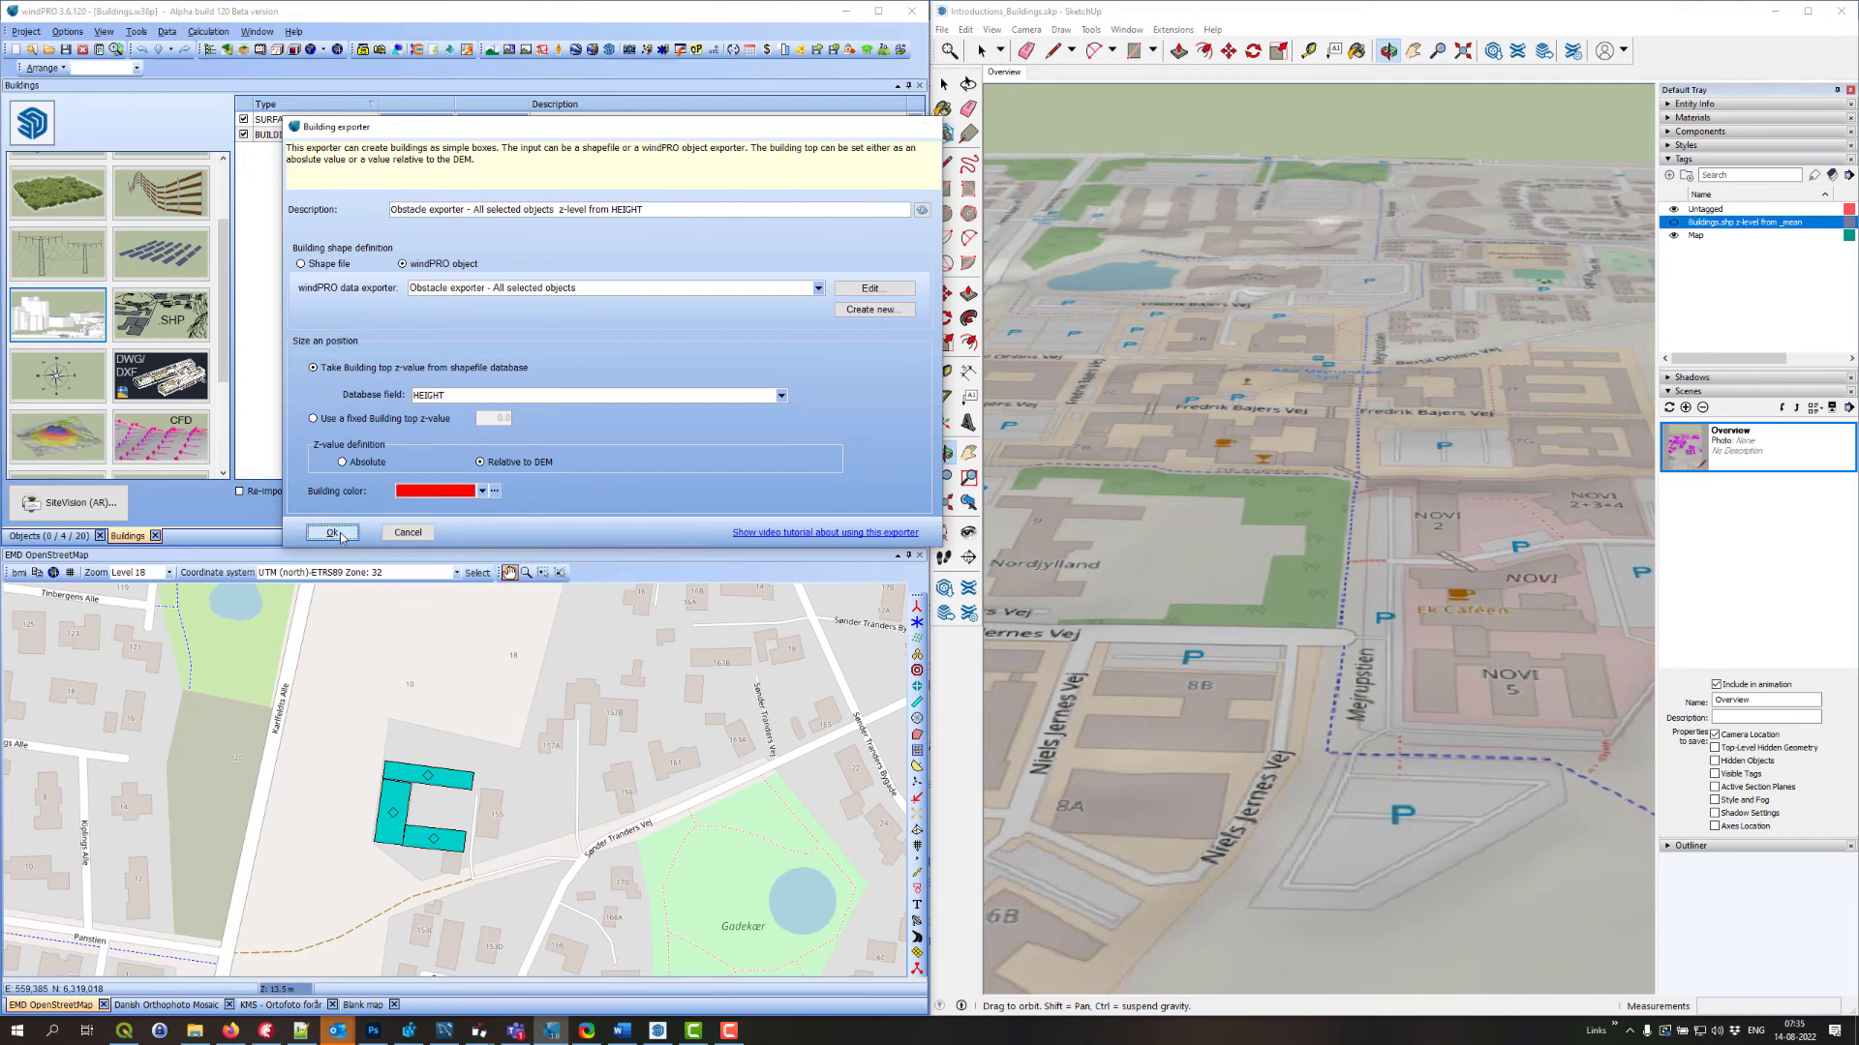
left_click(333, 532)
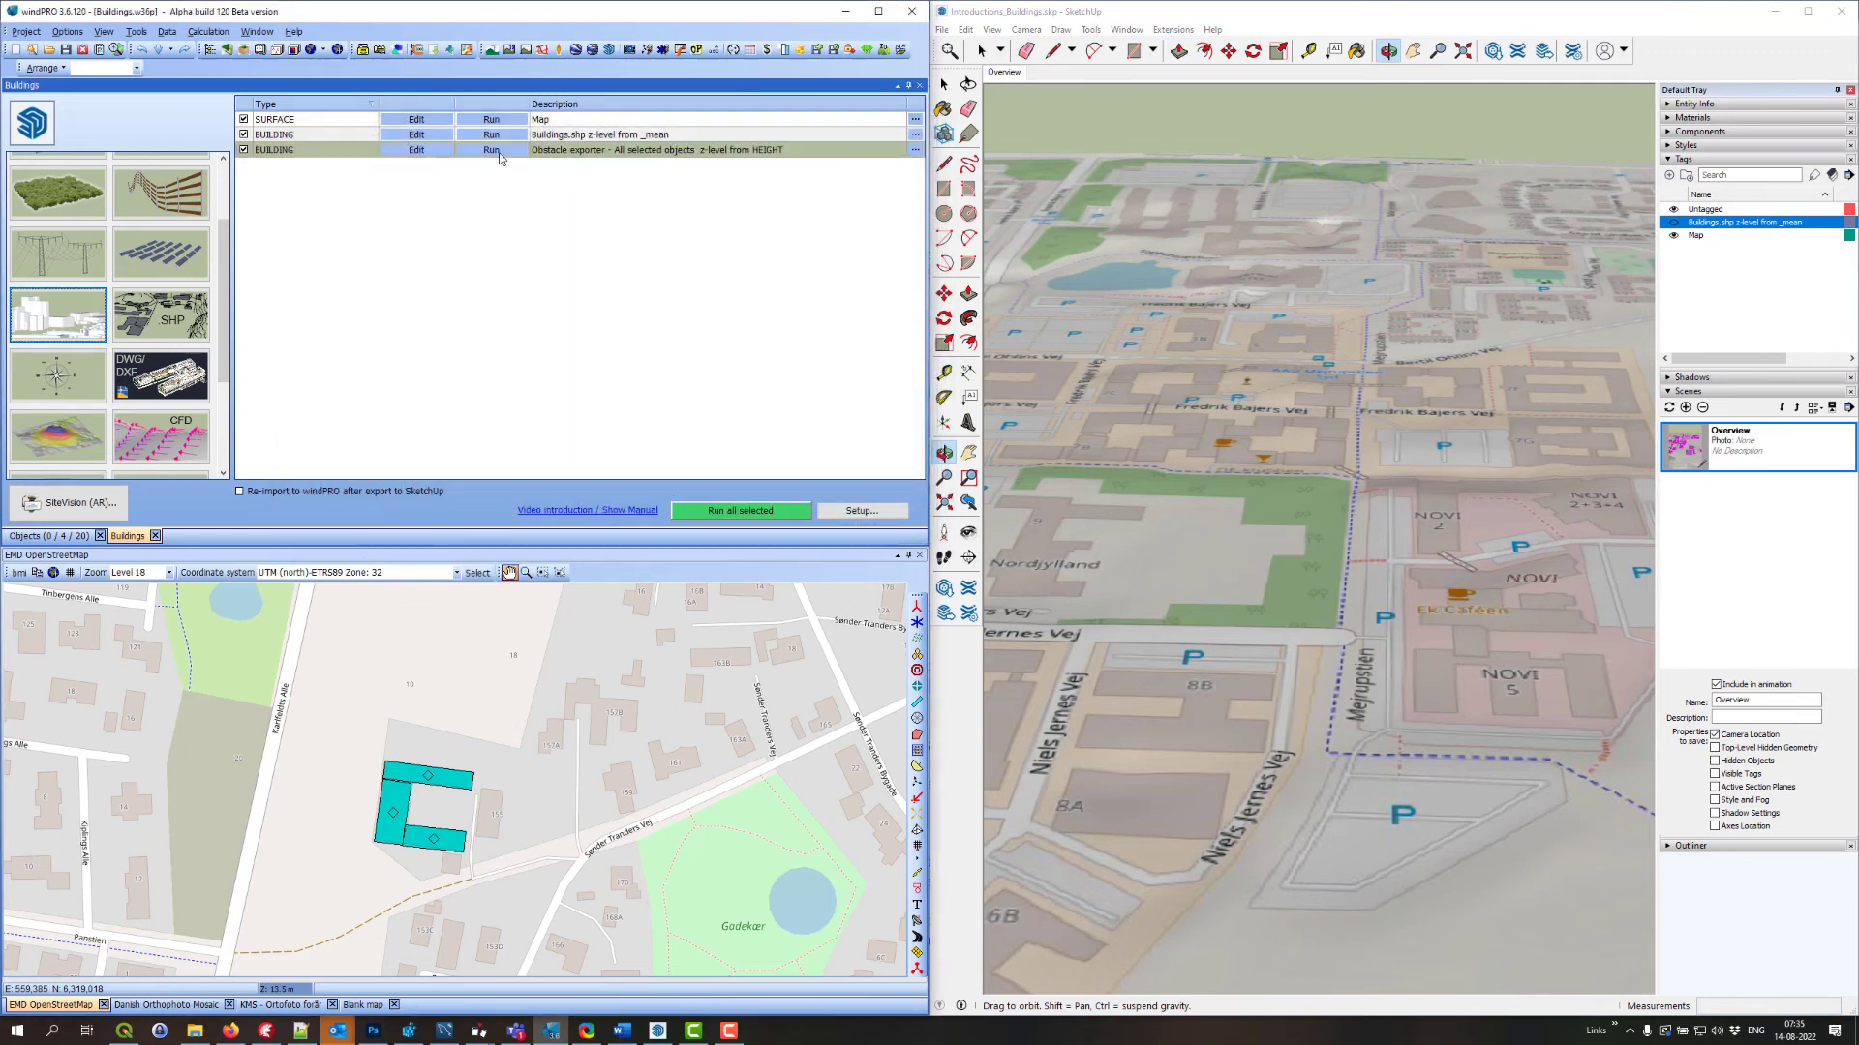
Run the new obstacle exporter row and dismiss the no-objects-chosen failure message
left_click(492, 151)
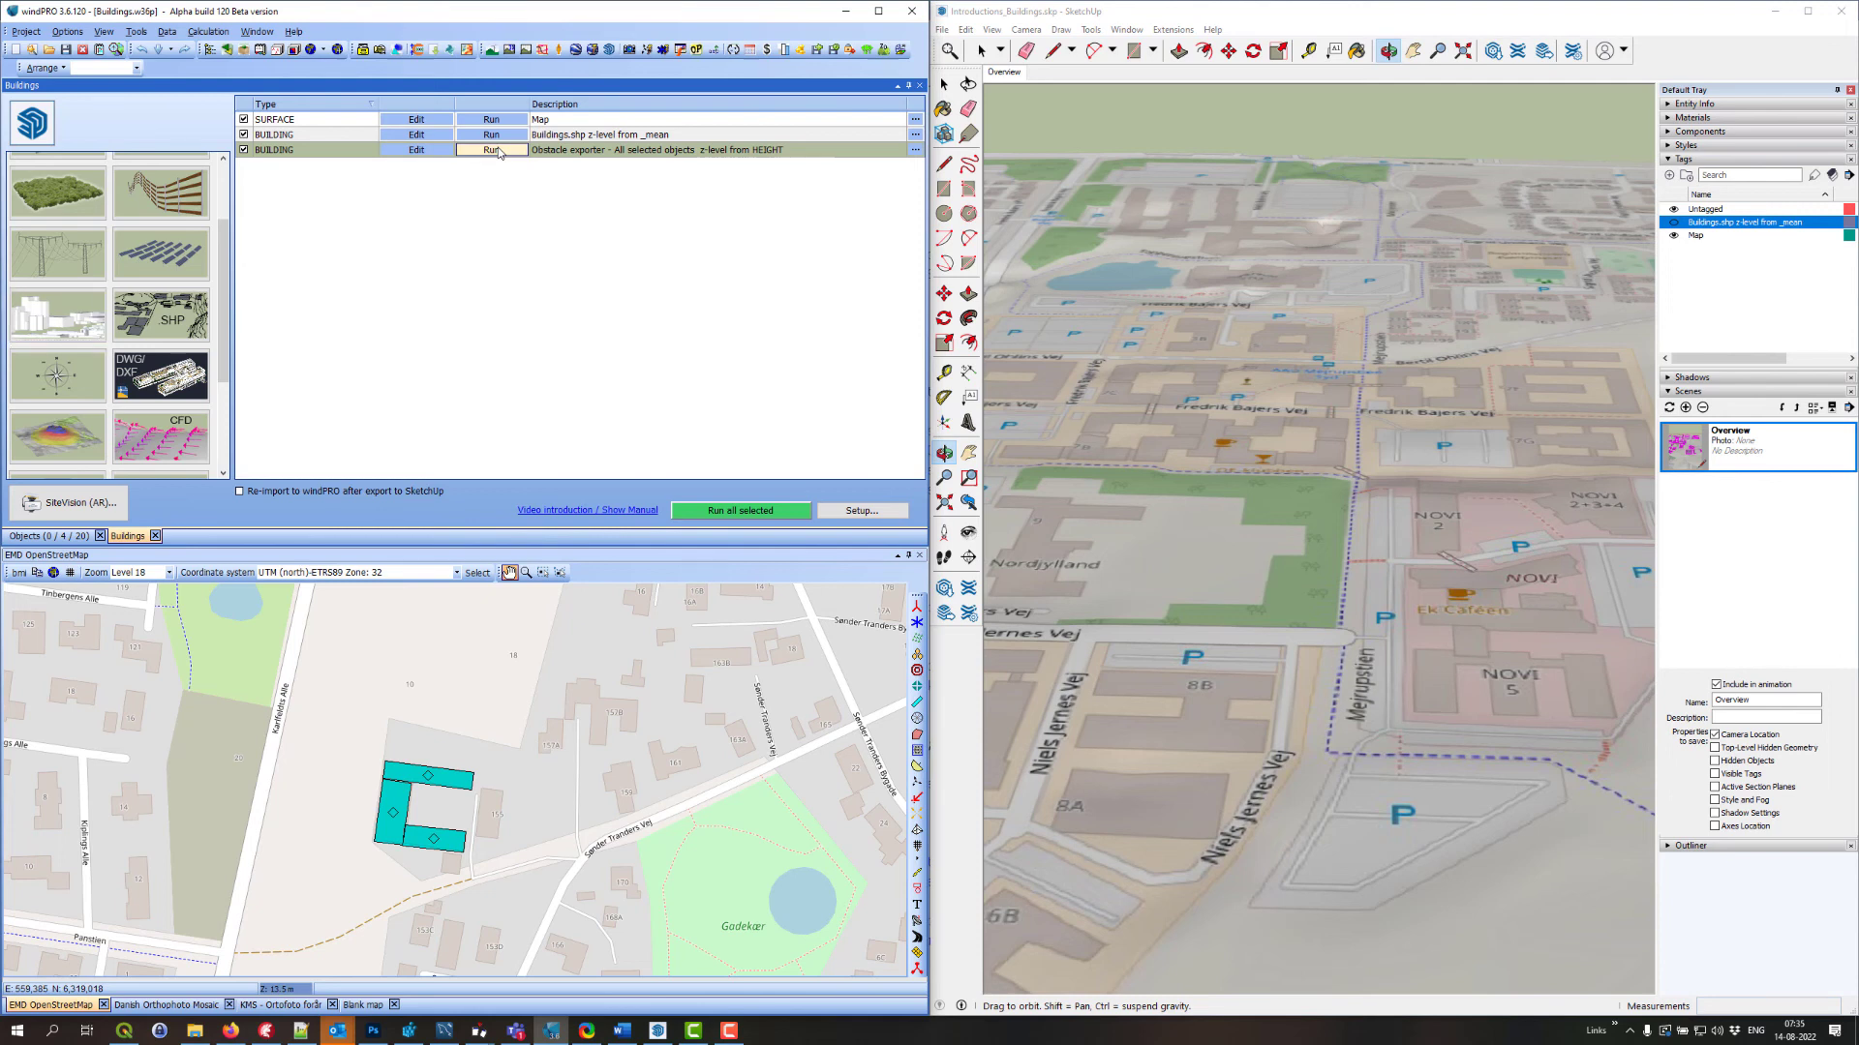
left_click(492, 149)
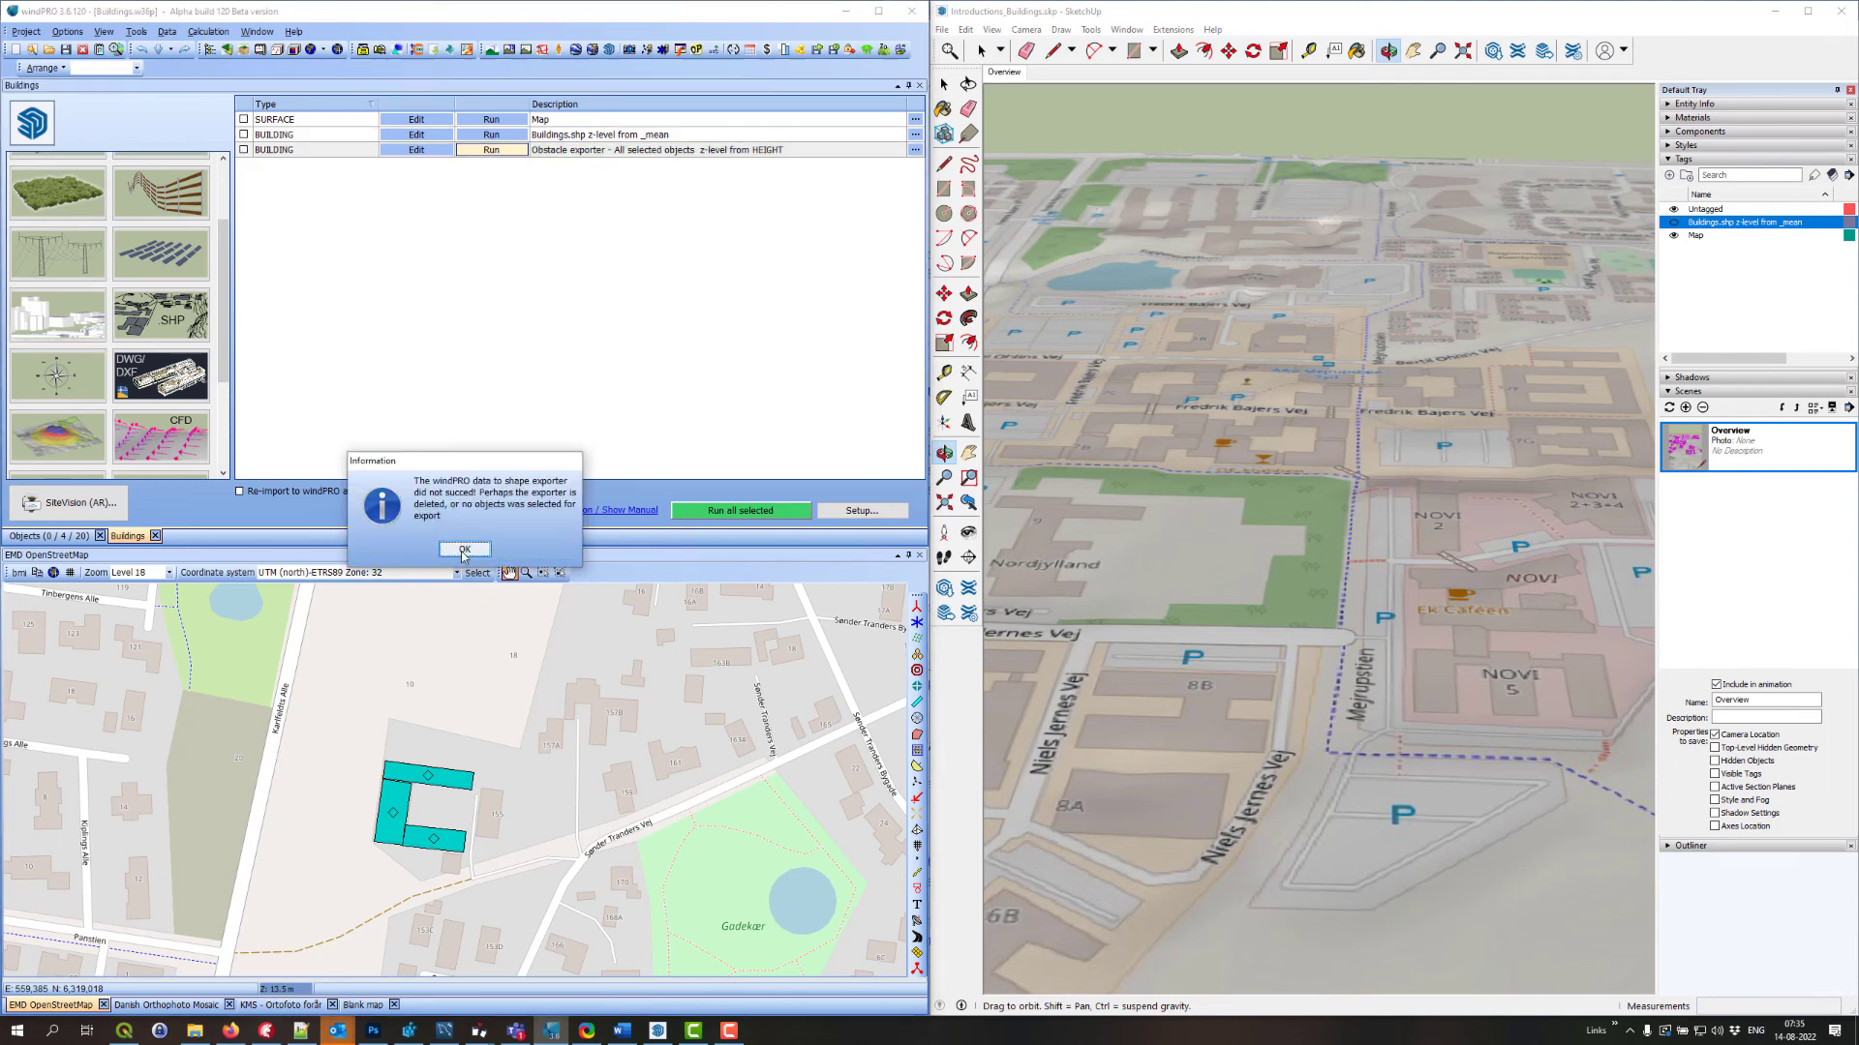
left_click(464, 550)
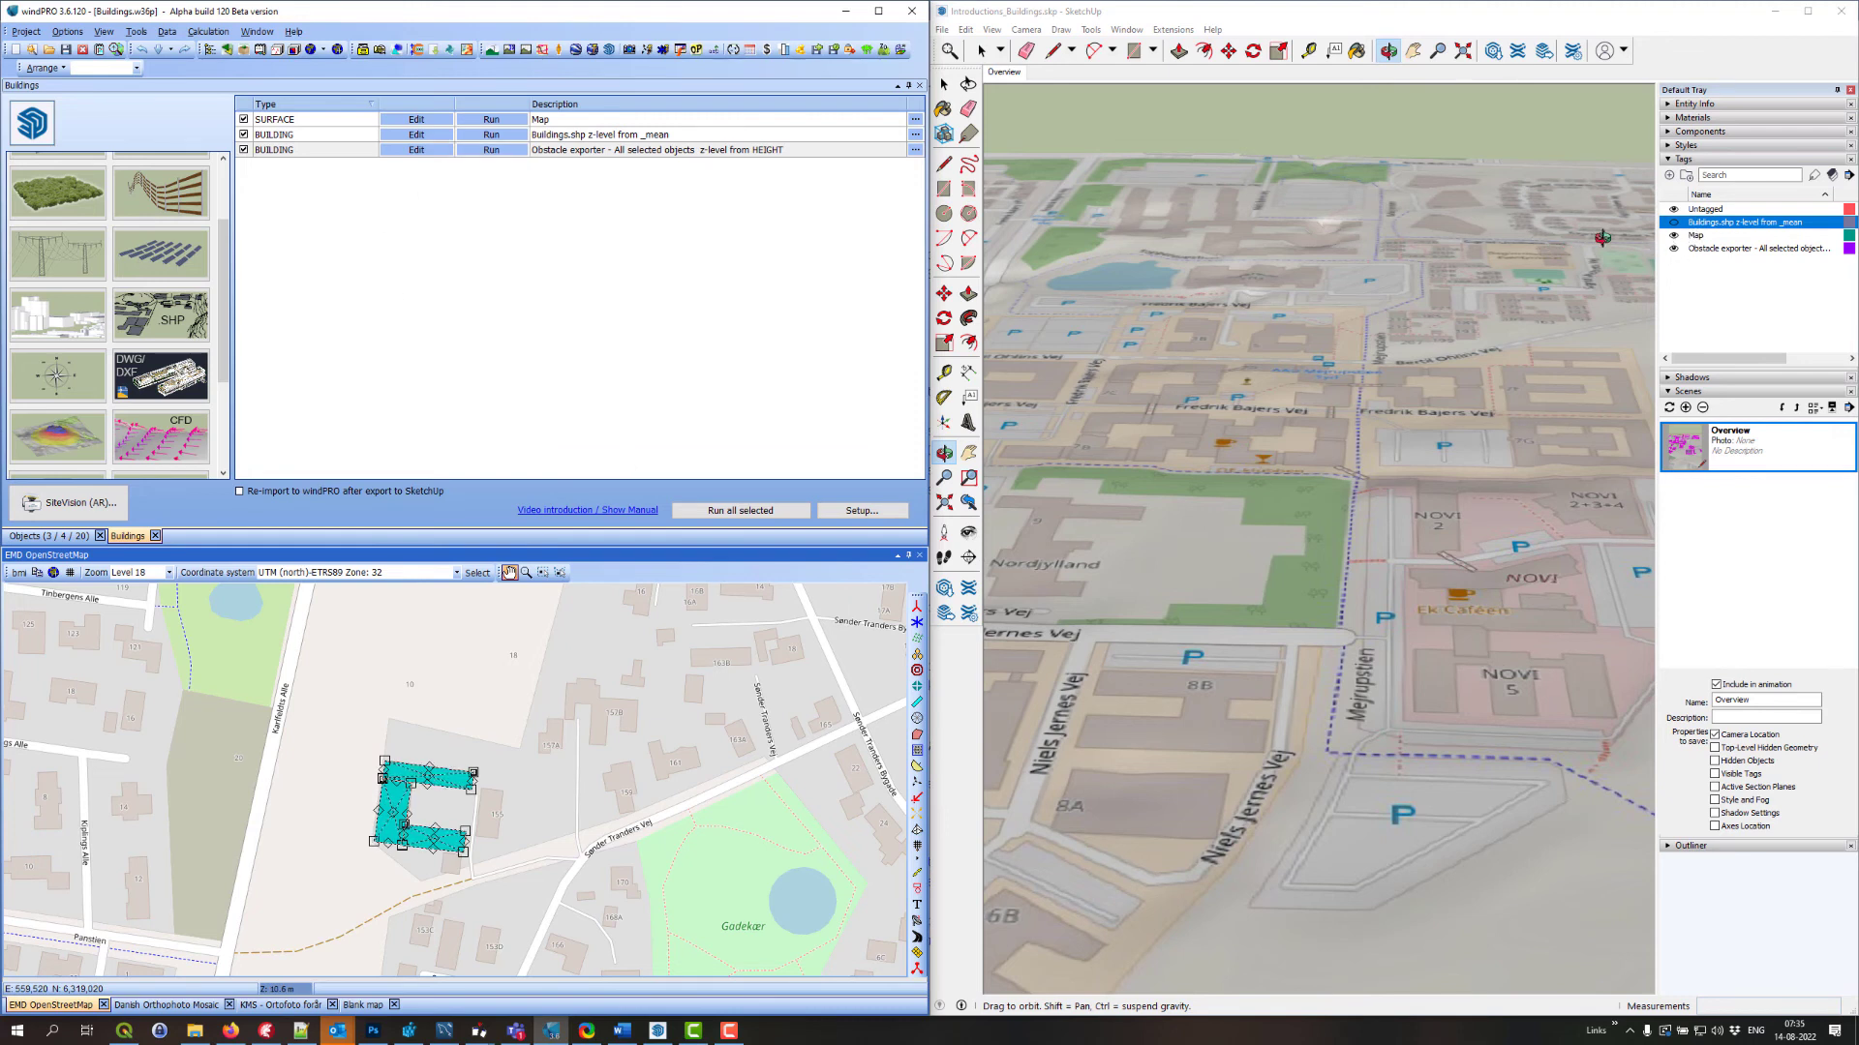
Run the obstacle exporter again, confirm 'Export done!', and inspect the red boxes in SketchUp
left_click(492, 149)
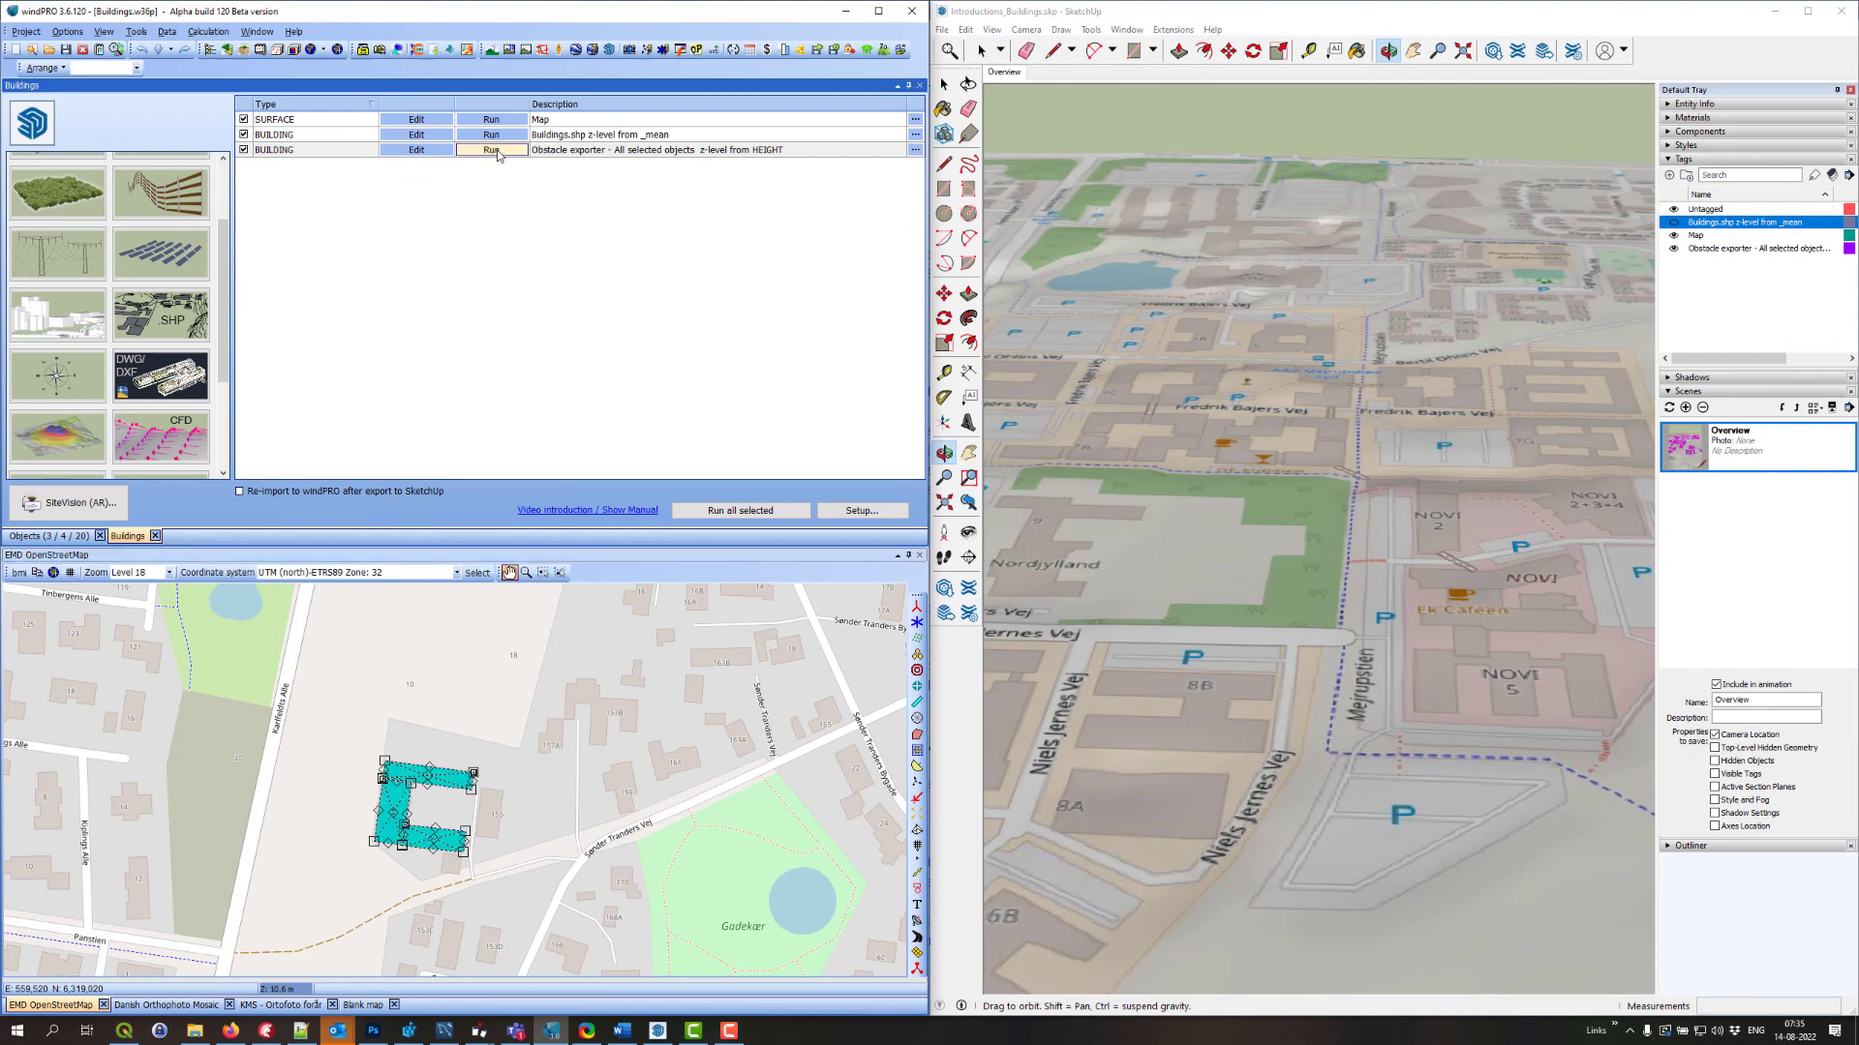
left_click(492, 149)
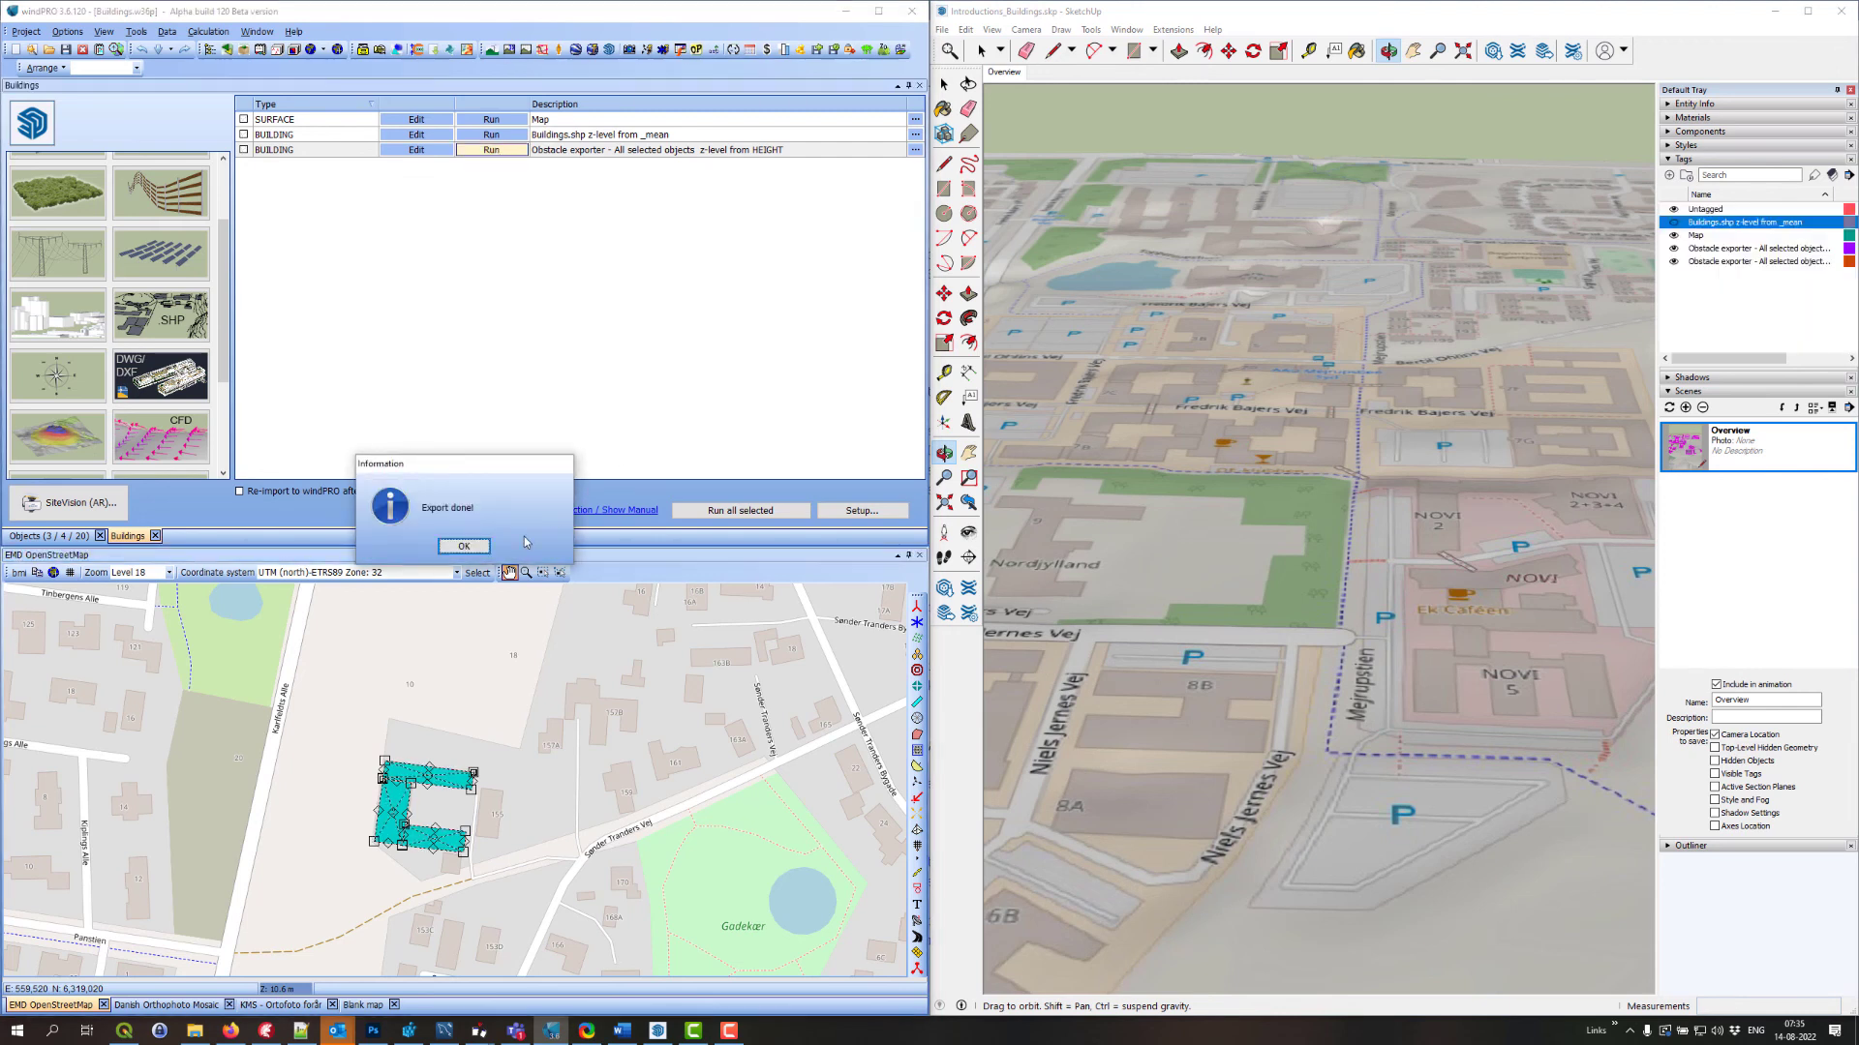
left_click(465, 546)
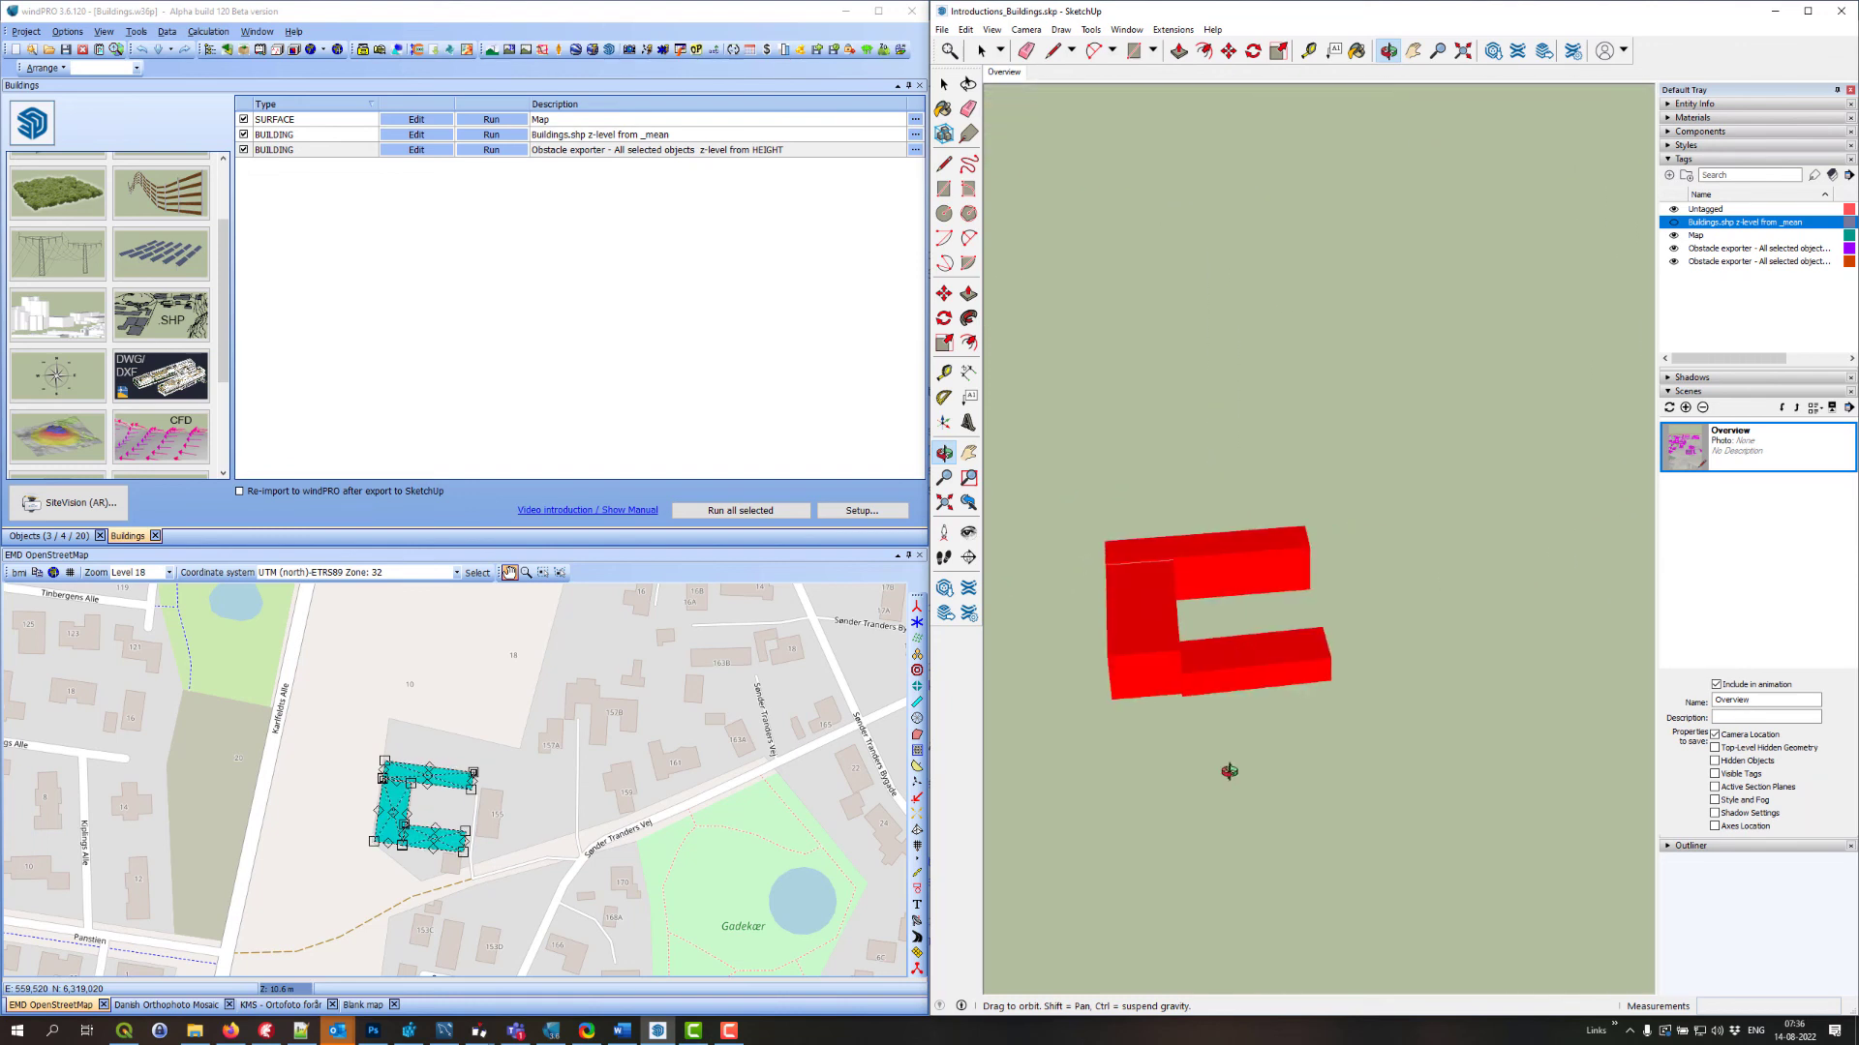
left_click_drag(1230, 771, 1056, 586)
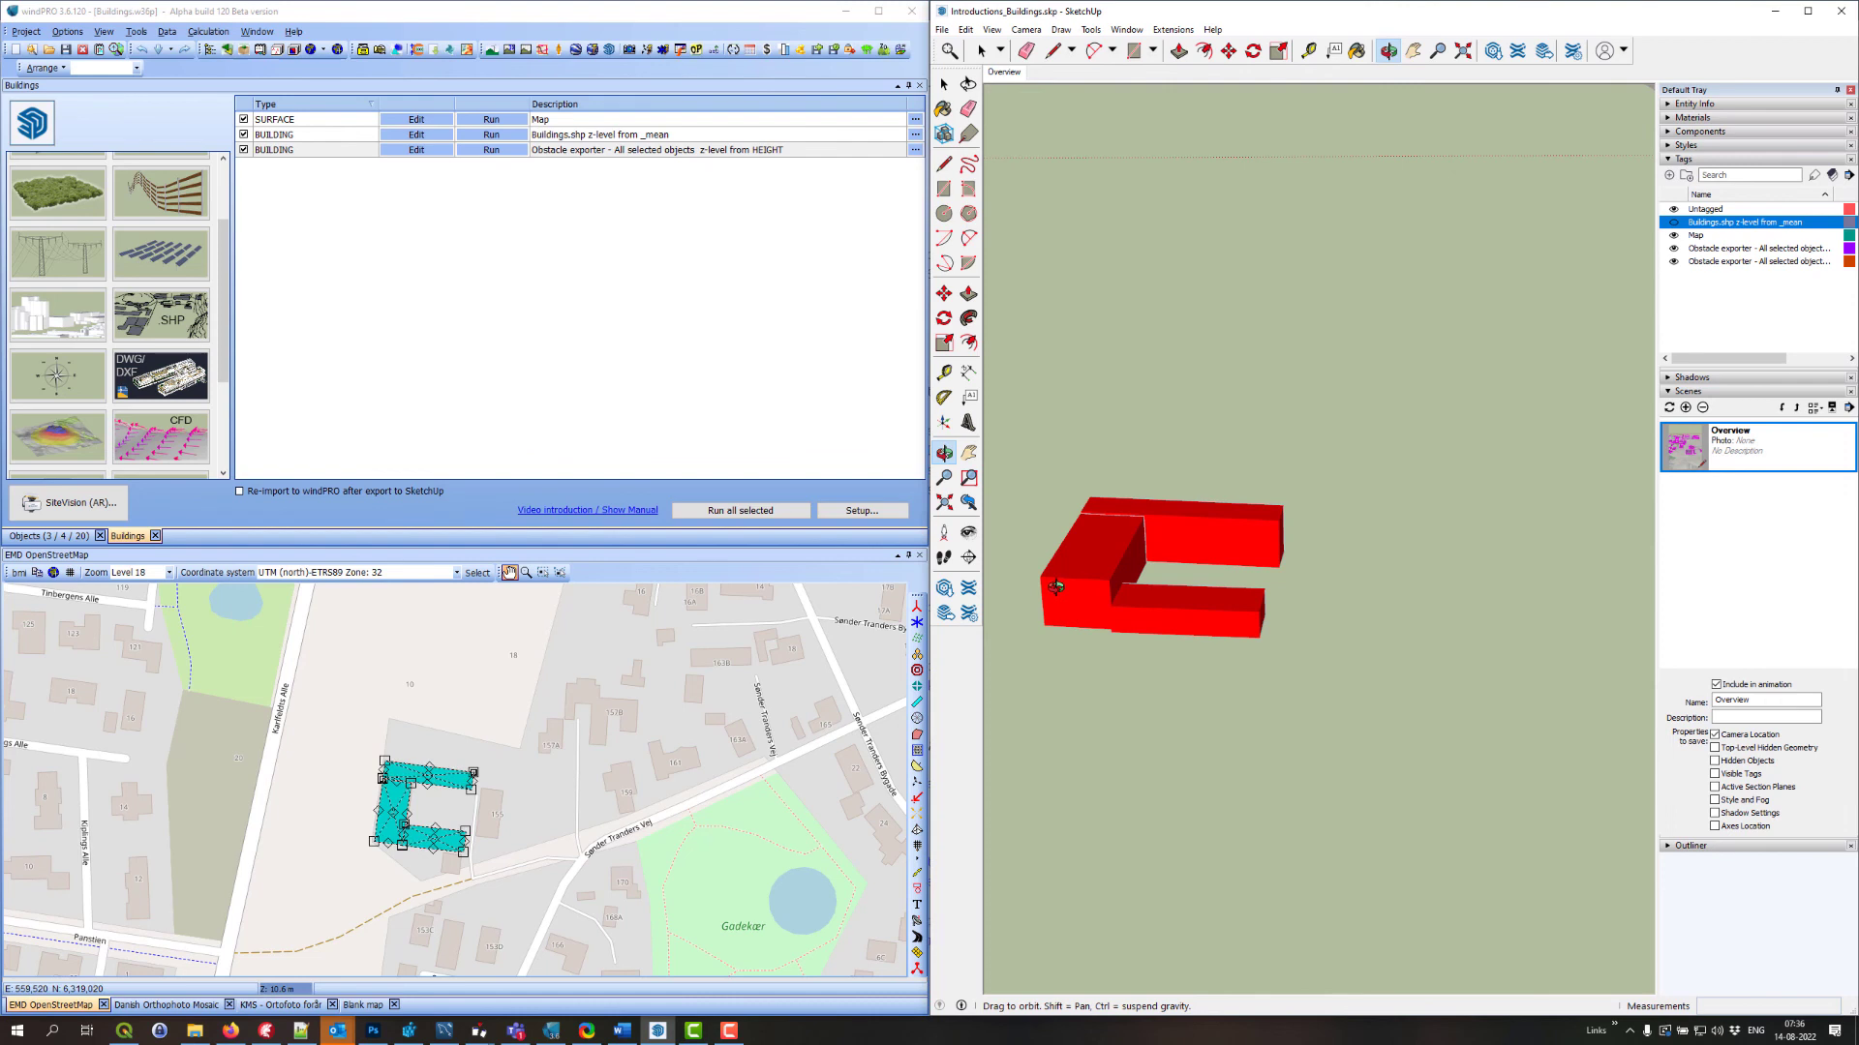